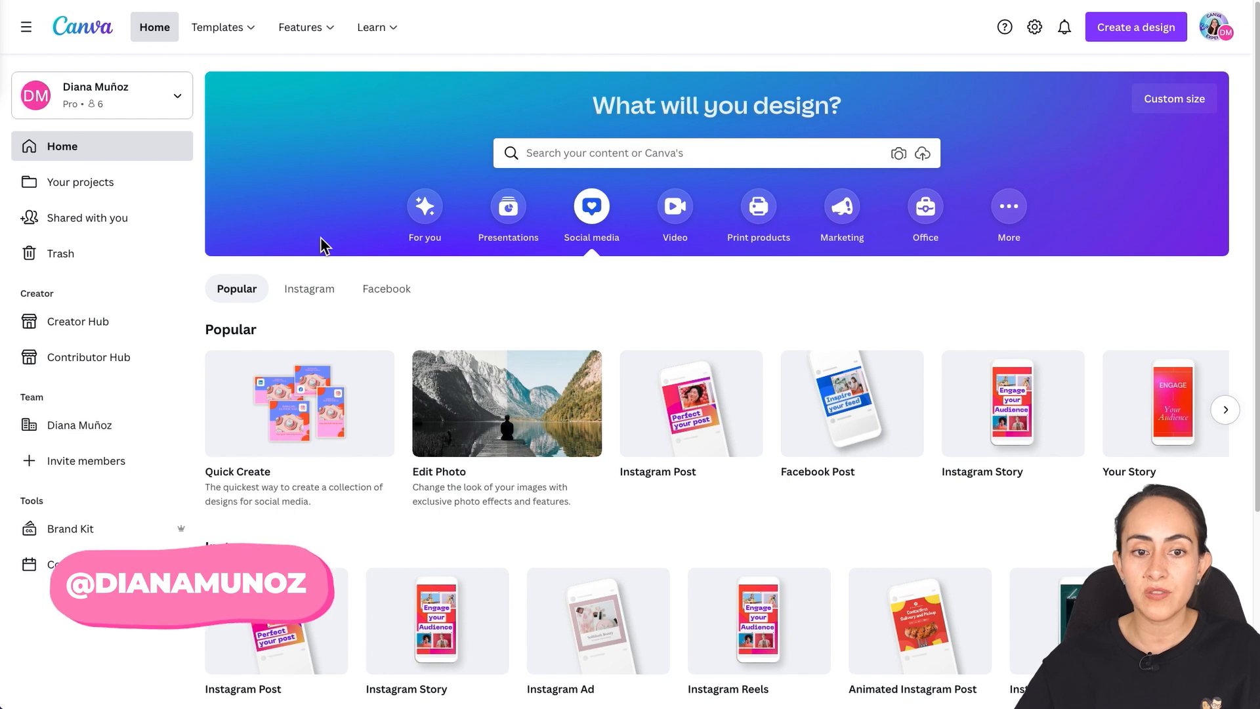
Step: Search for 'YouTube channel art' and pick the YouTube Channel Art suggestion
type("YouTube channel art")
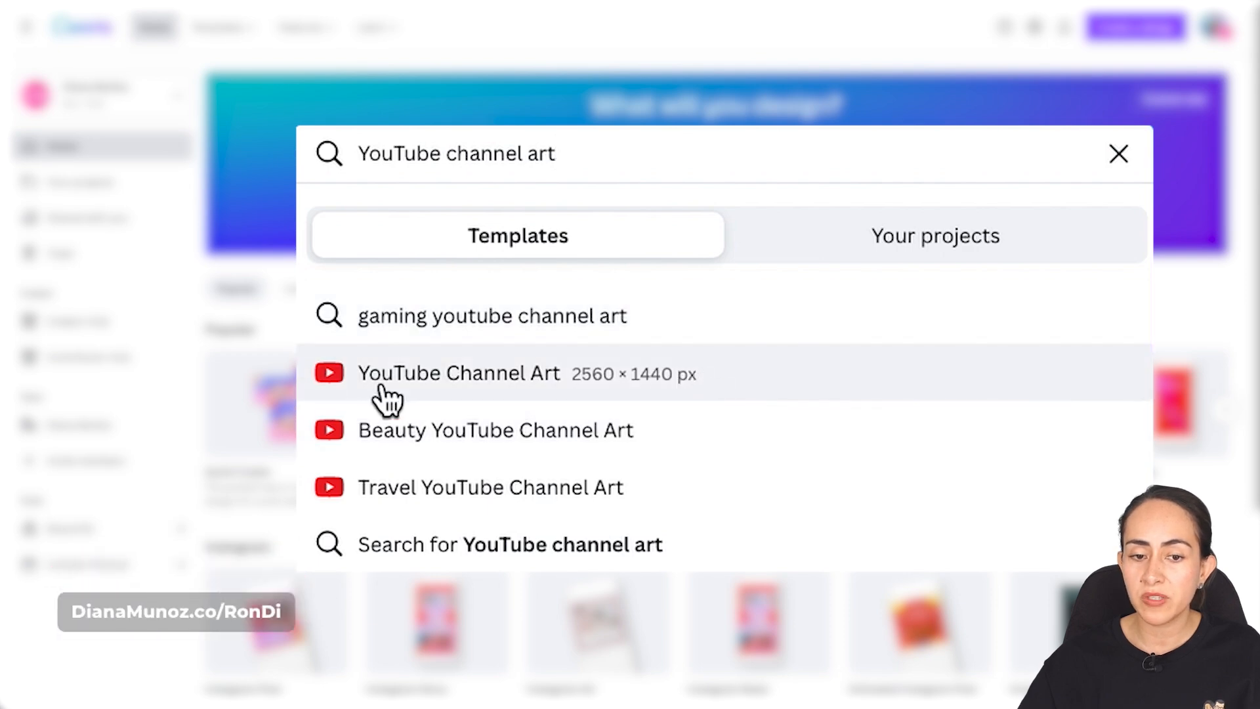
mouse_move(606, 402)
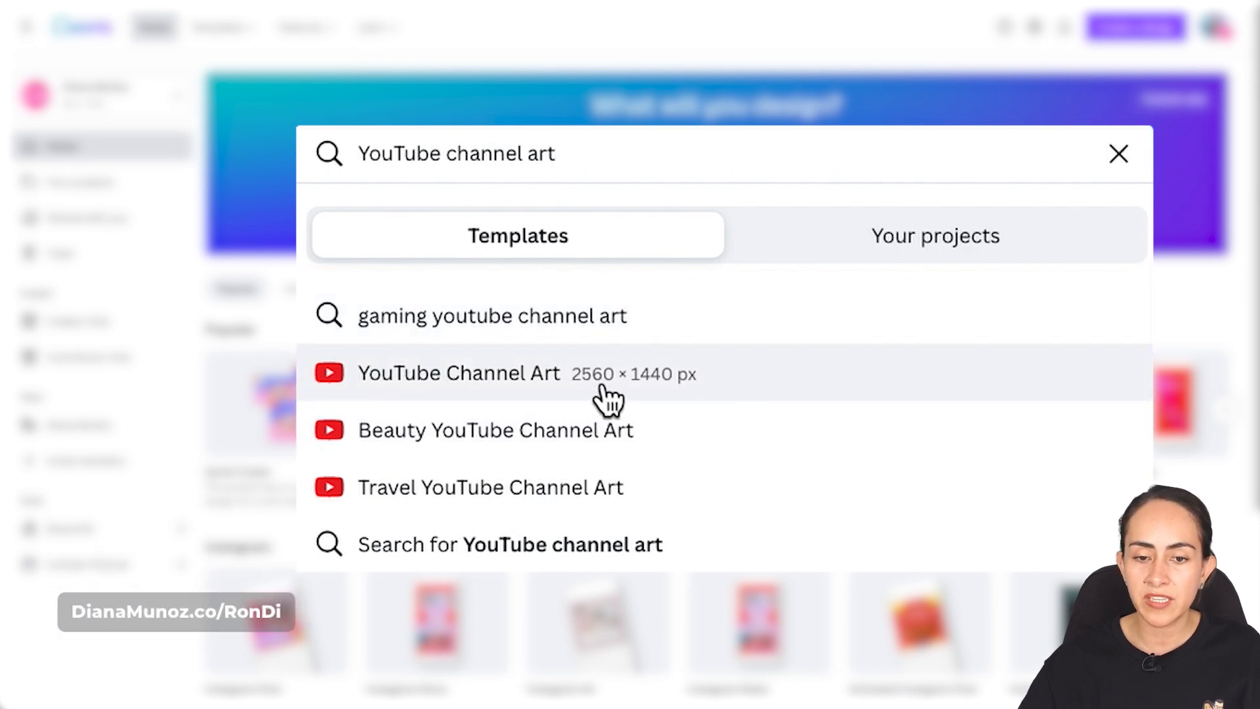
left_click(458, 372)
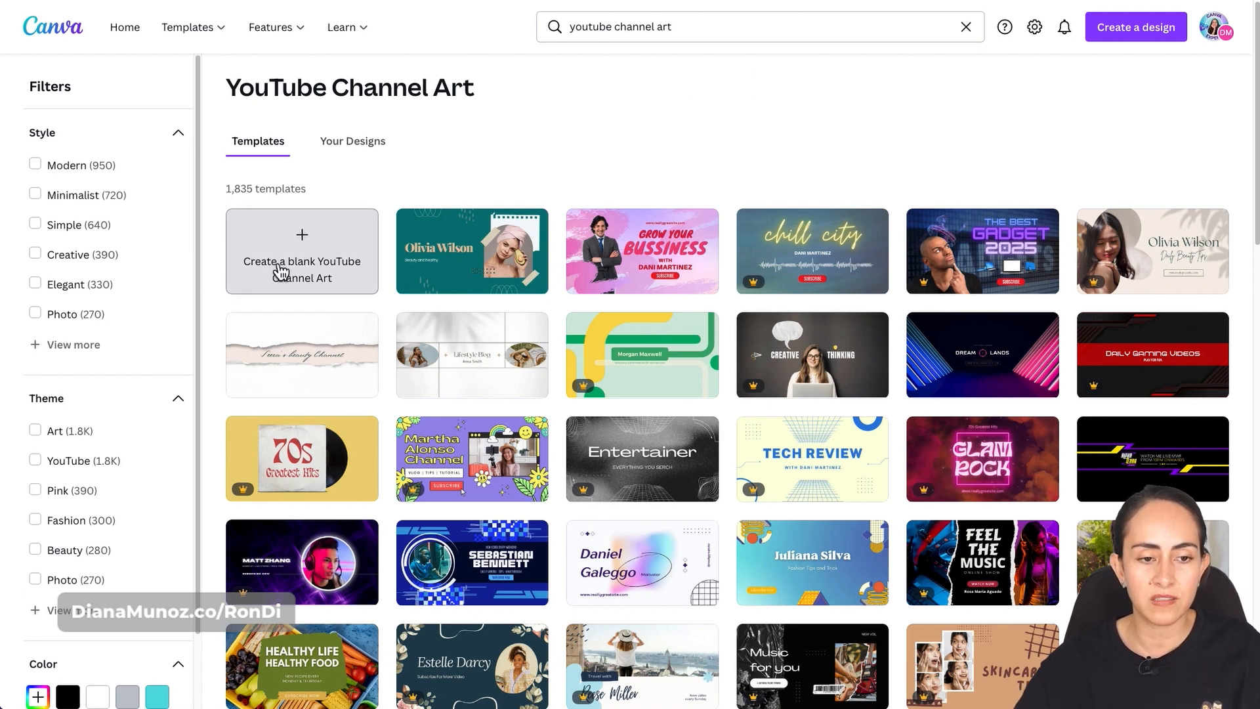
Step: Create a blank YouTube Channel Art design from the first tile of the templates grid
left_click(302, 251)
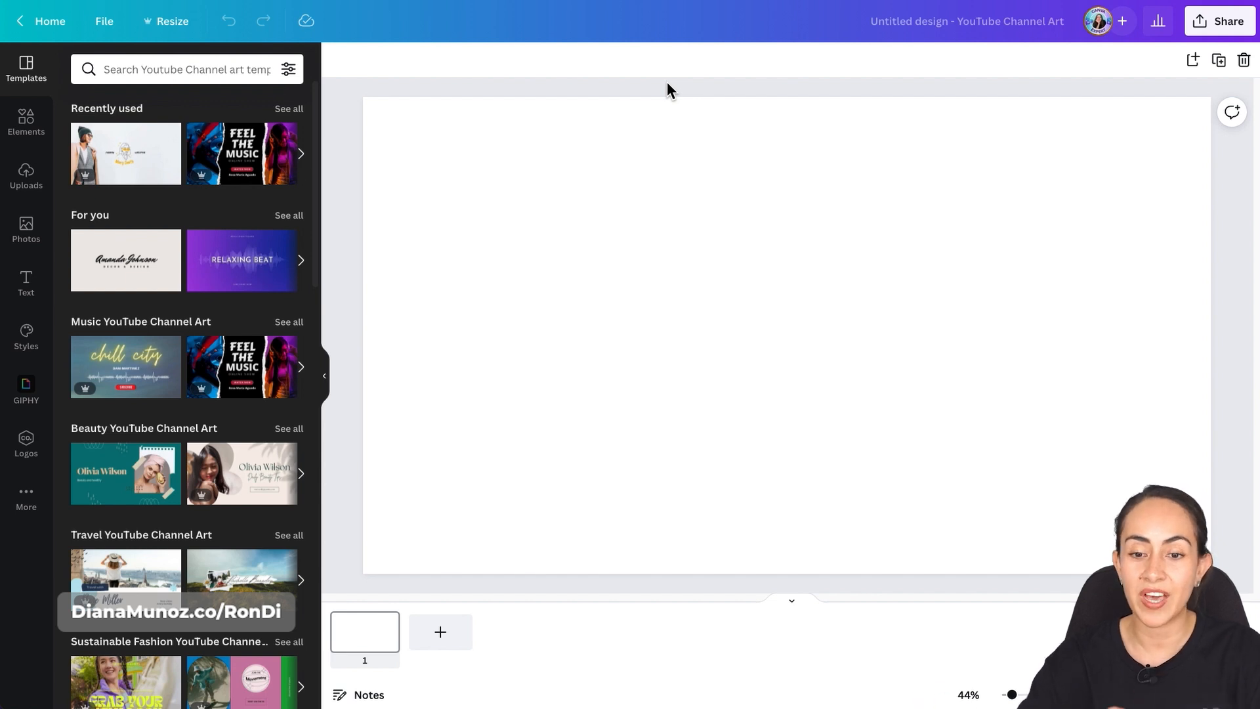
left_click(696, 166)
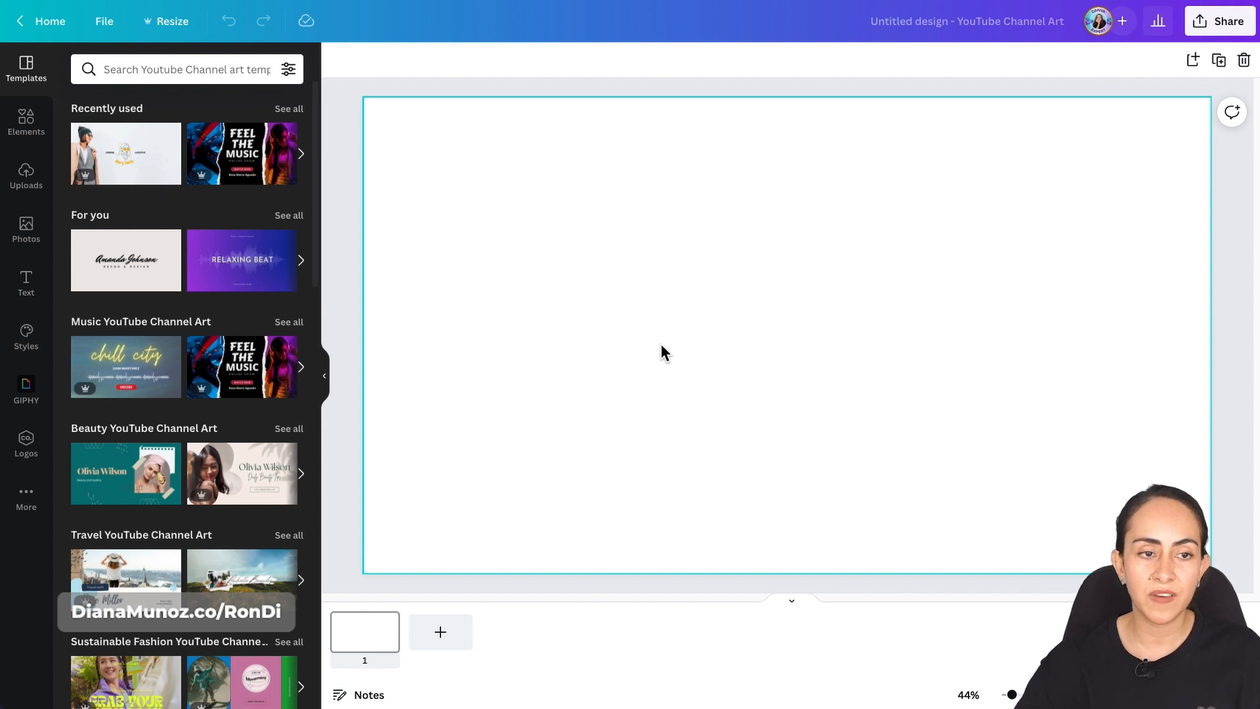
Step: Show rulers and place a horizontal guide at roughly 400 px down the banner
left_click(104, 21)
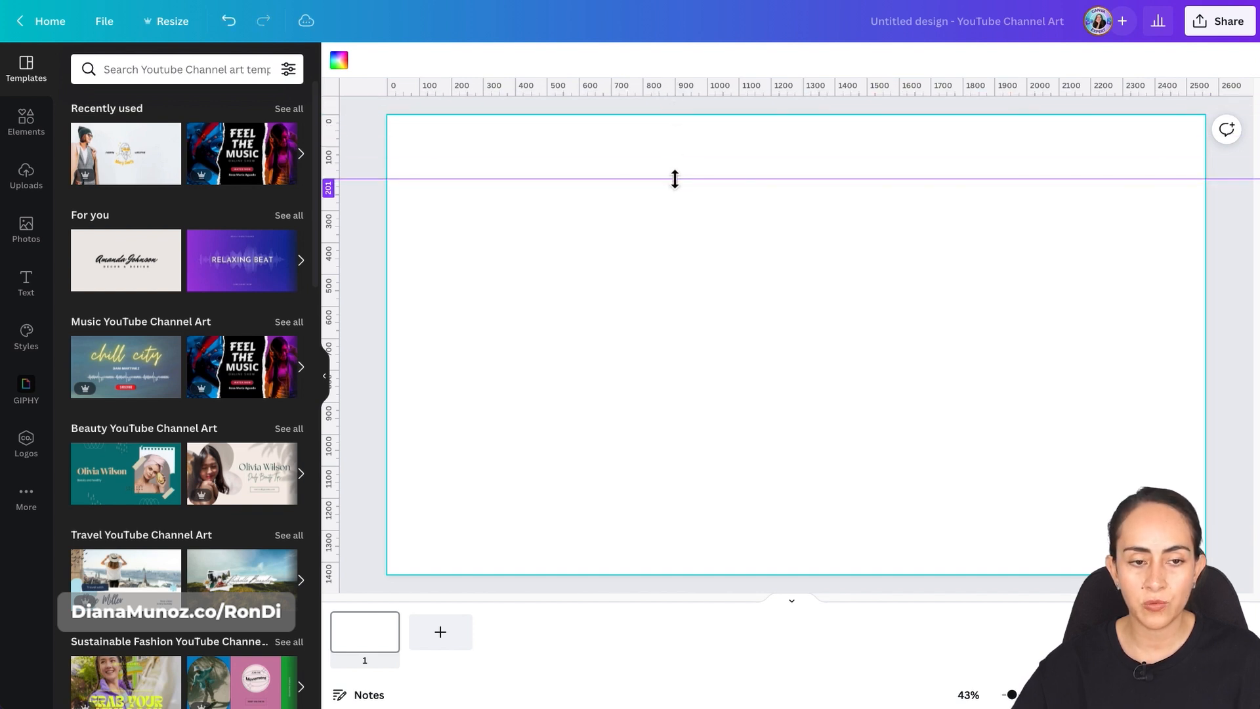
left_click_drag(673, 179, 673, 218)
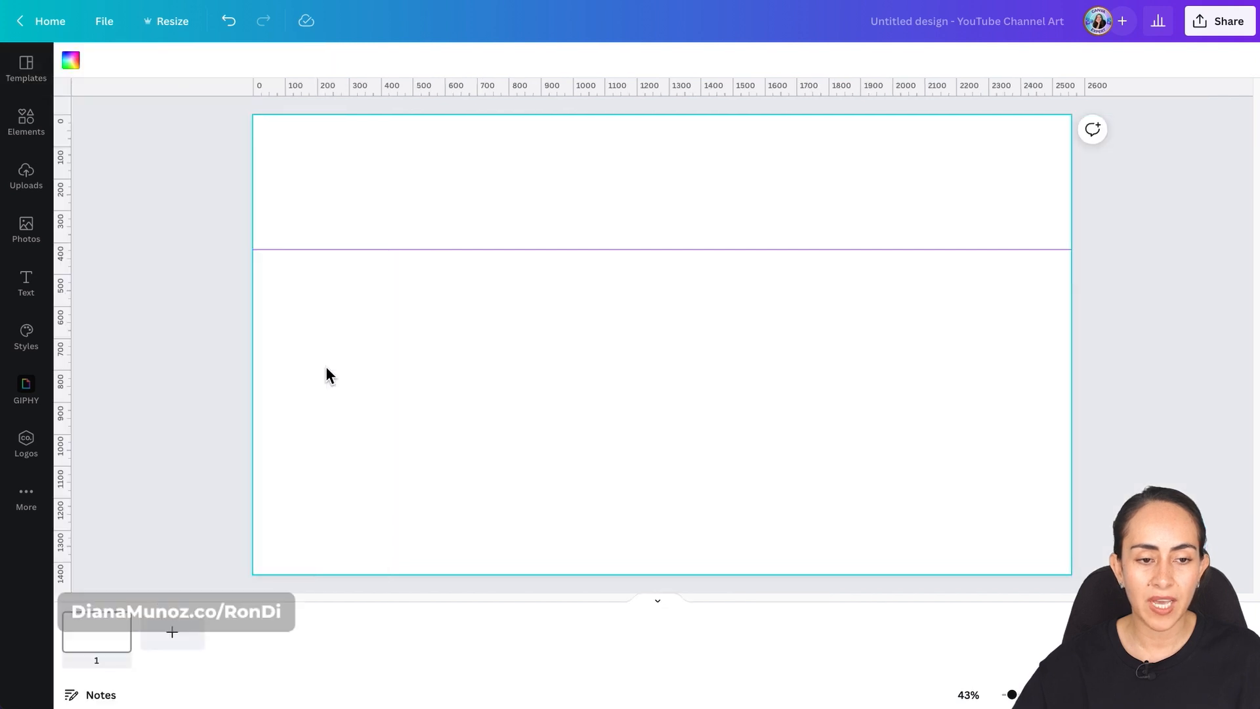
left_click_drag(1011, 694, 1020, 694)
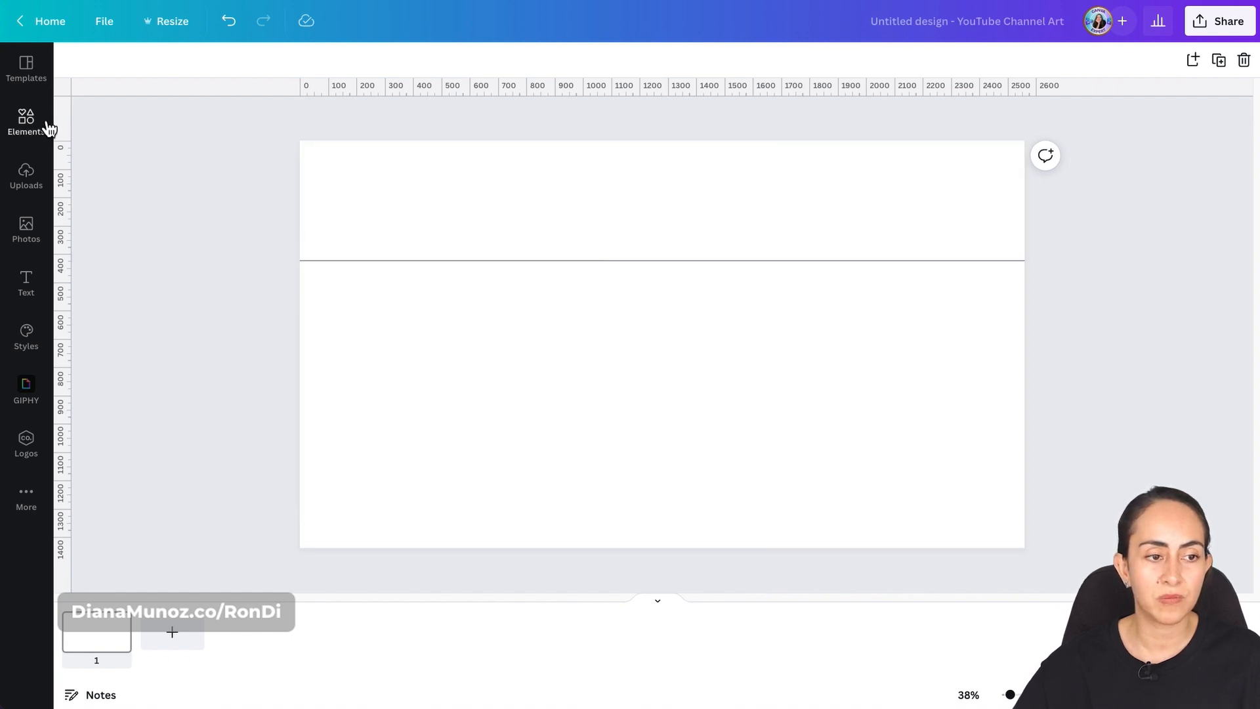
Step: Add a square shape, resize it up to the guide, and align it to page middle
left_click(25, 122)
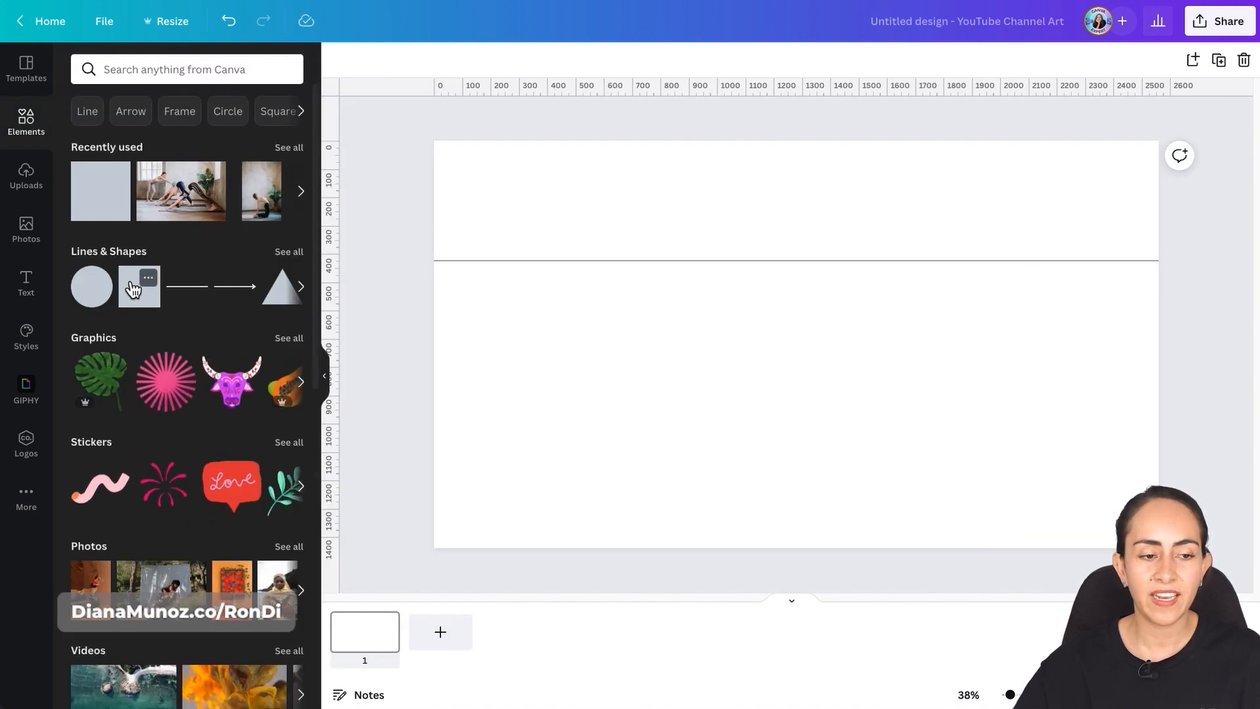
left_click(138, 286)
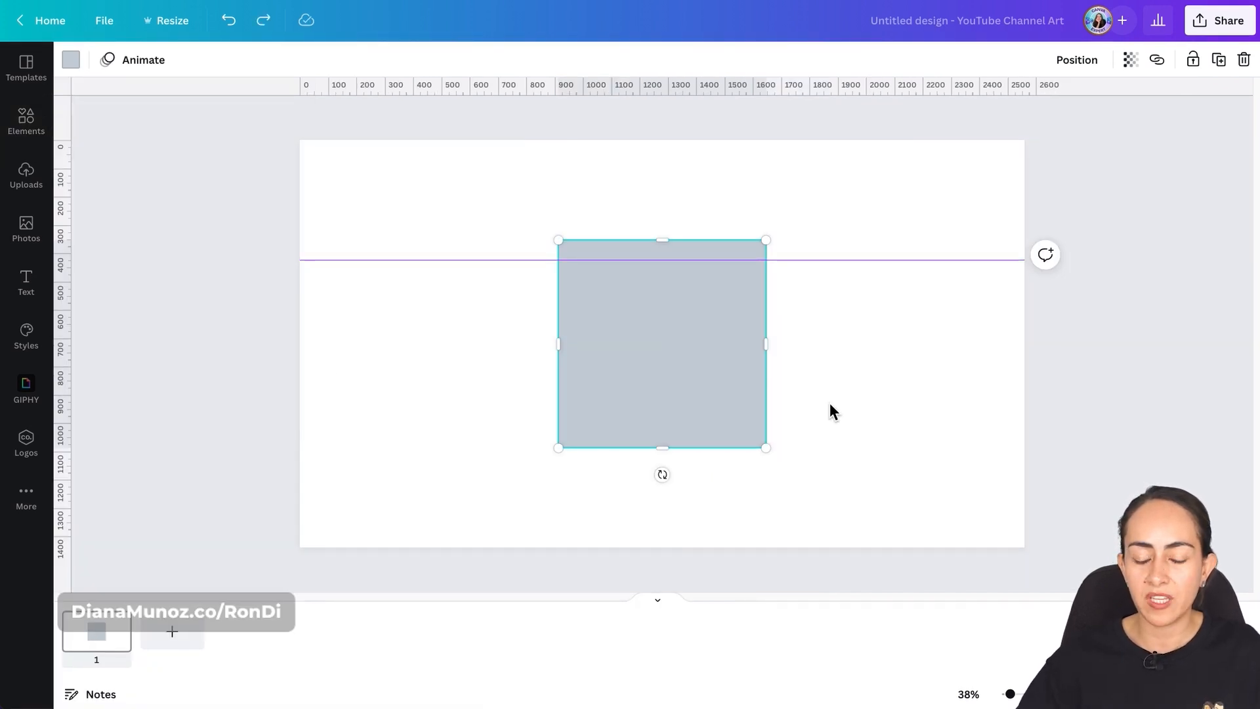
mouse_move(697, 397)
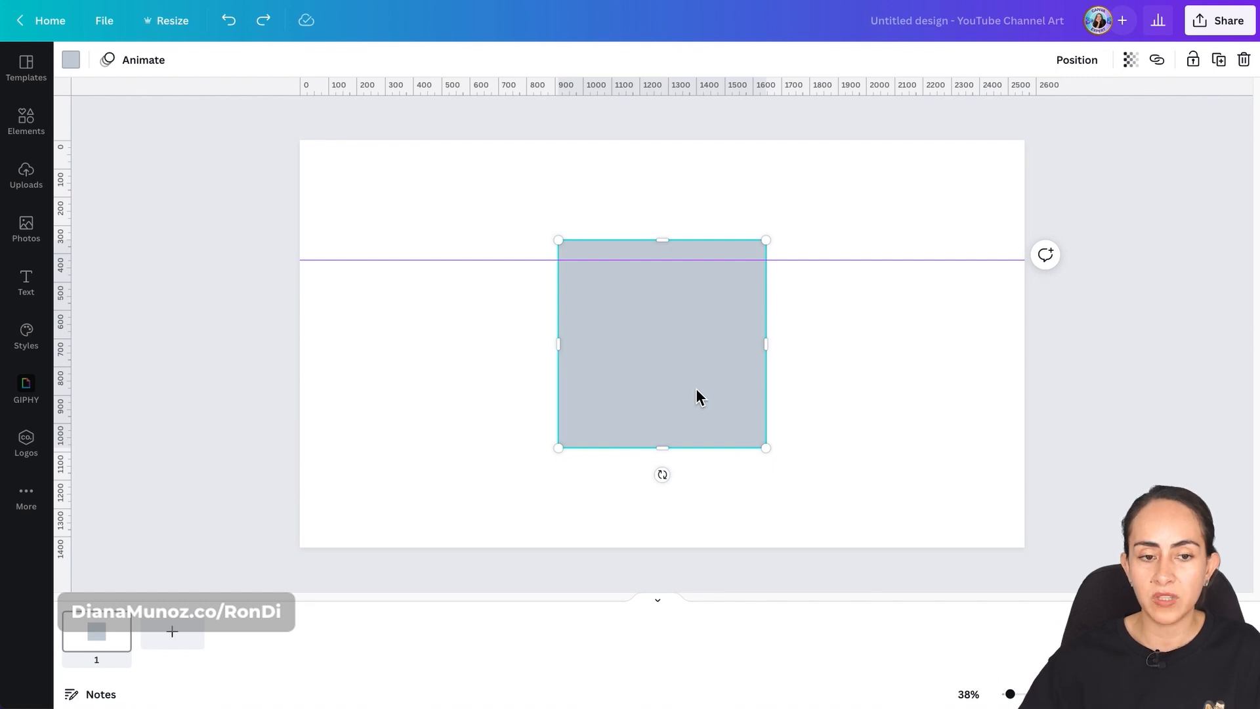
mouse_move(386, 264)
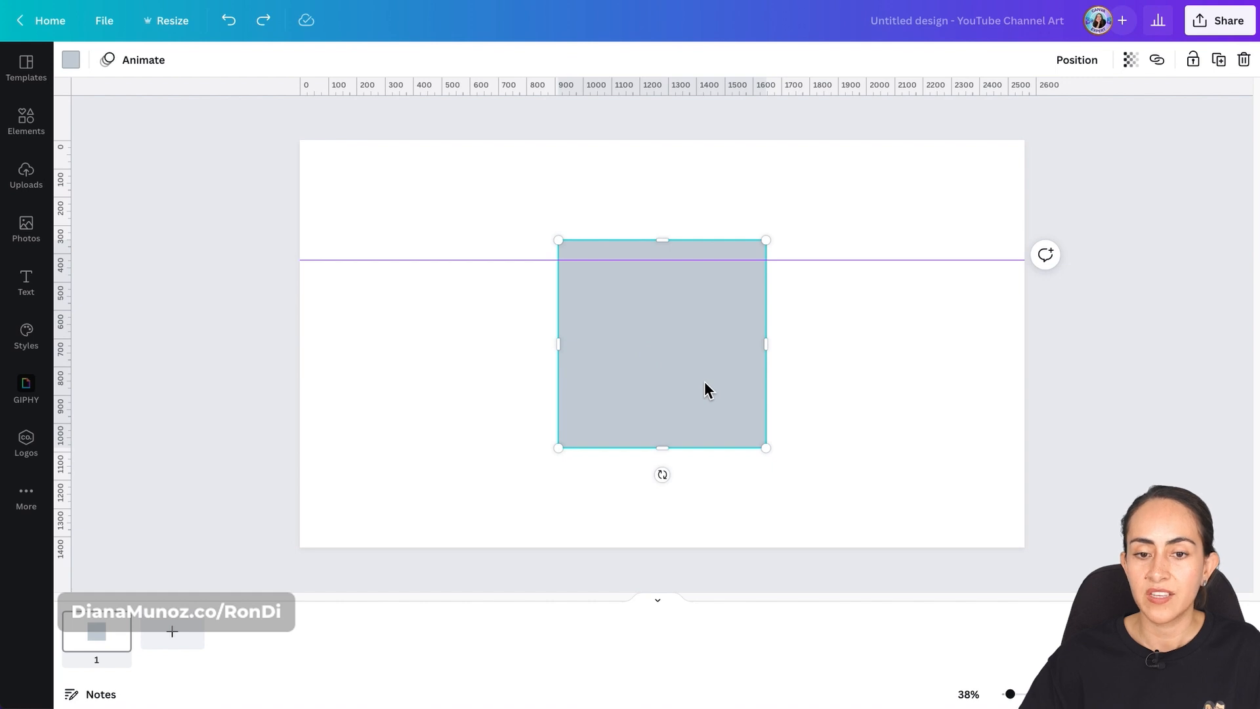
left_click_drag(705, 388, 705, 282)
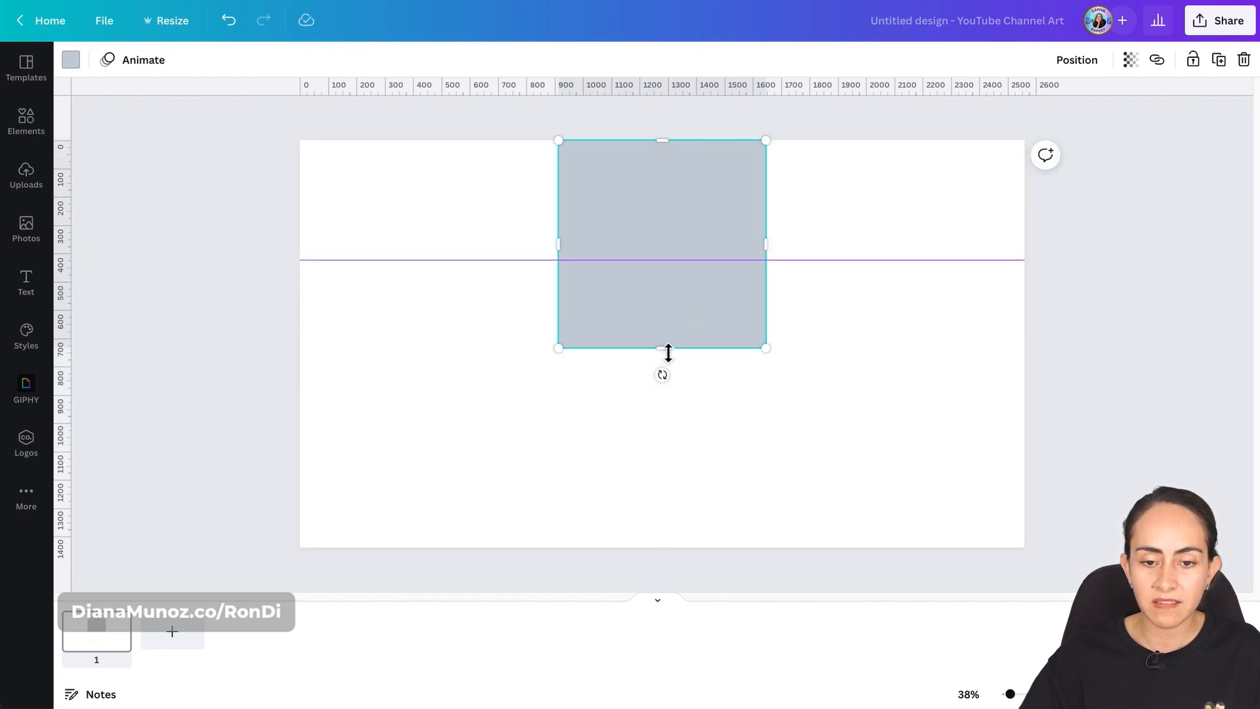
left_click_drag(662, 348, 669, 320)
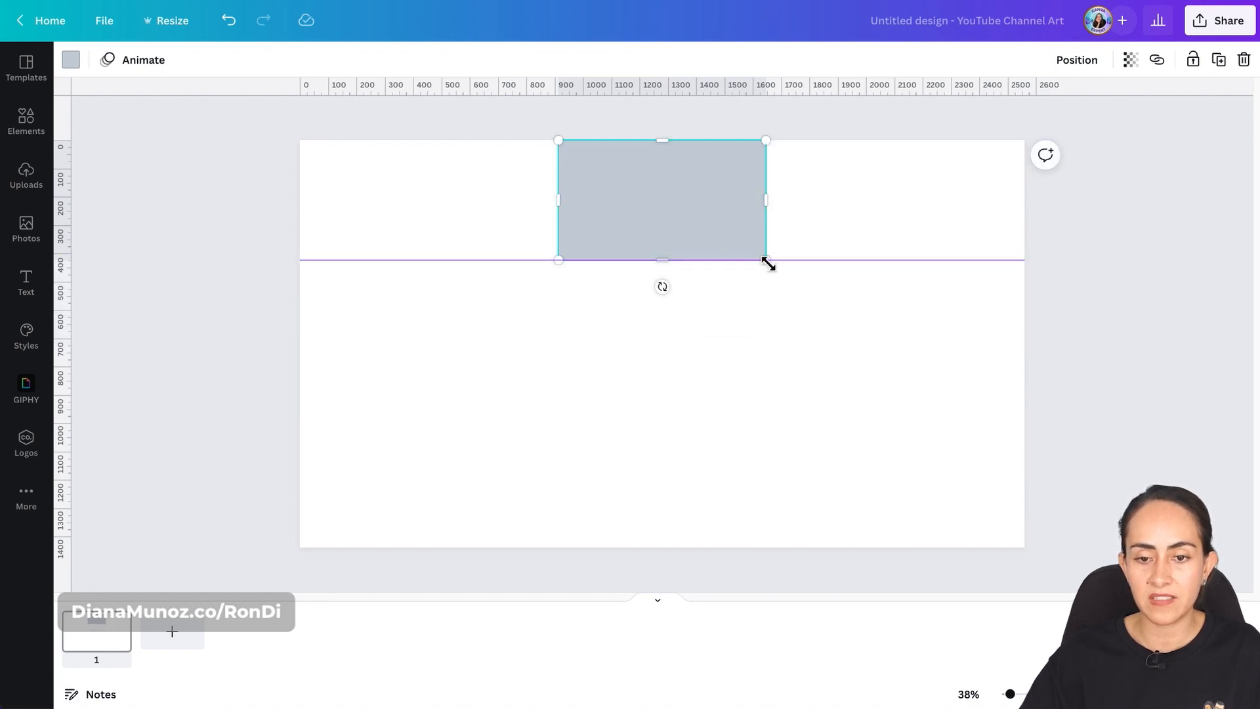
mouse_move(669, 209)
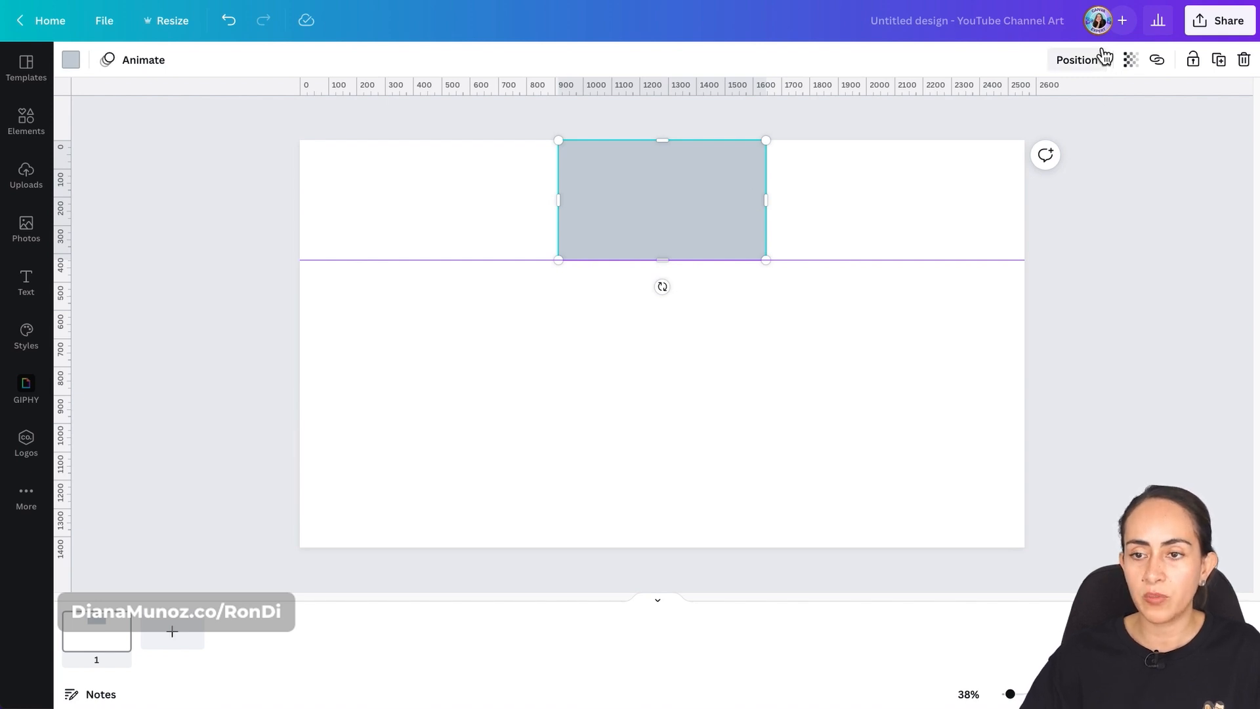
left_click(1077, 59)
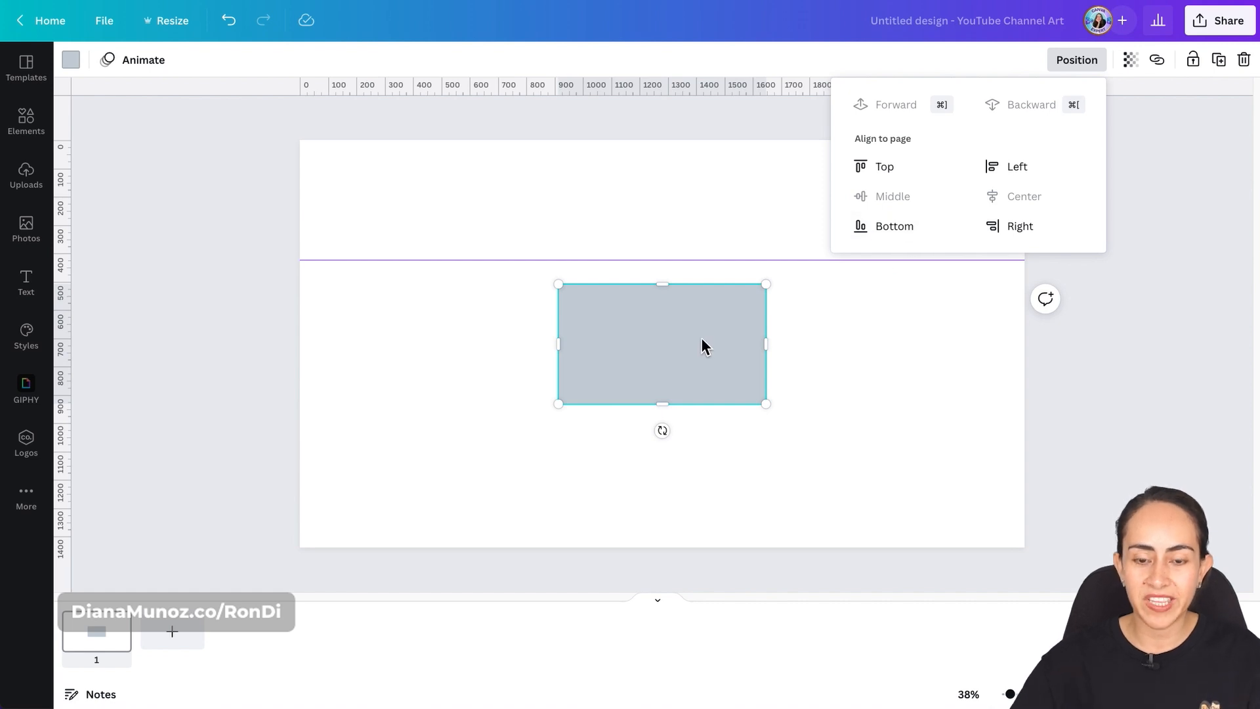
left_click(815, 258)
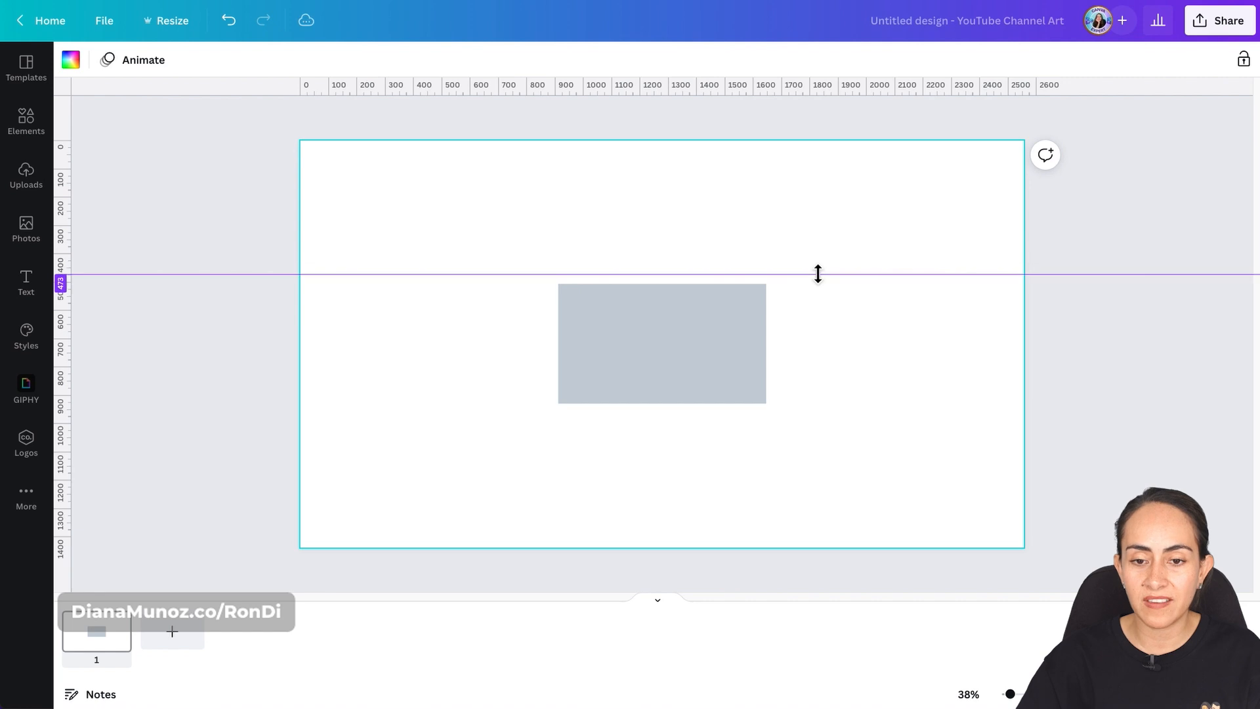
Step: Place guides along the grey rectangle's top and bottom edges, then select the rectangle
left_click_drag(817, 273, 594, 287)
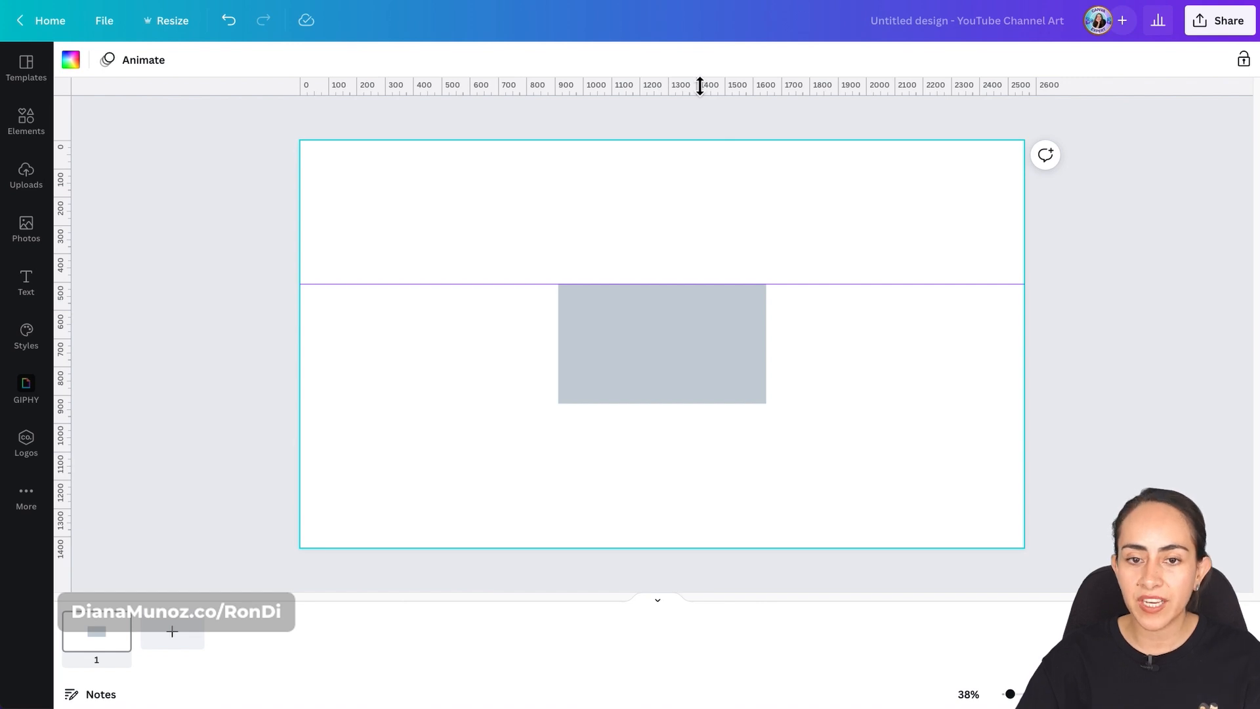
left_click_drag(699, 84, 754, 401)
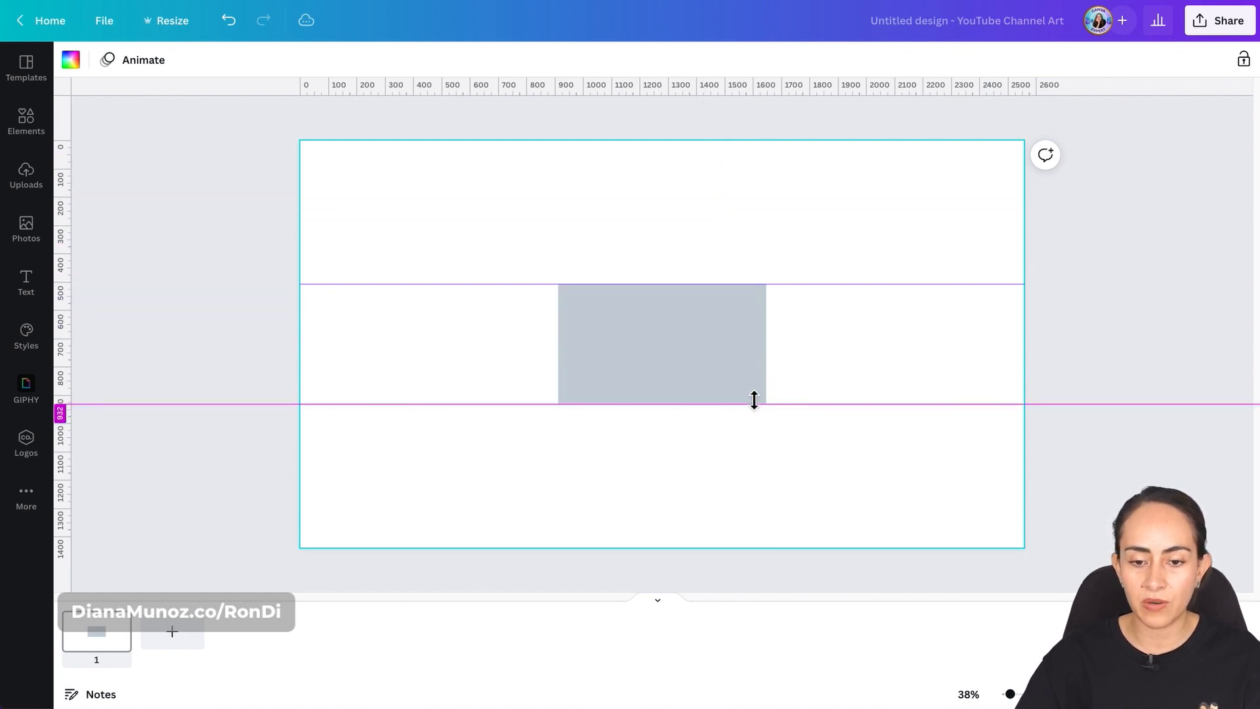
left_click(661, 343)
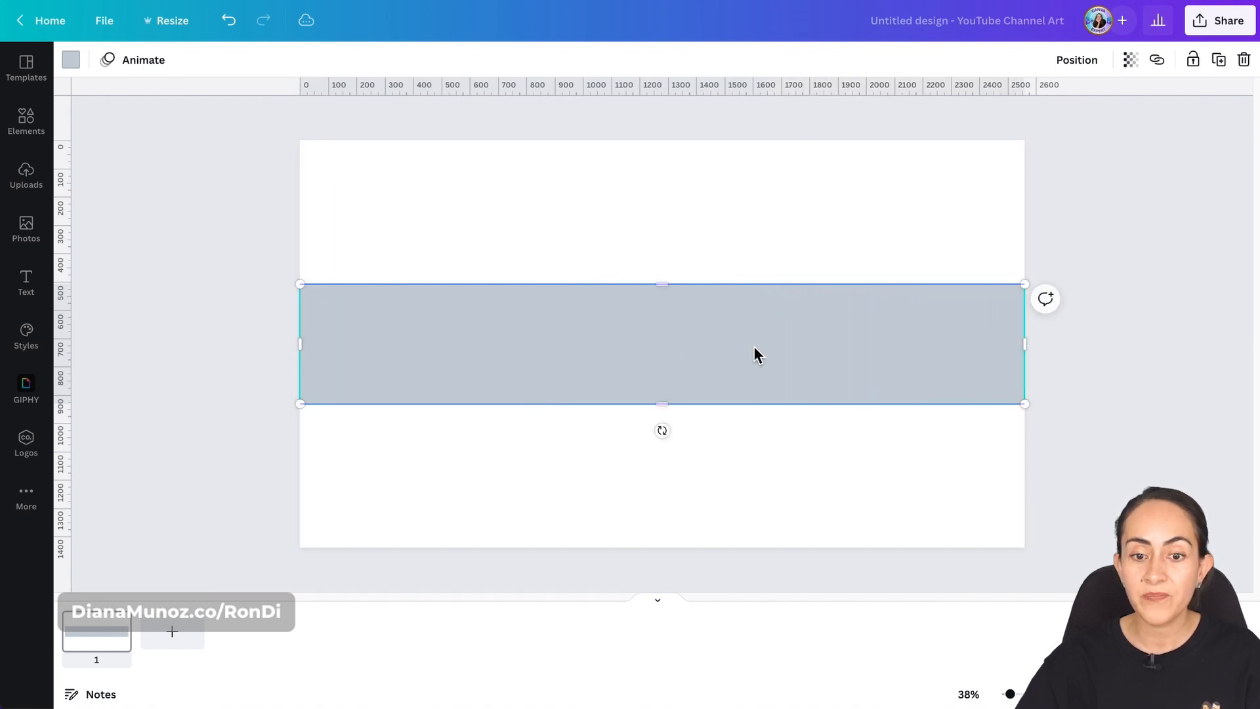
mouse_move(875, 363)
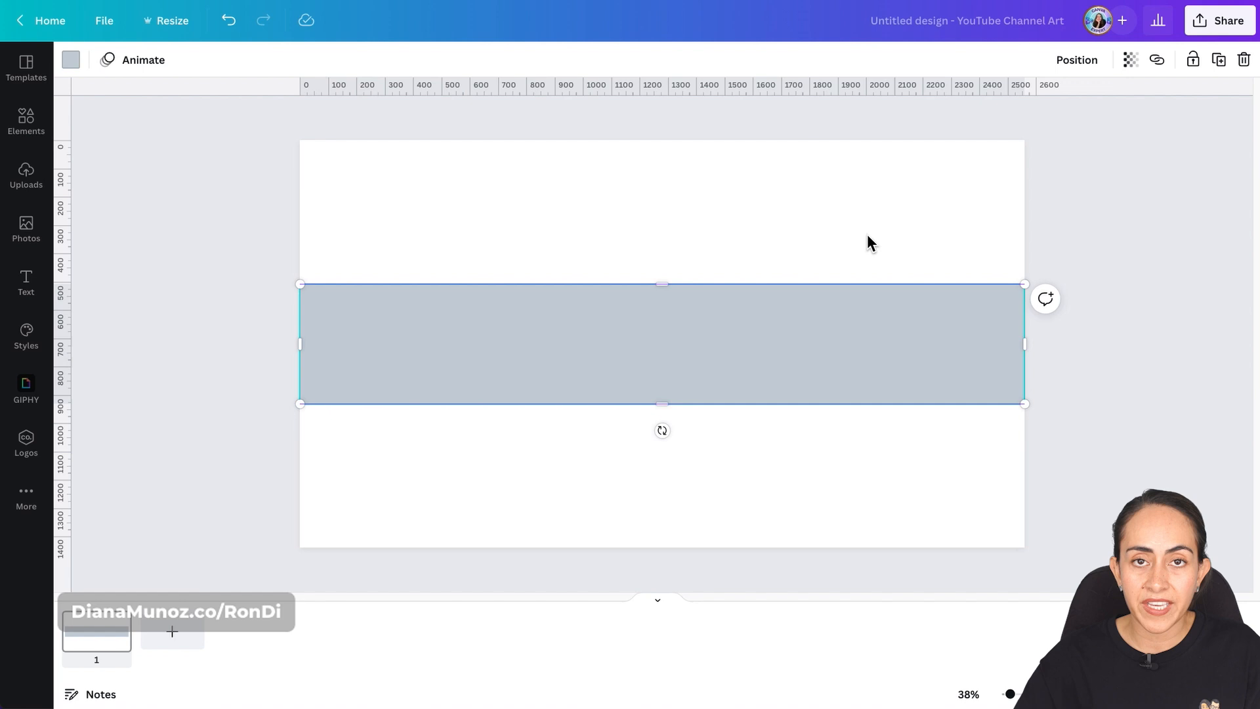
mouse_move(788, 222)
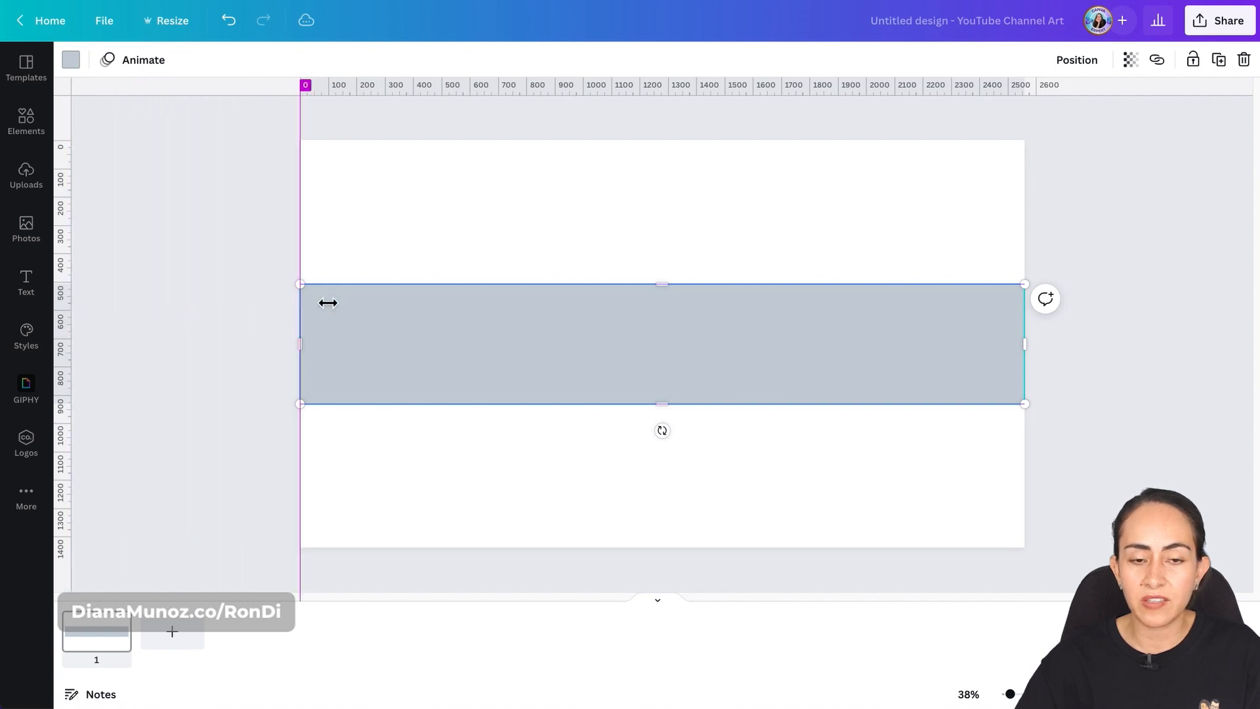
Step: Pull out a vertical guide and fine-tune its position to about 1547 px
left_click_drag(303, 102, 686, 103)
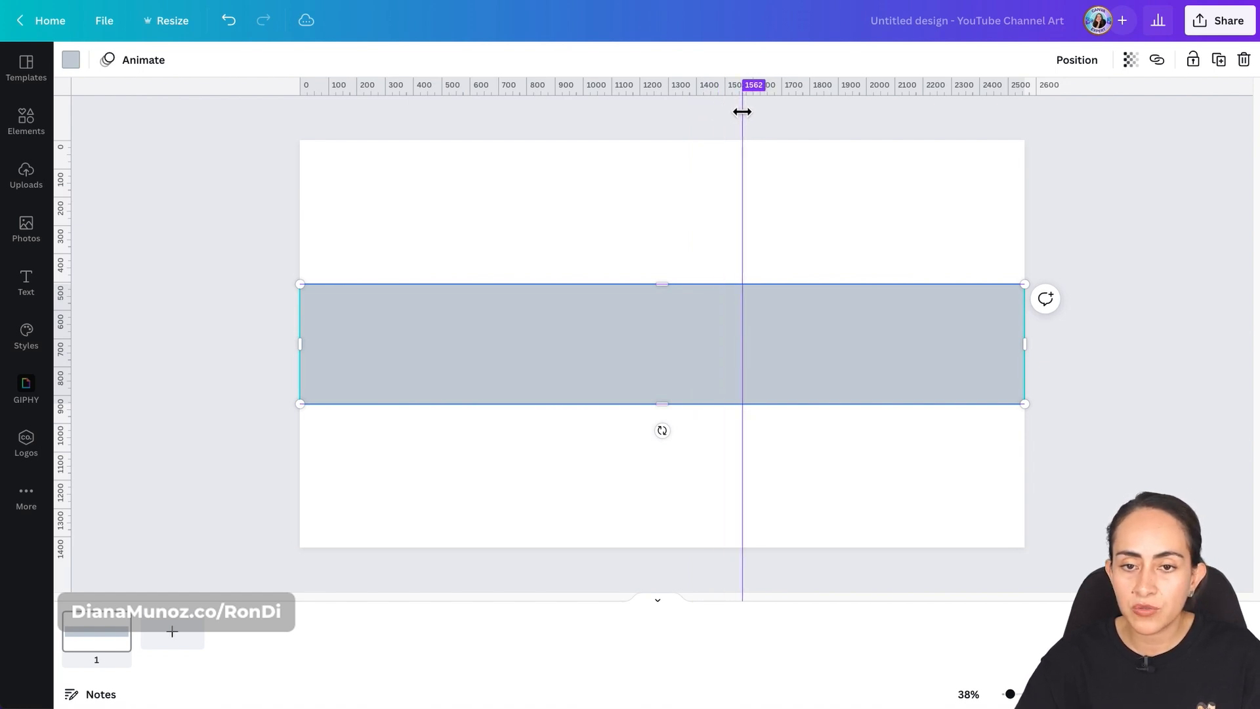
left_click_drag(742, 111, 737, 111)
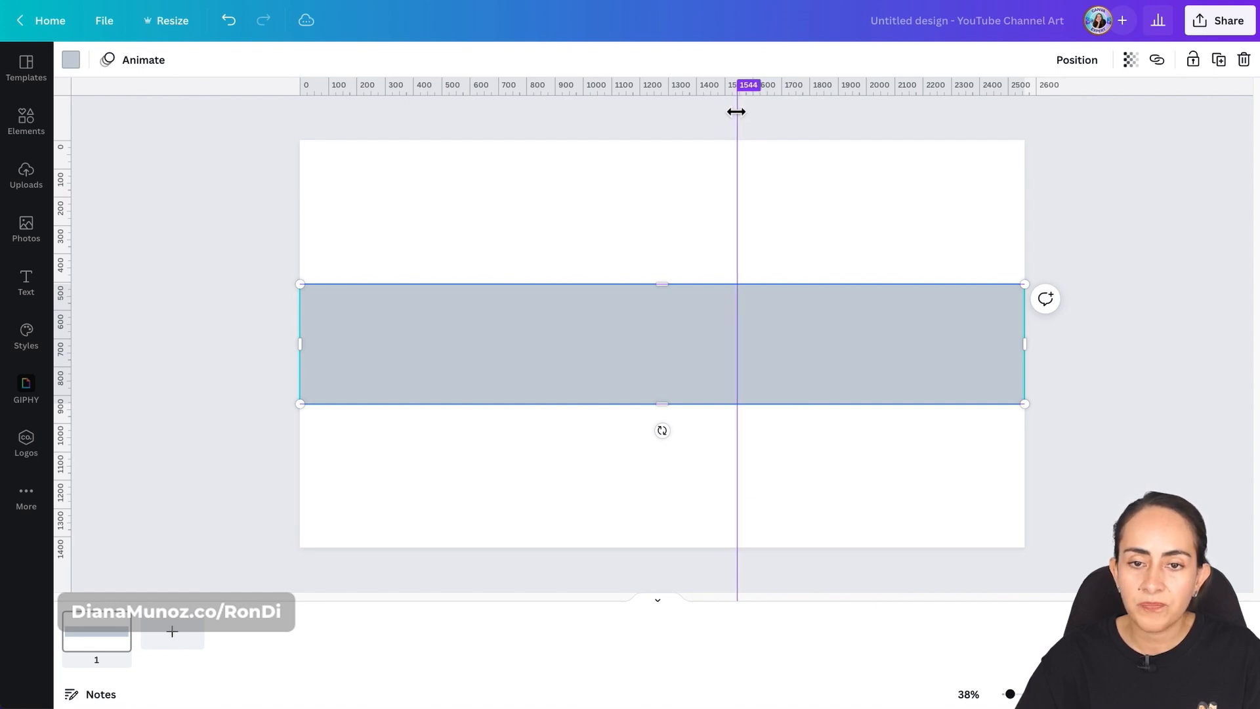
left_click_drag(1009, 694, 1020, 694)
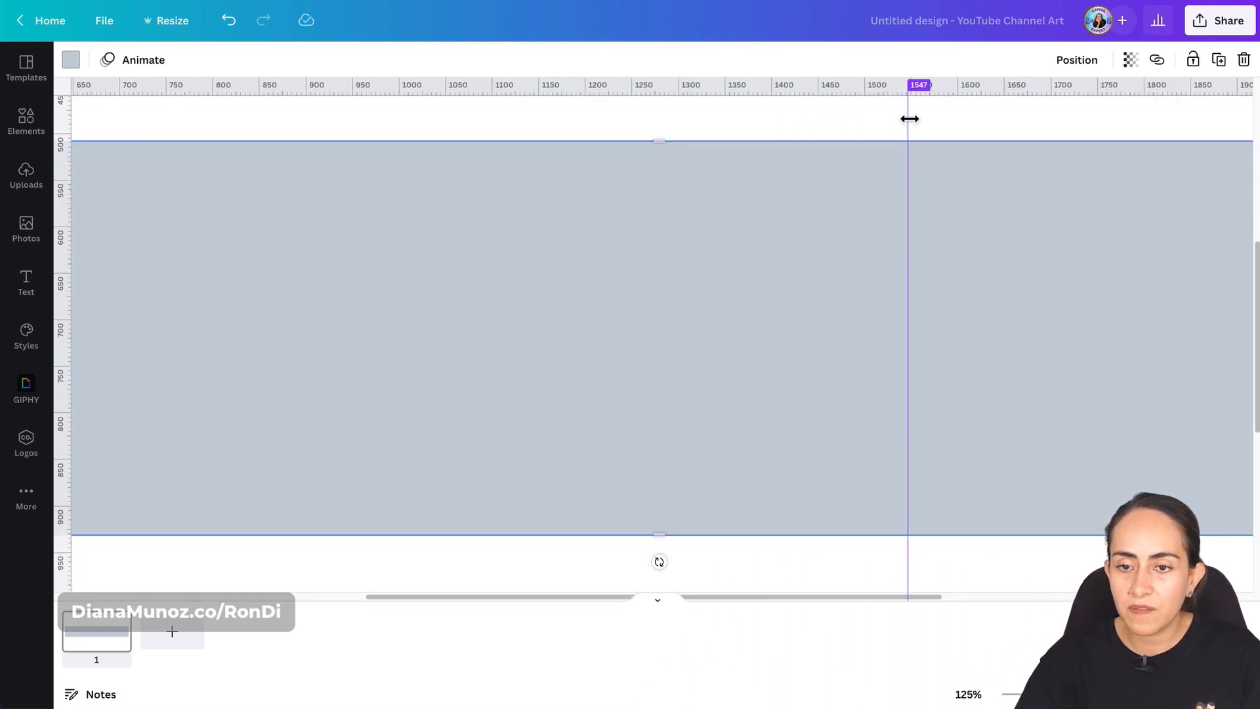
left_click_drag(909, 119, 906, 119)
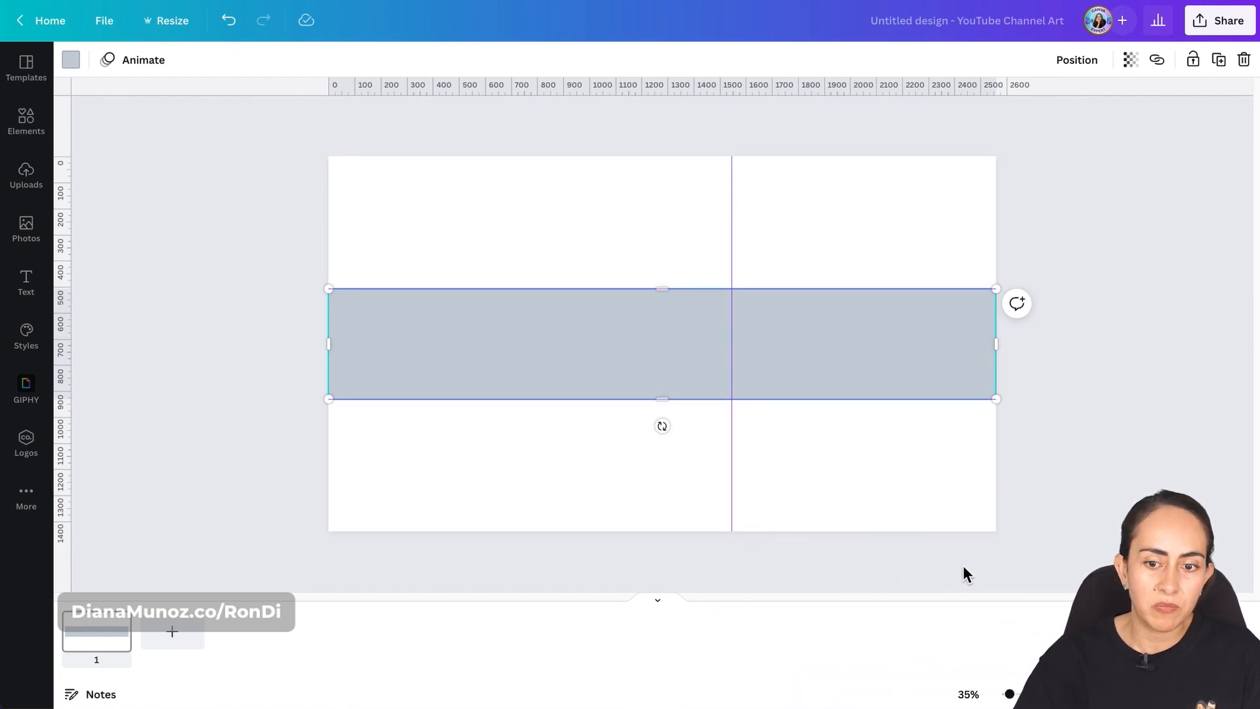
mouse_move(921, 346)
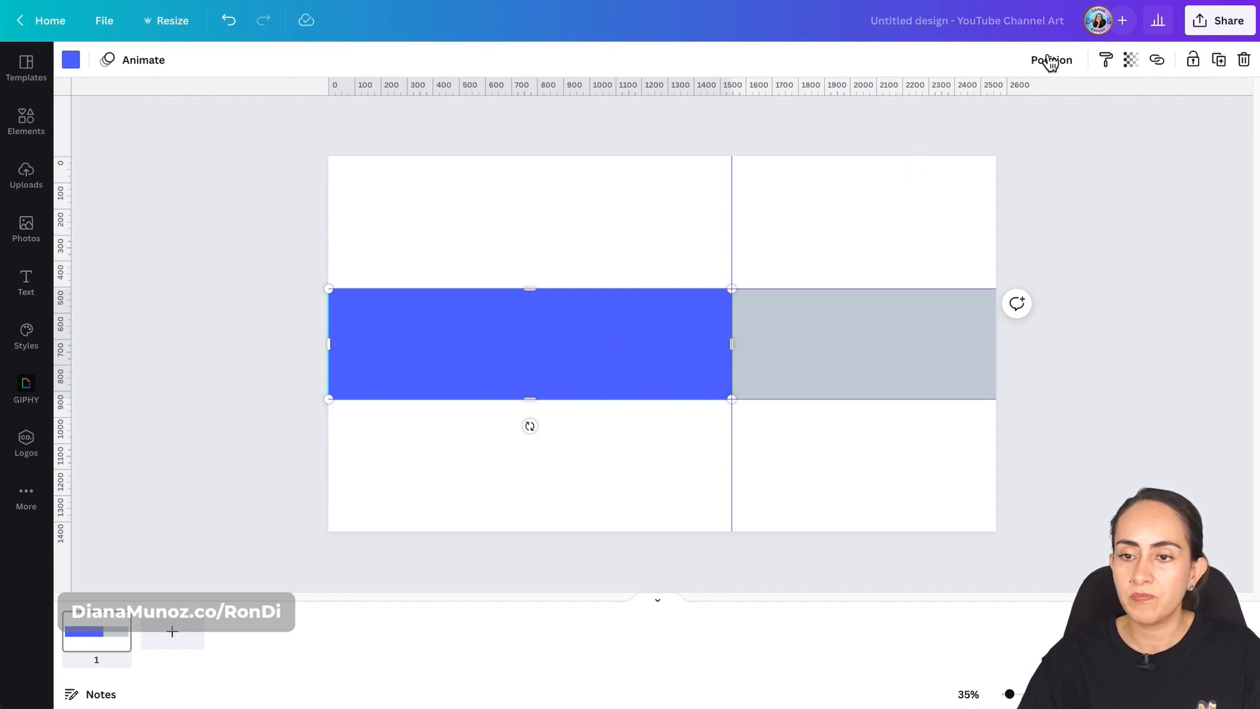
Step: Align the blue rectangle to page center and add a vertical guide at its left edge (~507 px)
left_click(1050, 60)
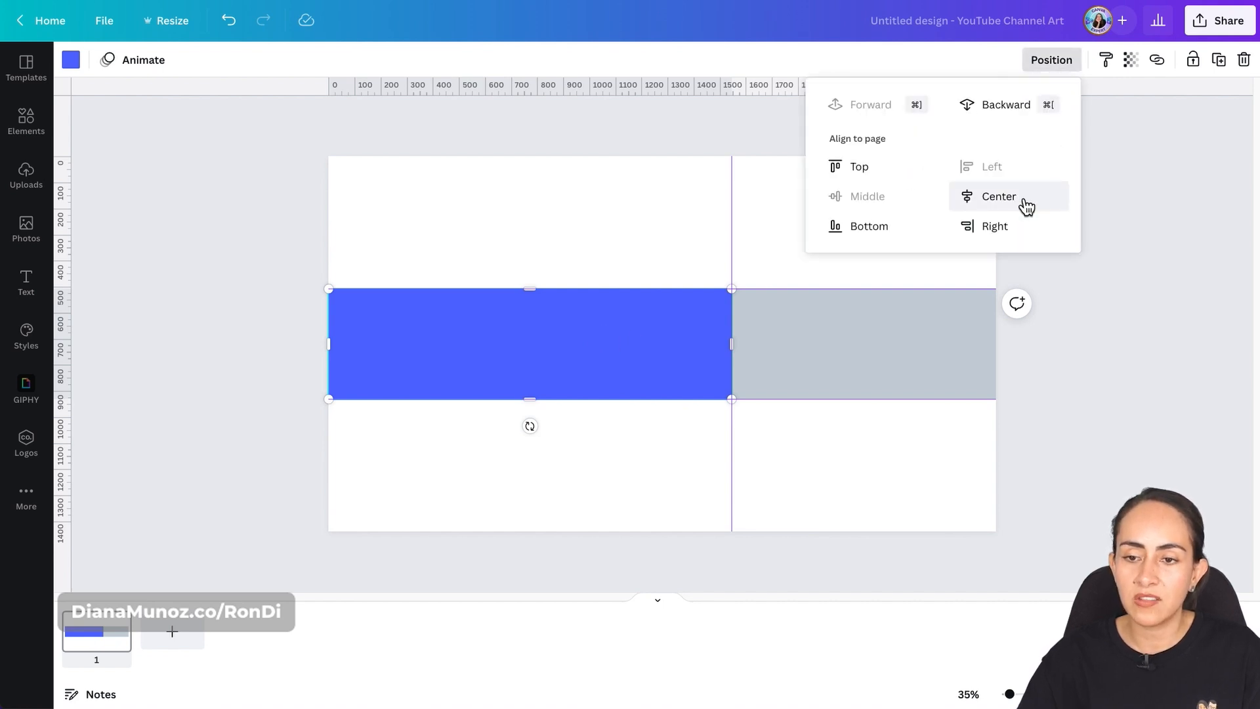
left_click(998, 196)
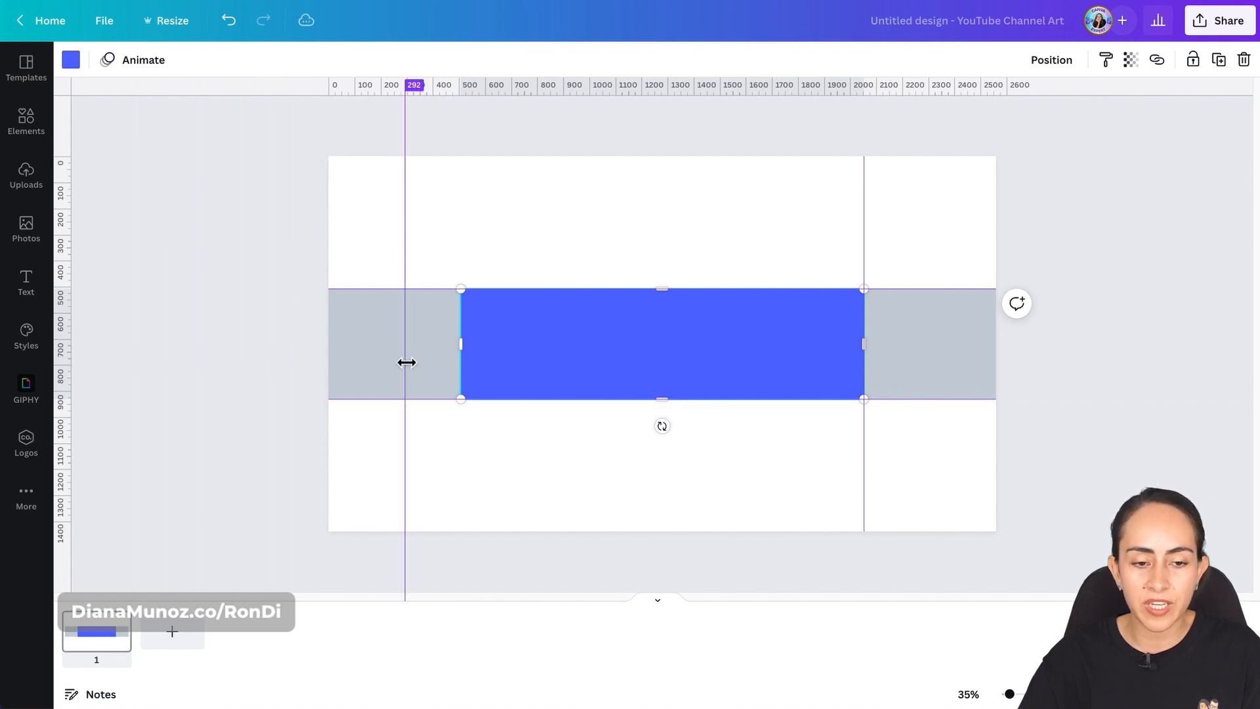
left_click_drag(407, 363, 461, 335)
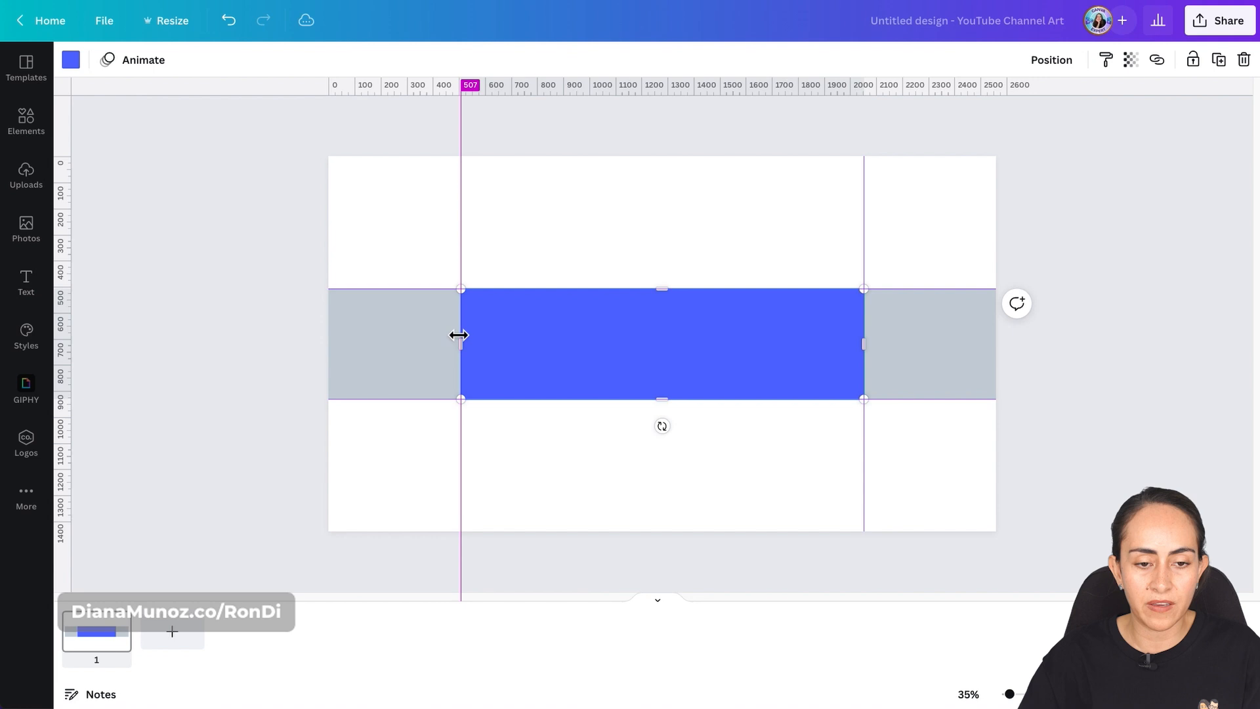
mouse_move(651, 236)
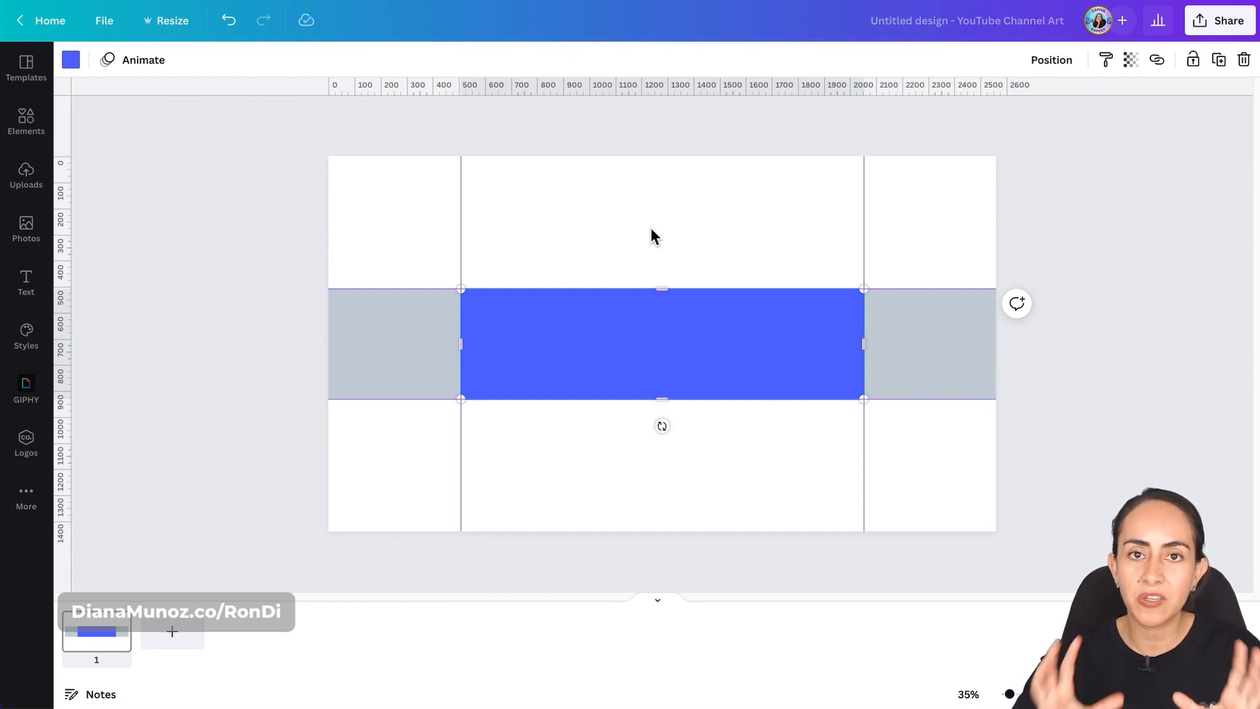
mouse_move(602, 341)
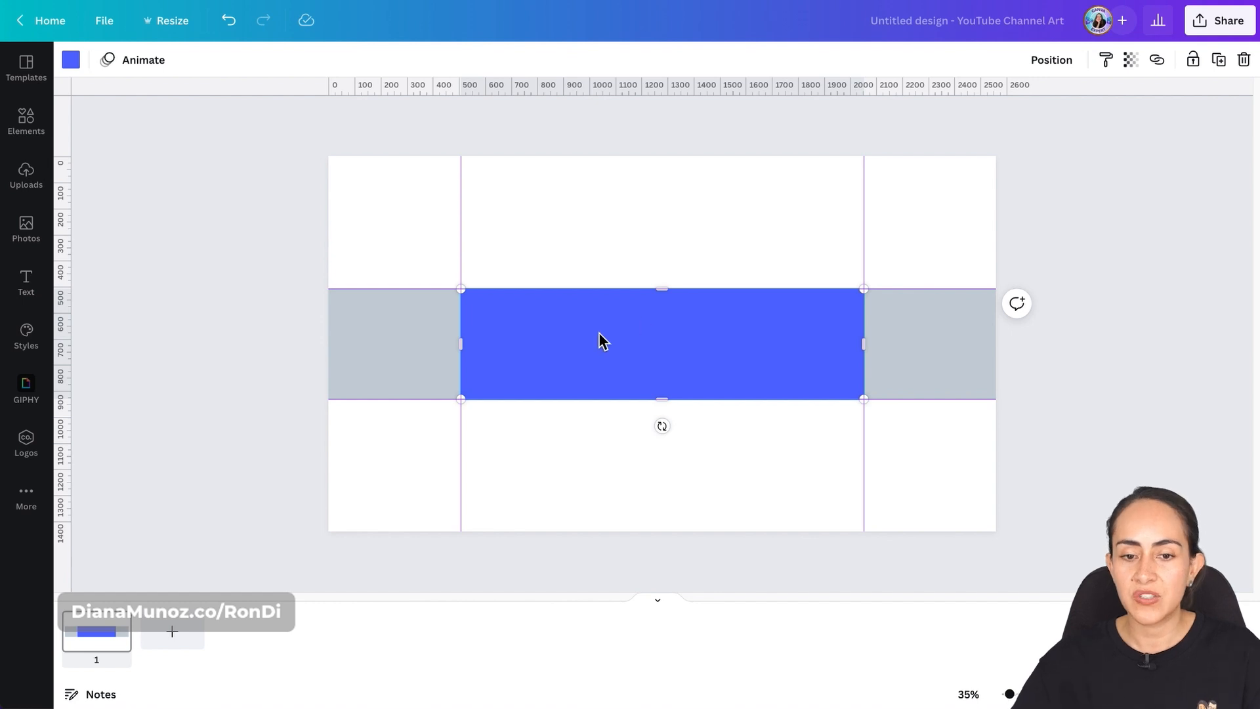
mouse_move(769, 363)
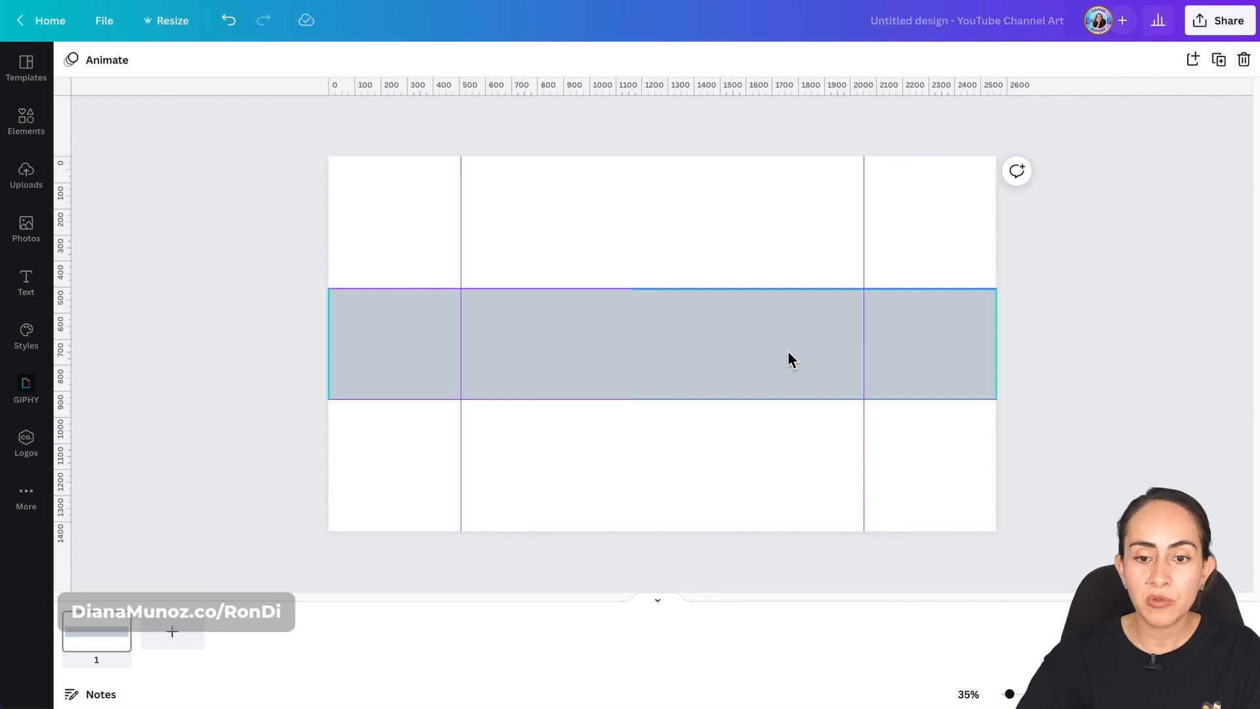
mouse_move(972, 329)
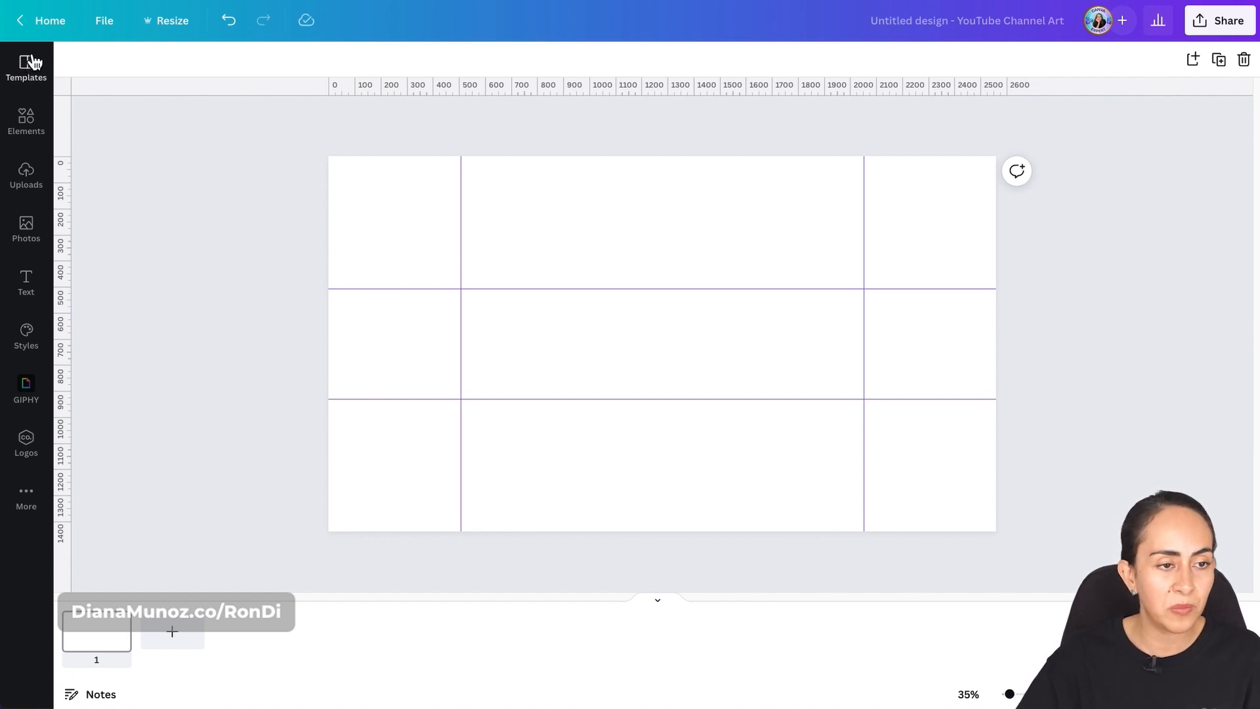
Step: Search templates for 'femalecreator', apply the yellow template, then clear the search and browse
left_click(25, 68)
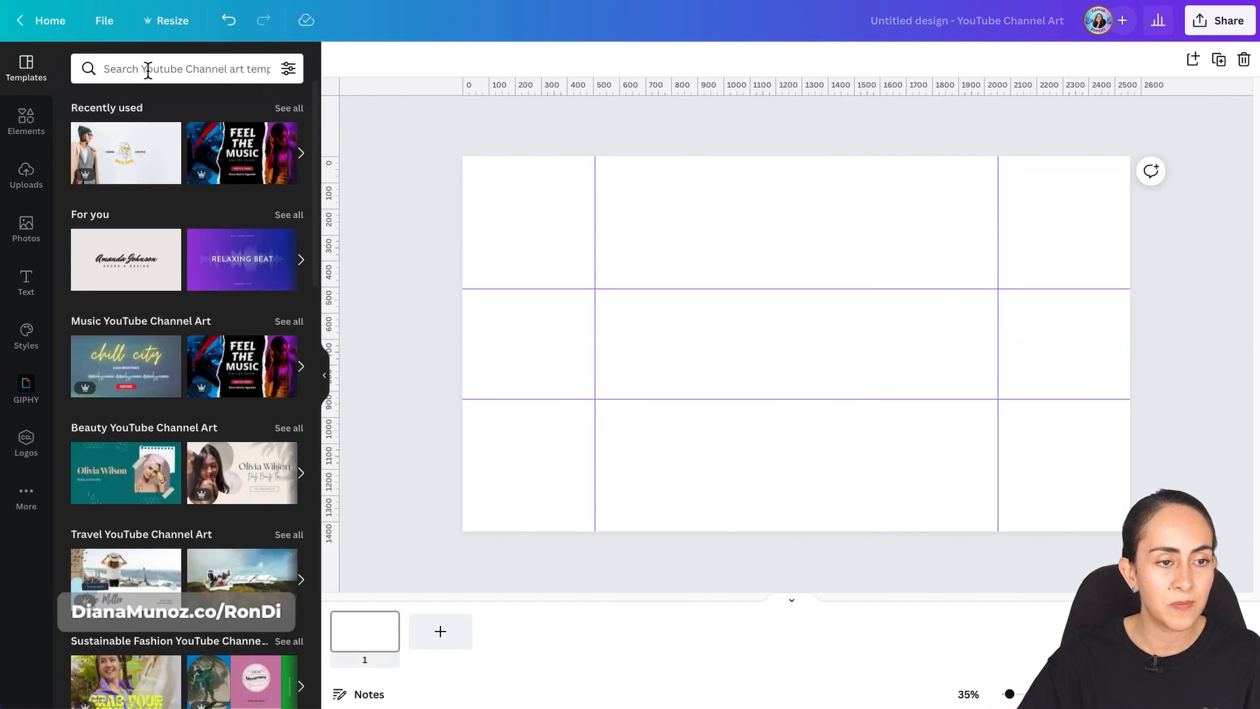
type("femalecreator")
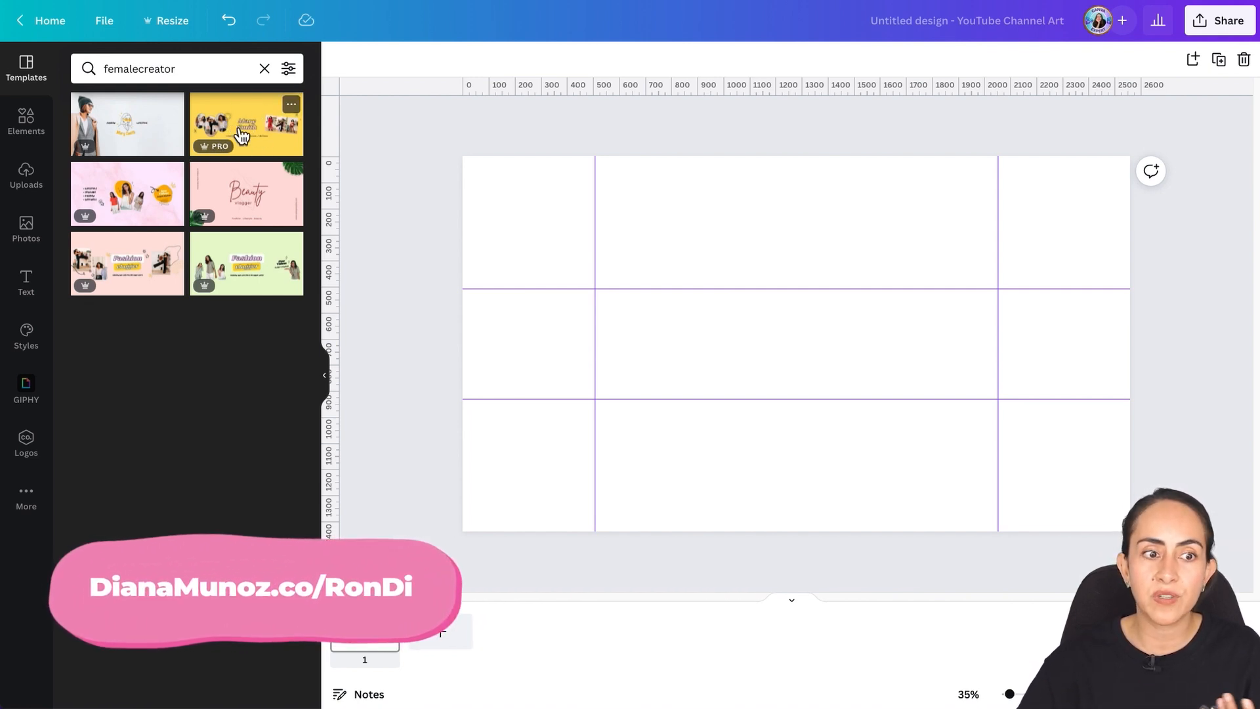
left_click(246, 124)
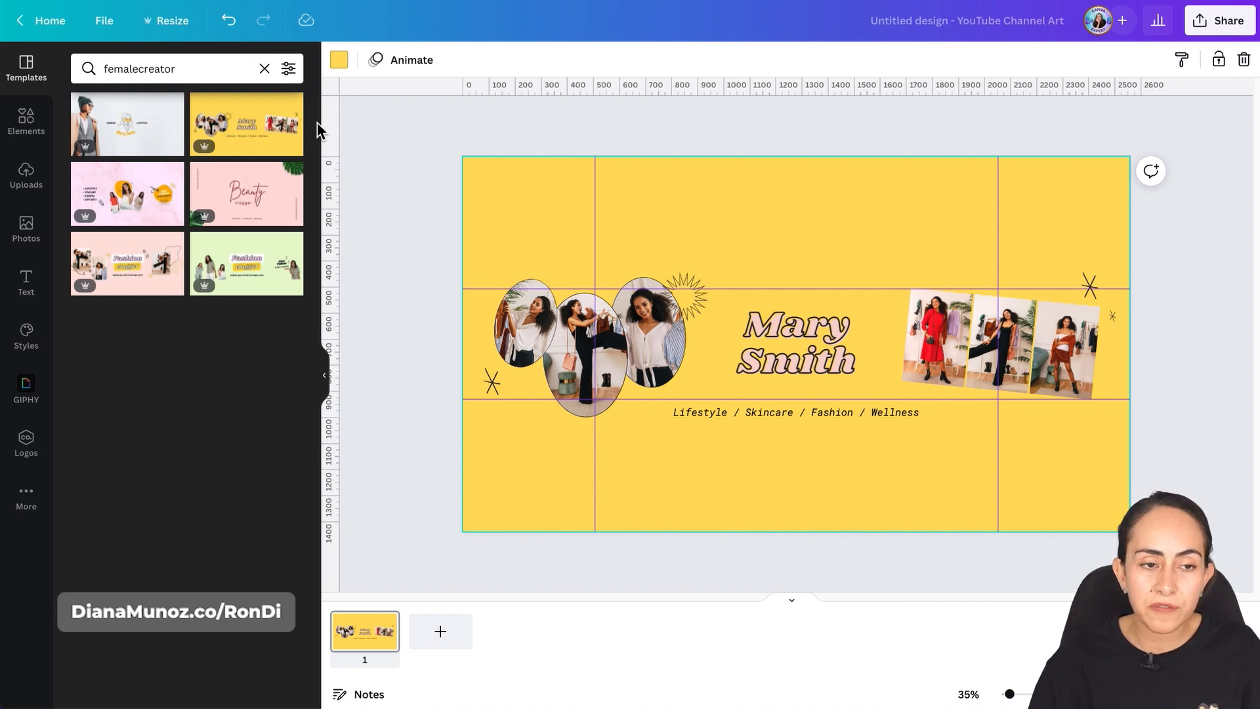
left_click(264, 69)
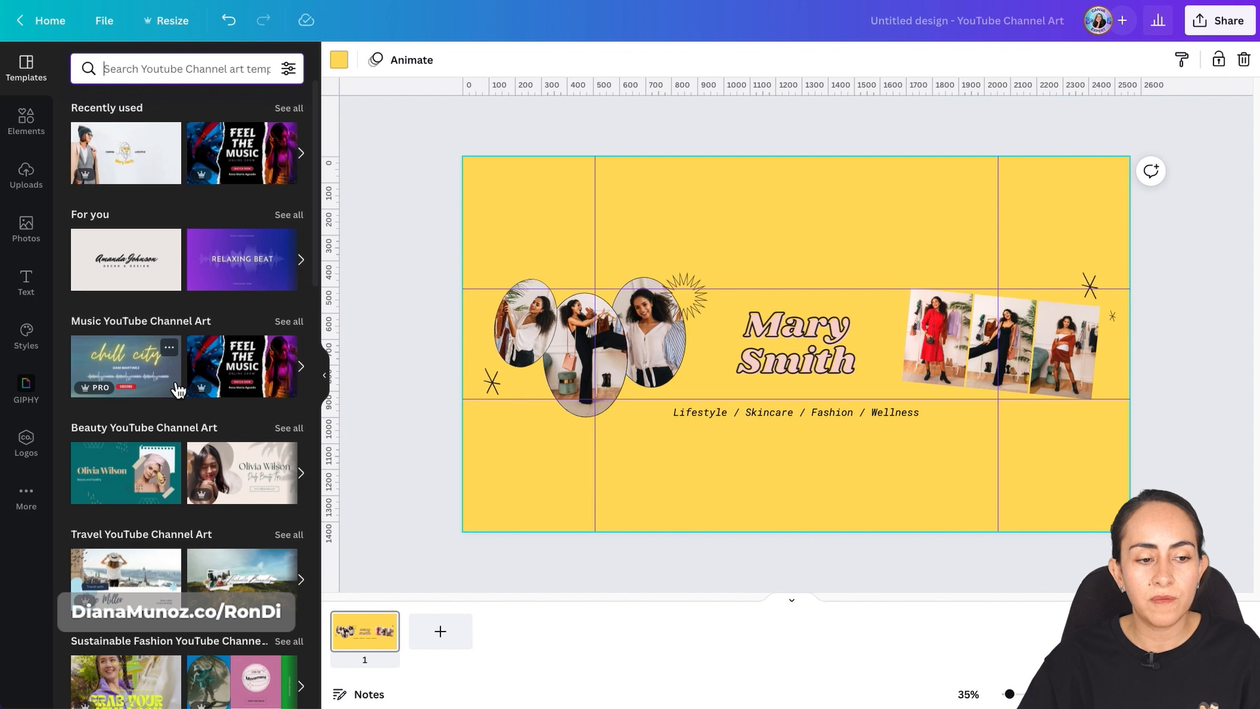
mouse_move(233, 432)
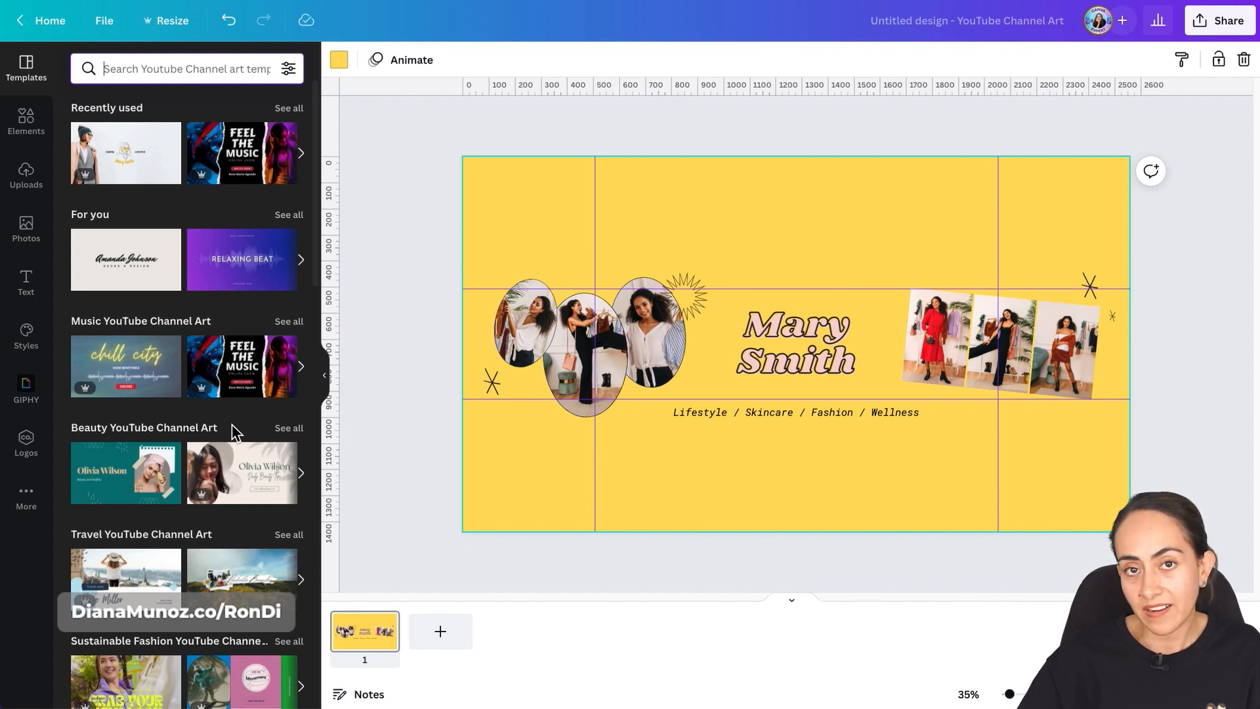
scroll("down", 3)
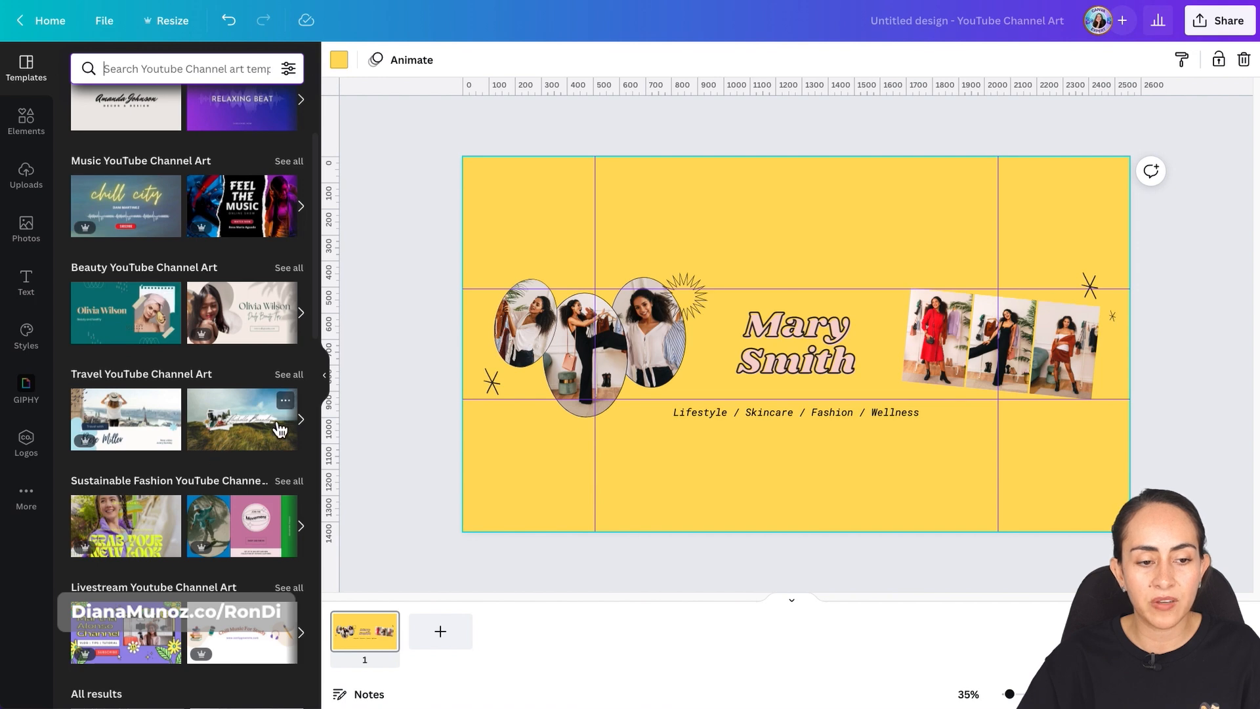
mouse_move(255, 419)
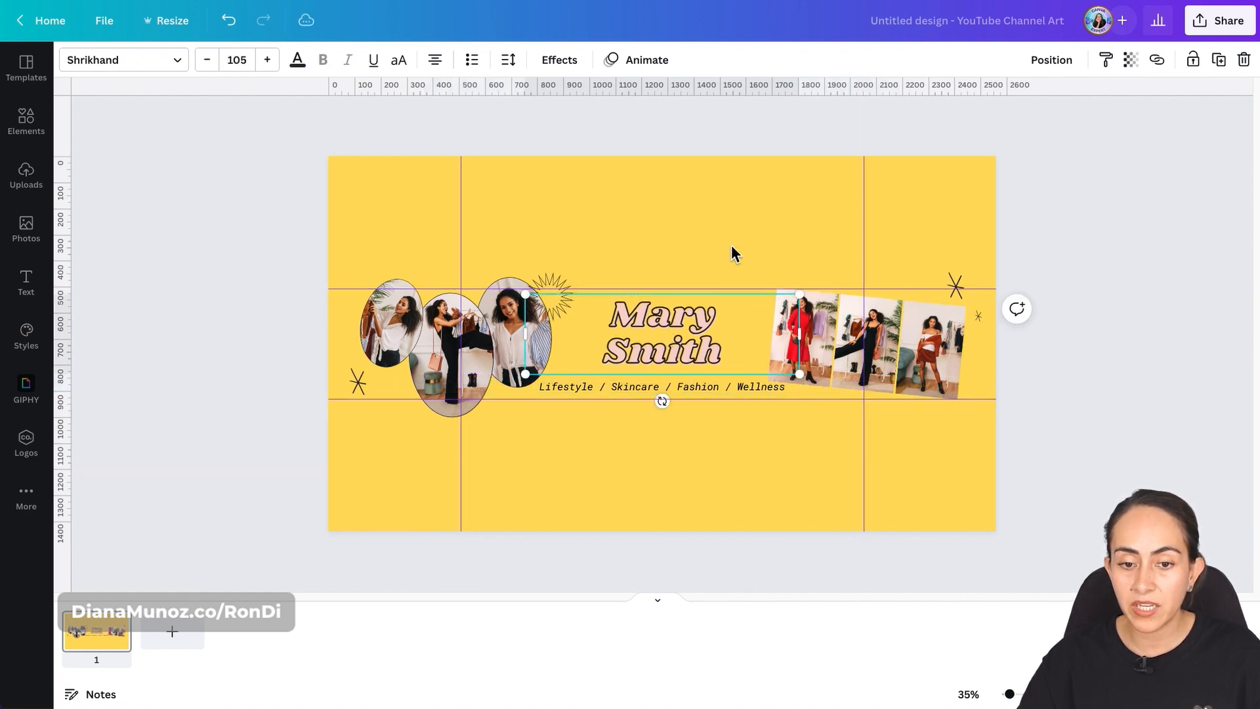
Step: Retitle the banner 'Yoga everyday' and change the tagline to 'Yoga sessions and meditations'
triple_click(658, 329)
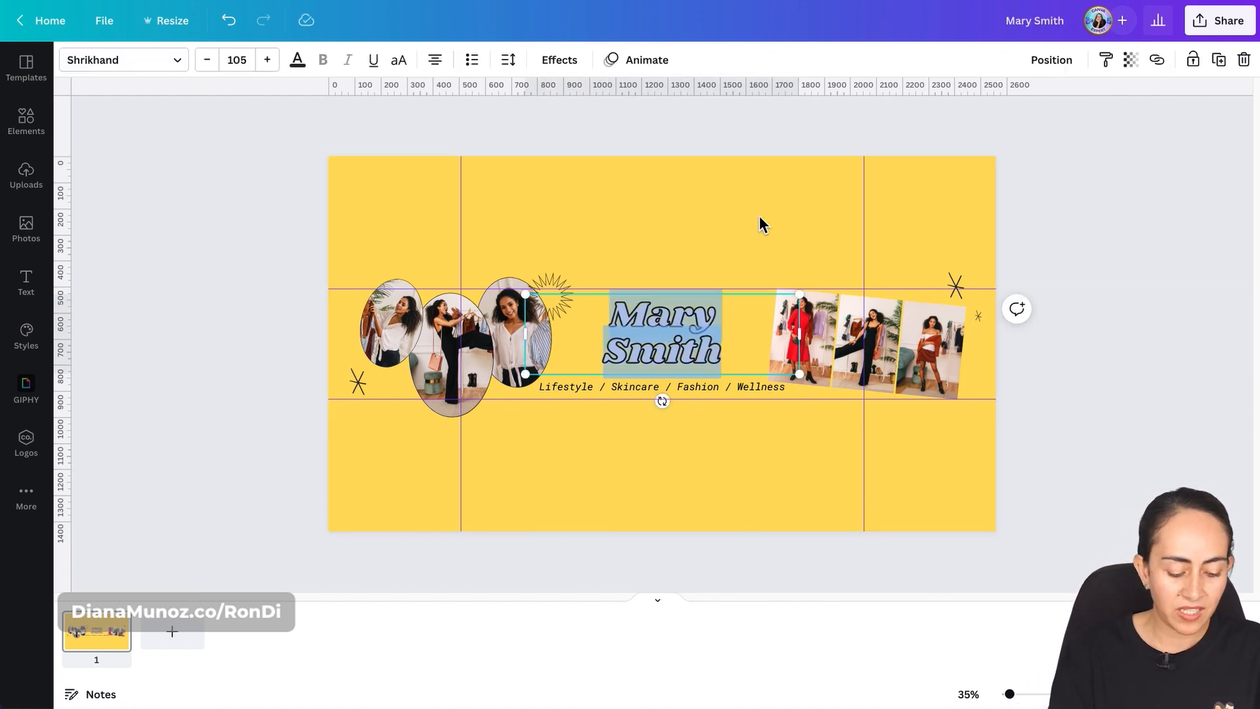
type("Yoga")
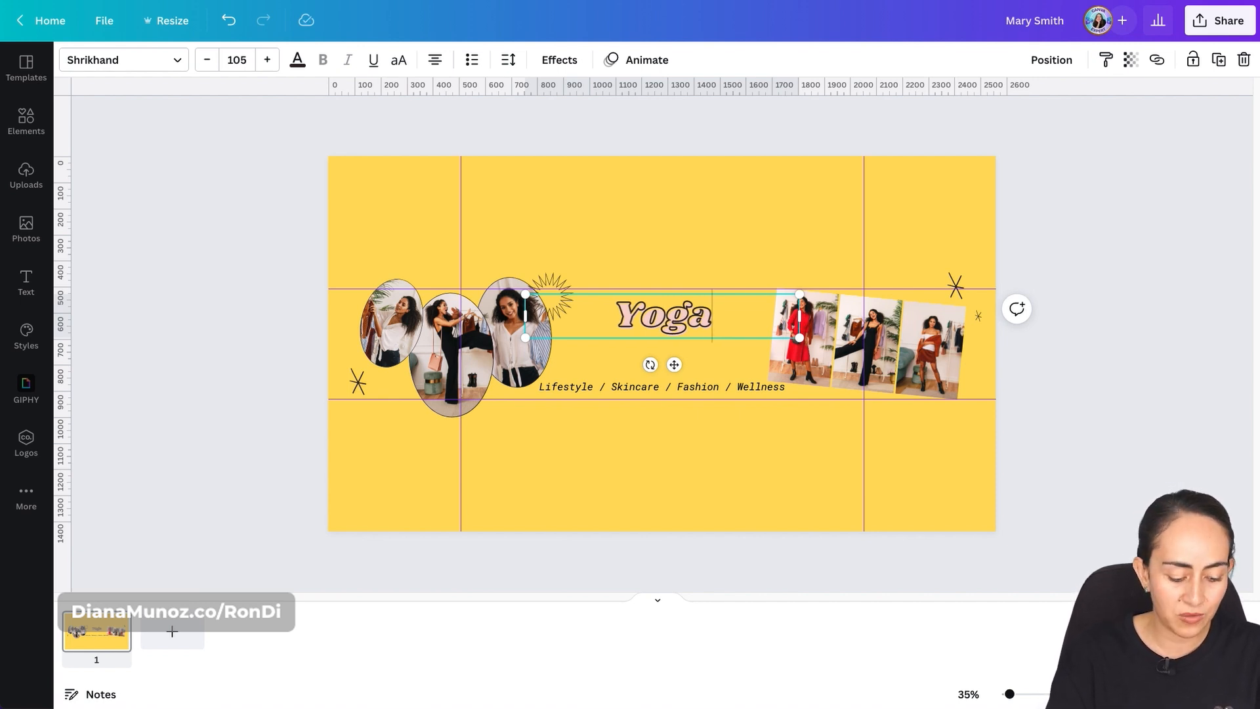
type("everyday")
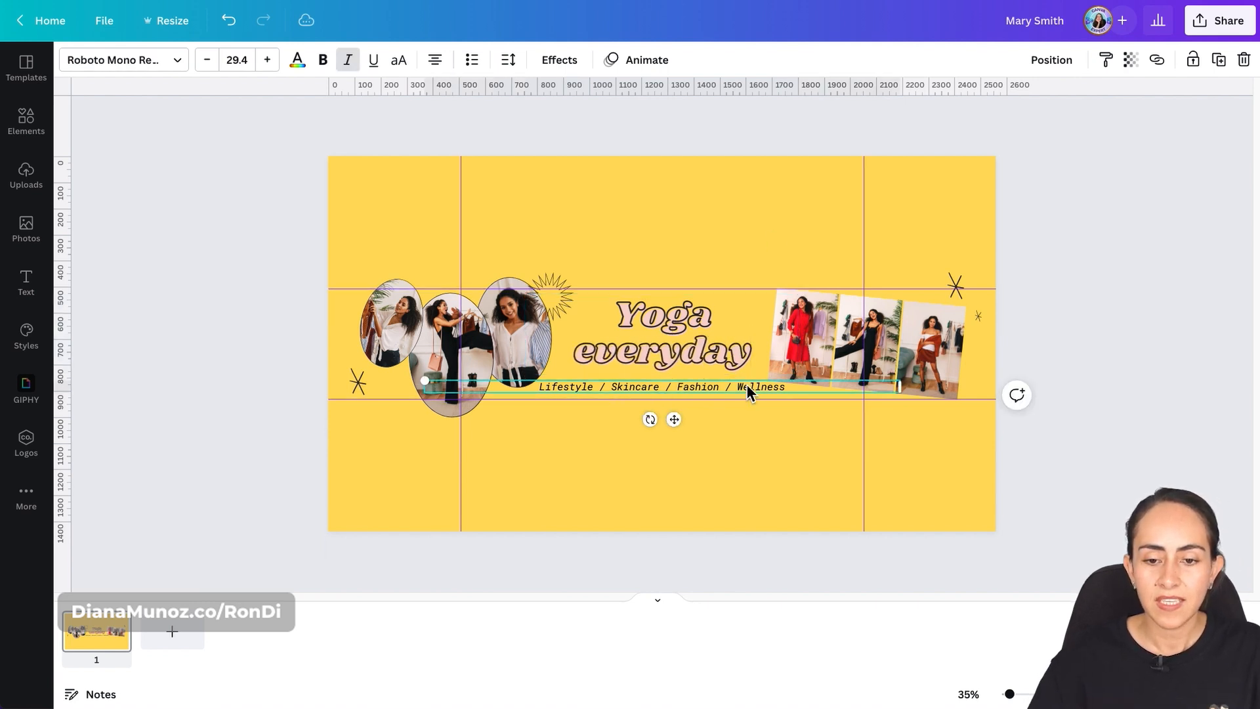
type("Yoga sessions and meditat")
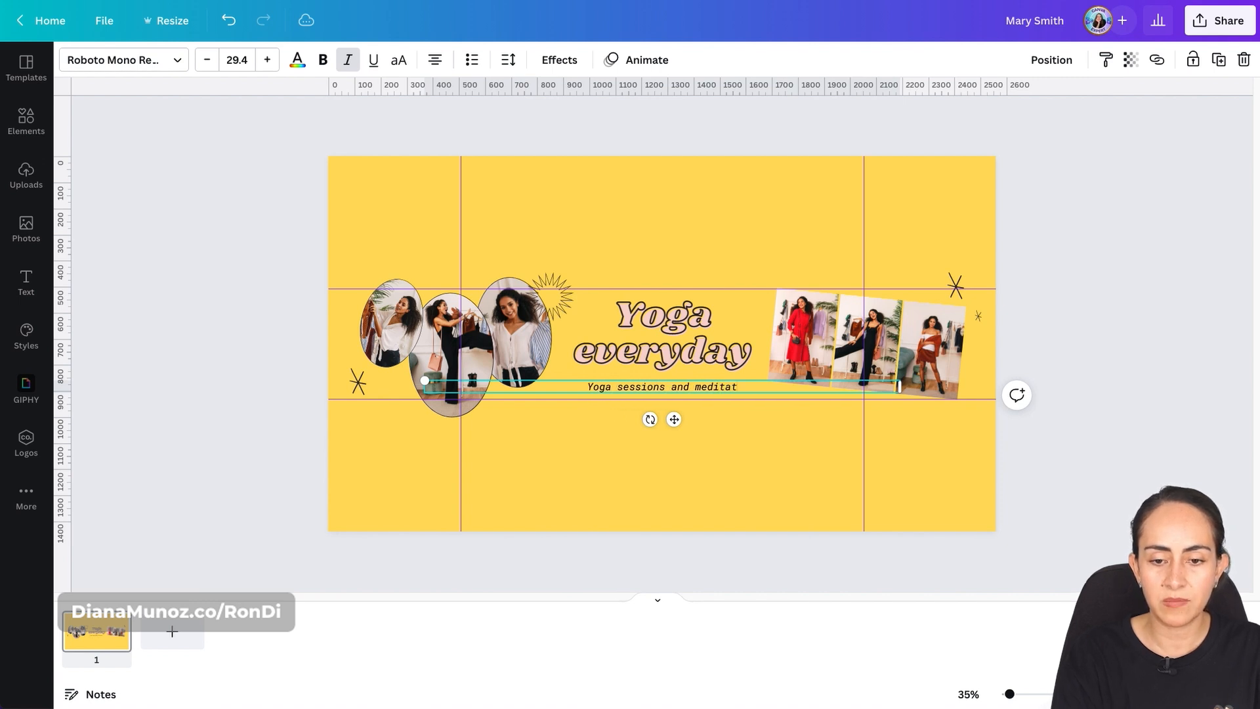
left_click(806, 458)
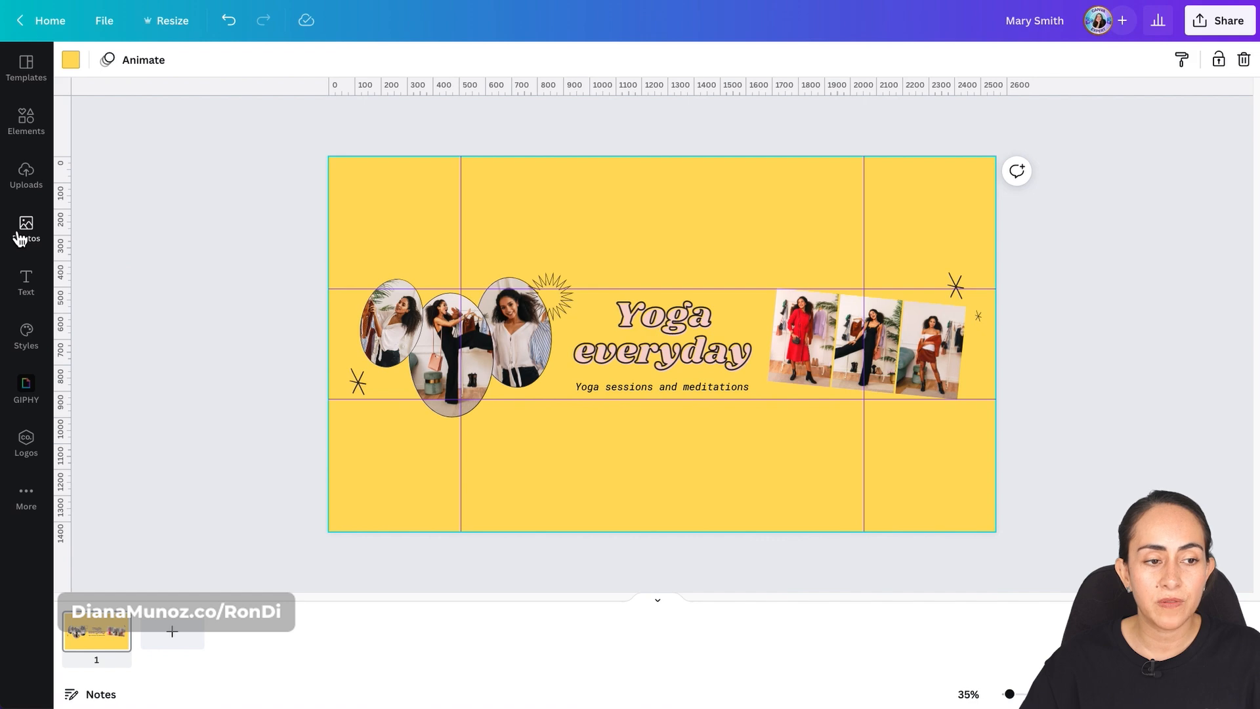
left_click(25, 229)
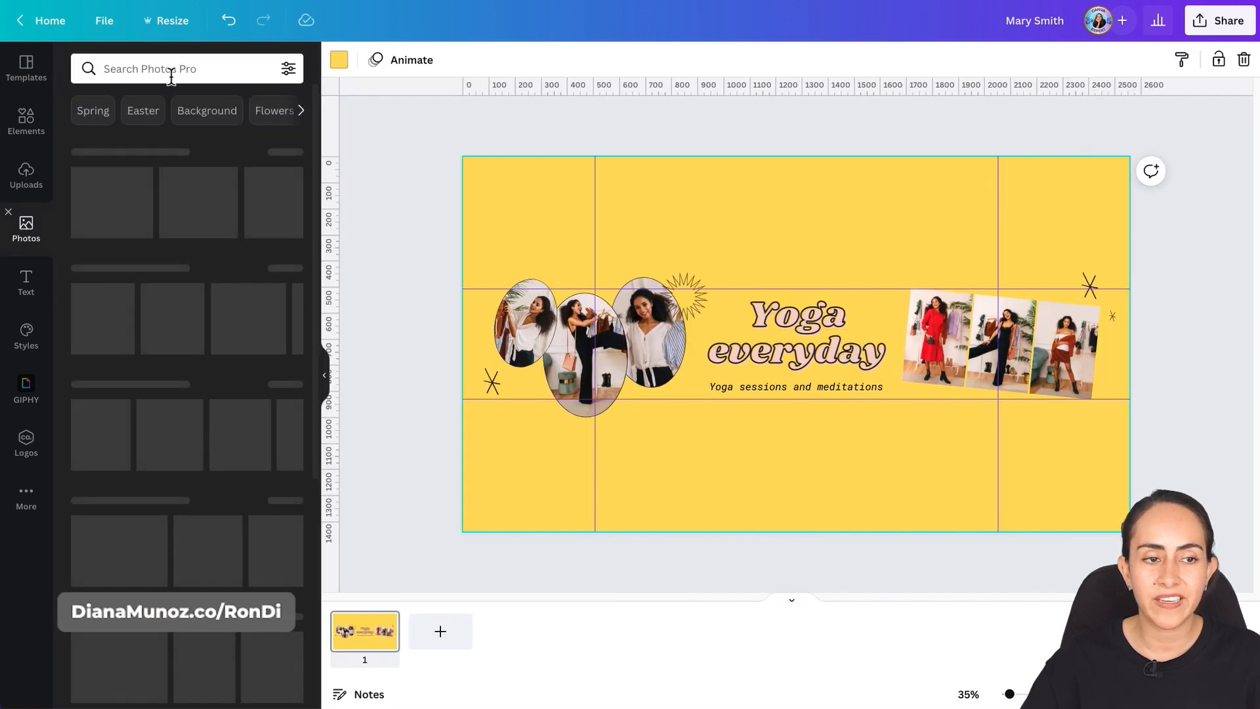
type("yoga")
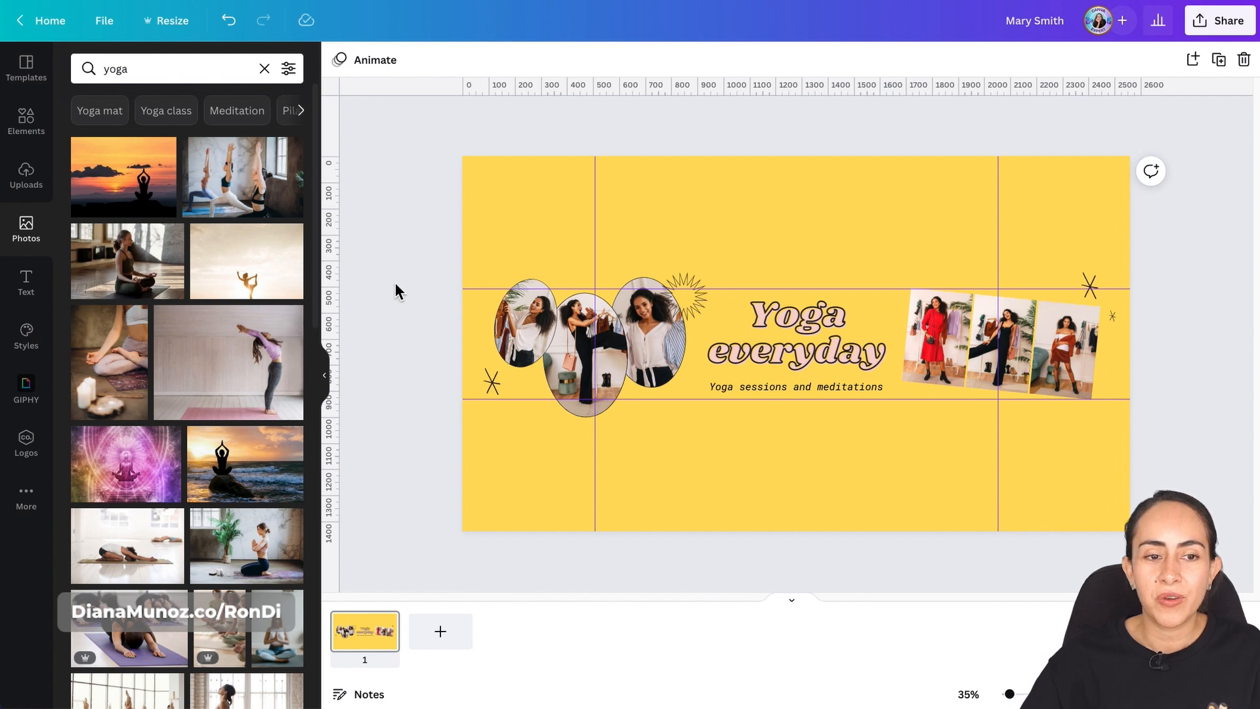
mouse_move(287, 462)
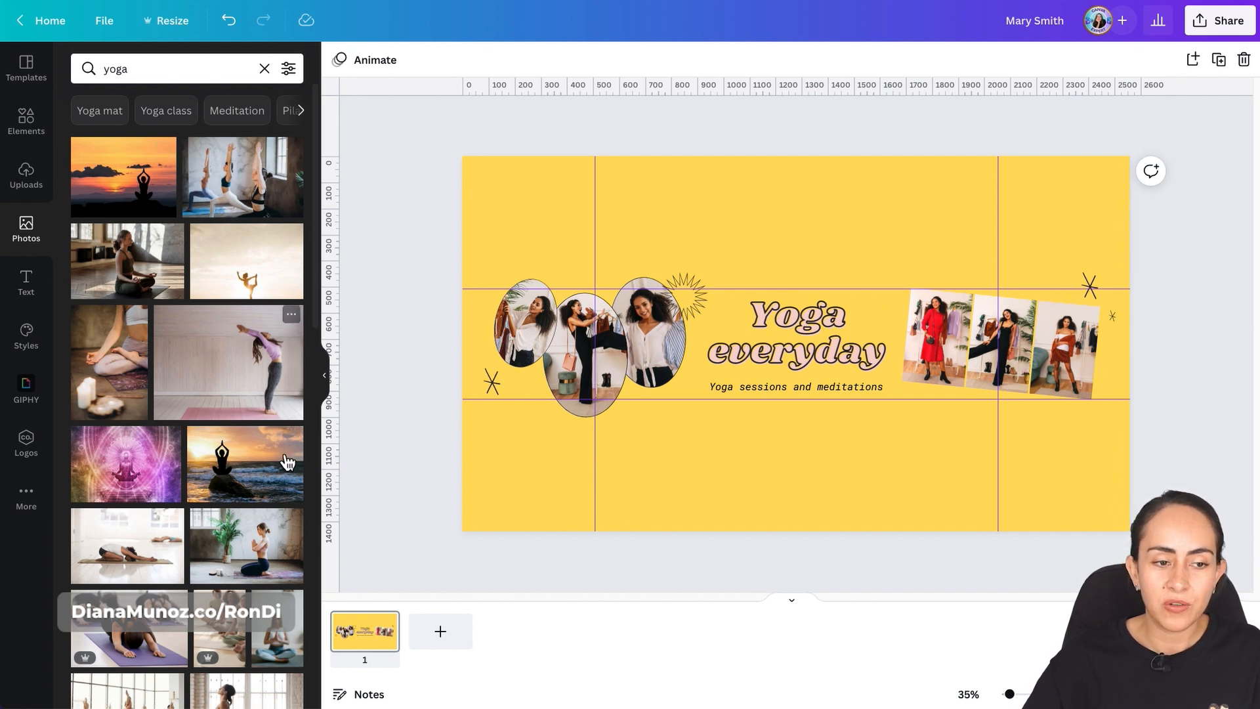
mouse_move(81, 407)
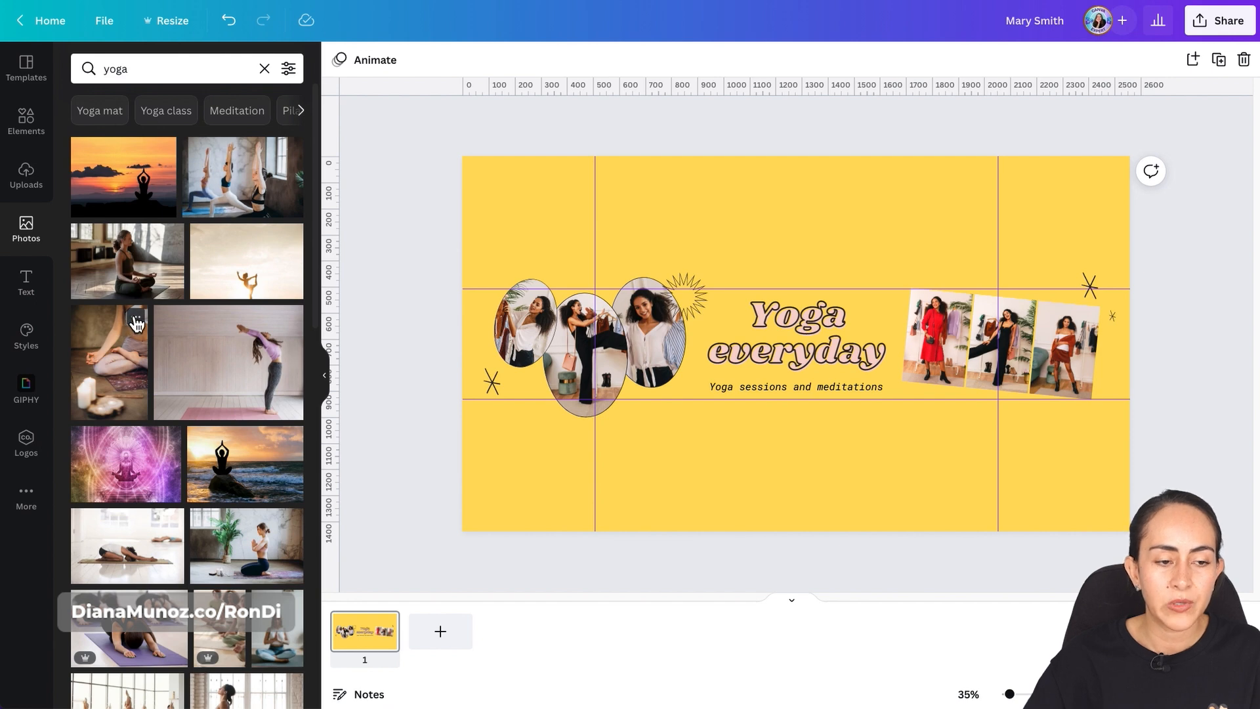
left_click(135, 319)
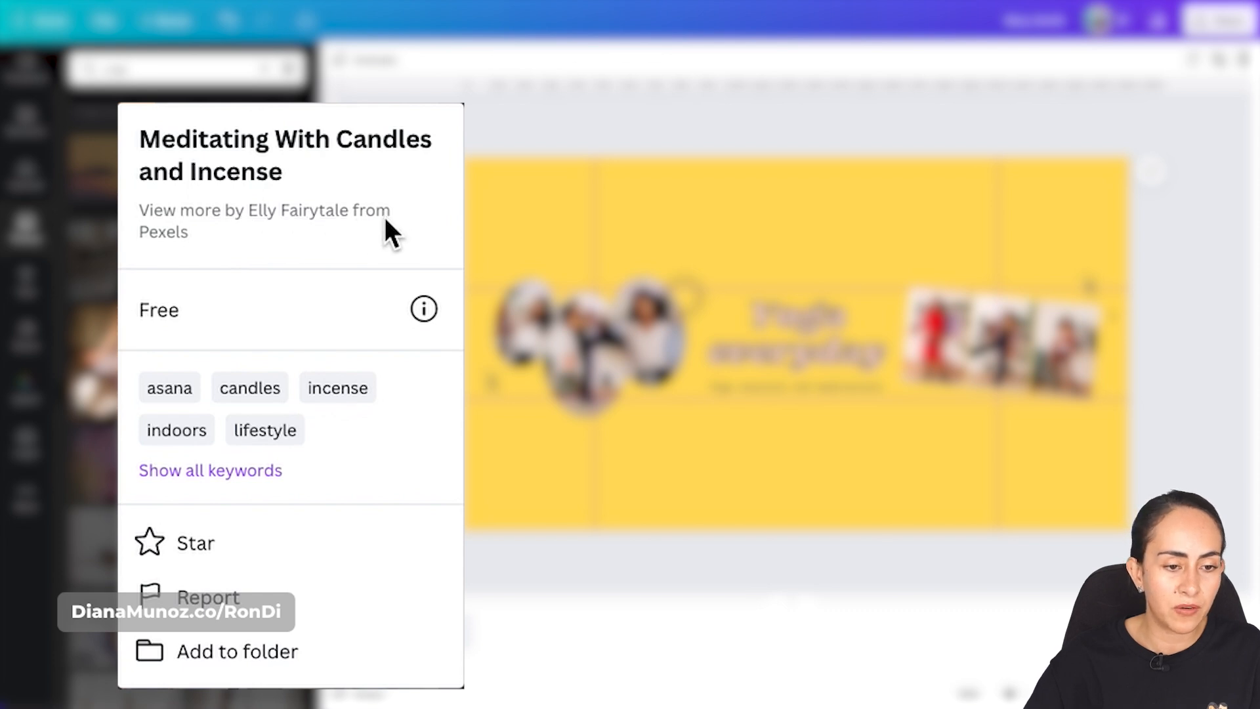
mouse_move(163, 232)
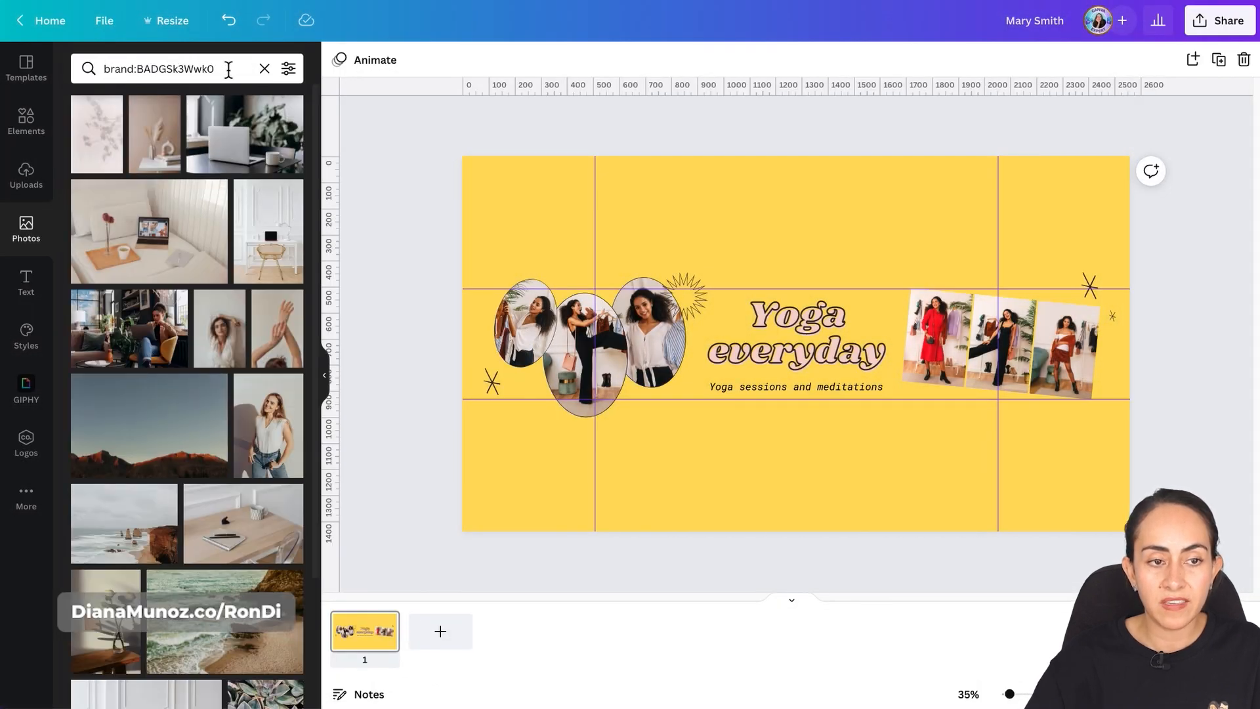
left_click(185, 69)
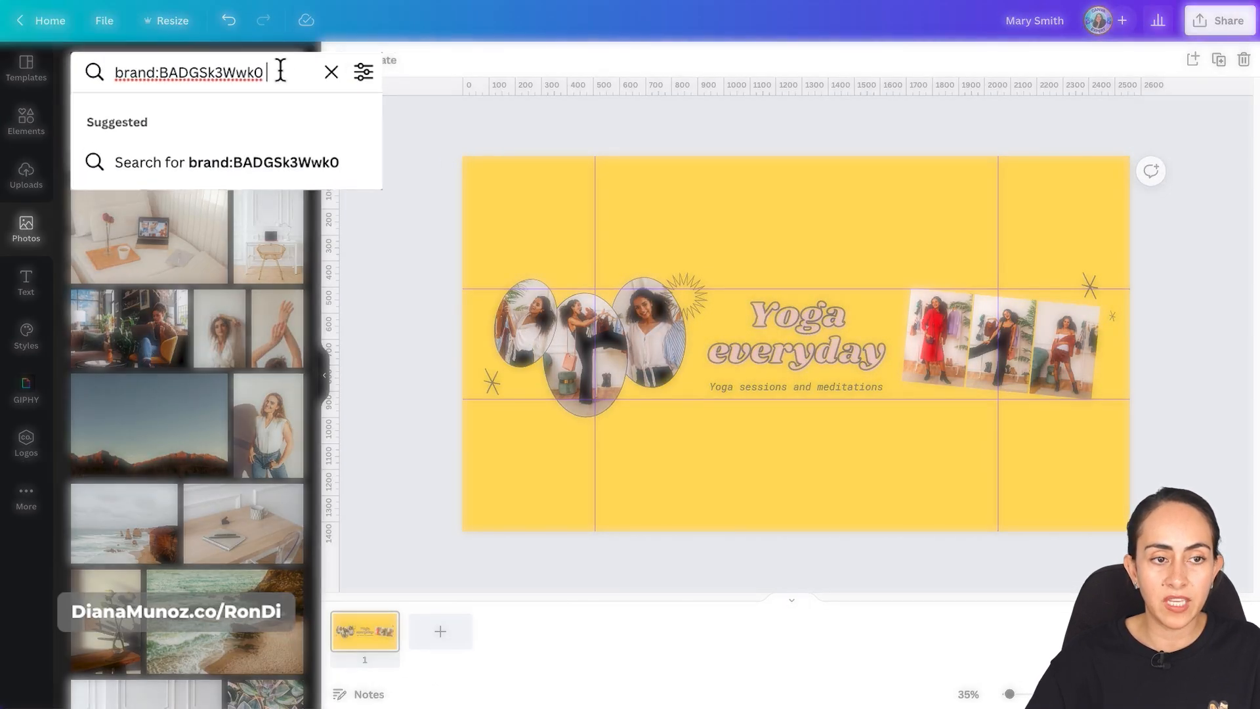
type("yoga")
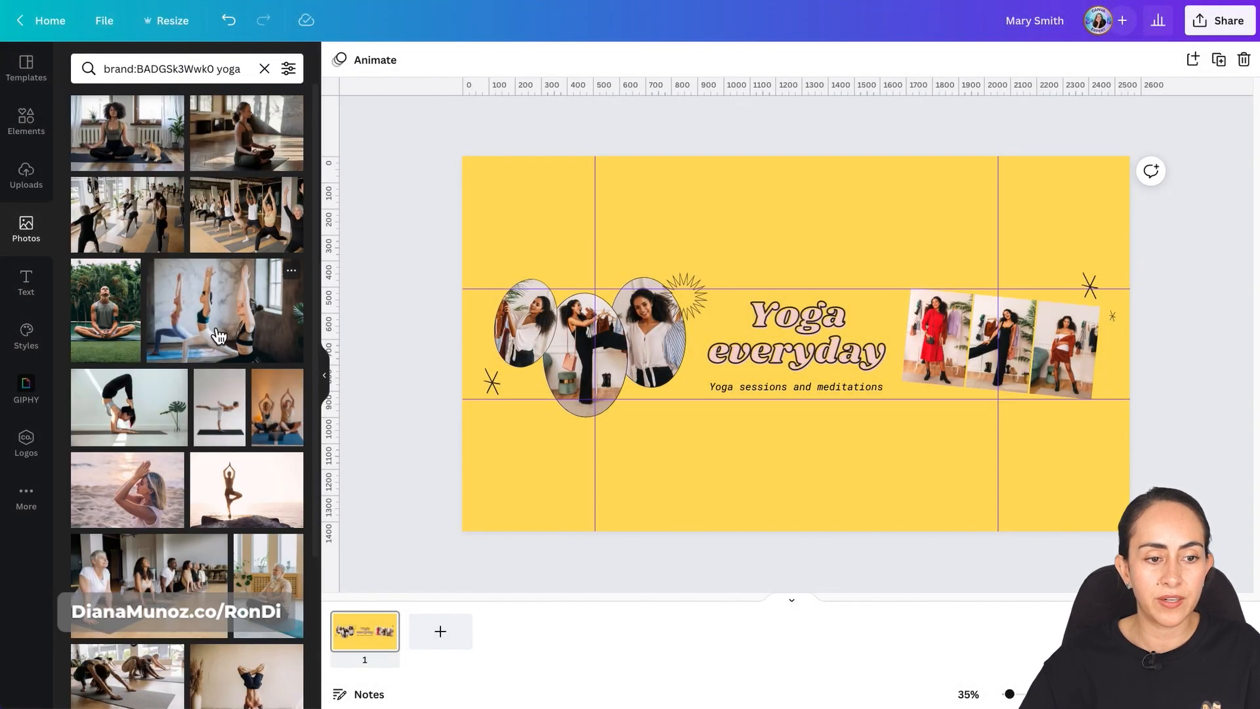
scroll("down", 3)
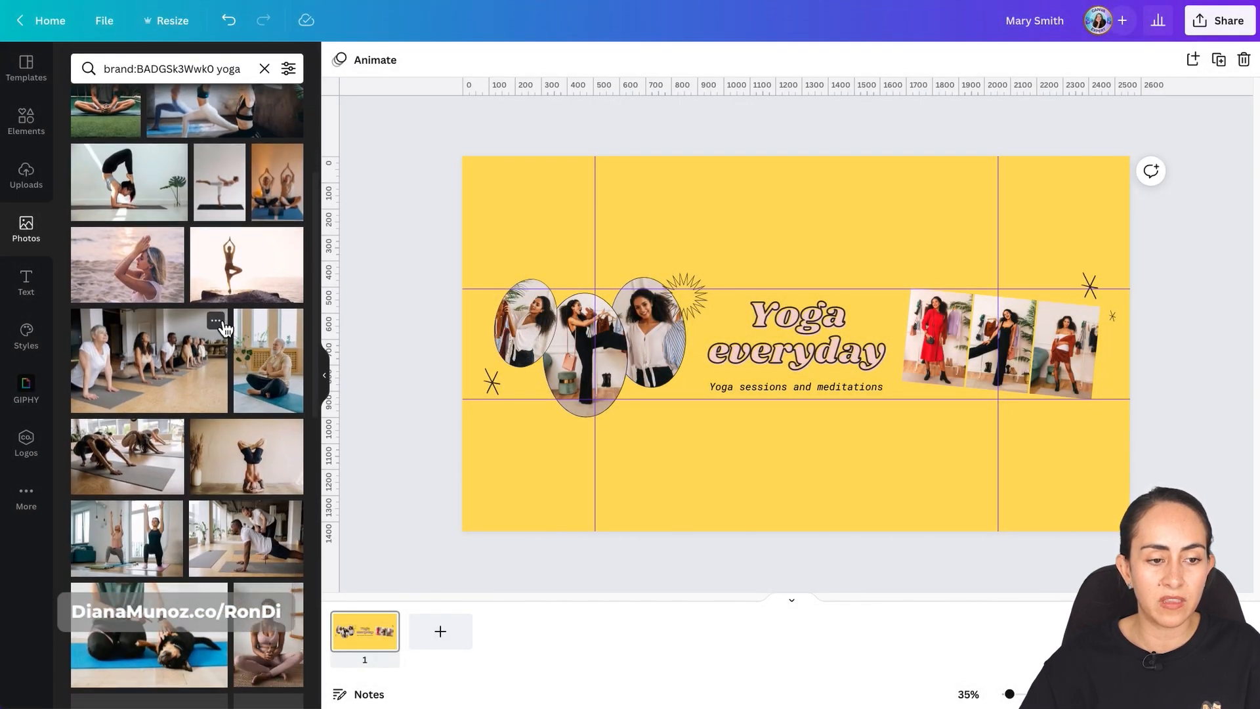
scroll("down", 3)
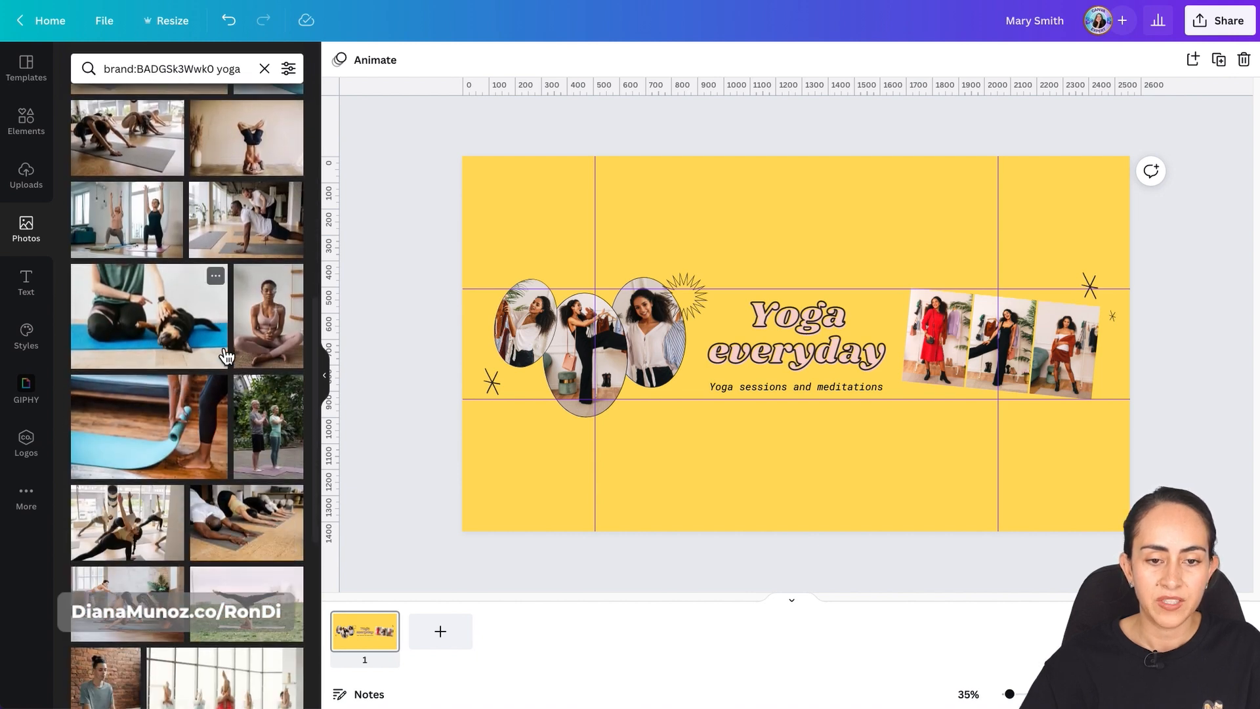
scroll("down", 3)
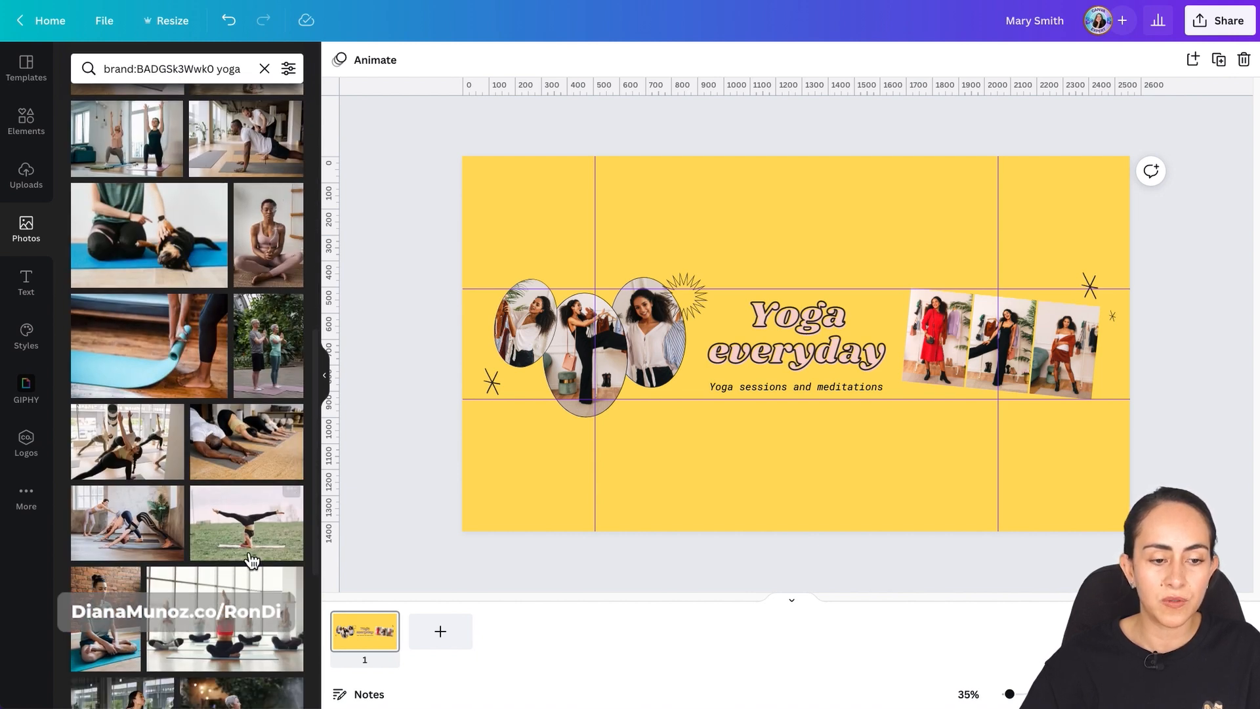
left_click(795, 330)
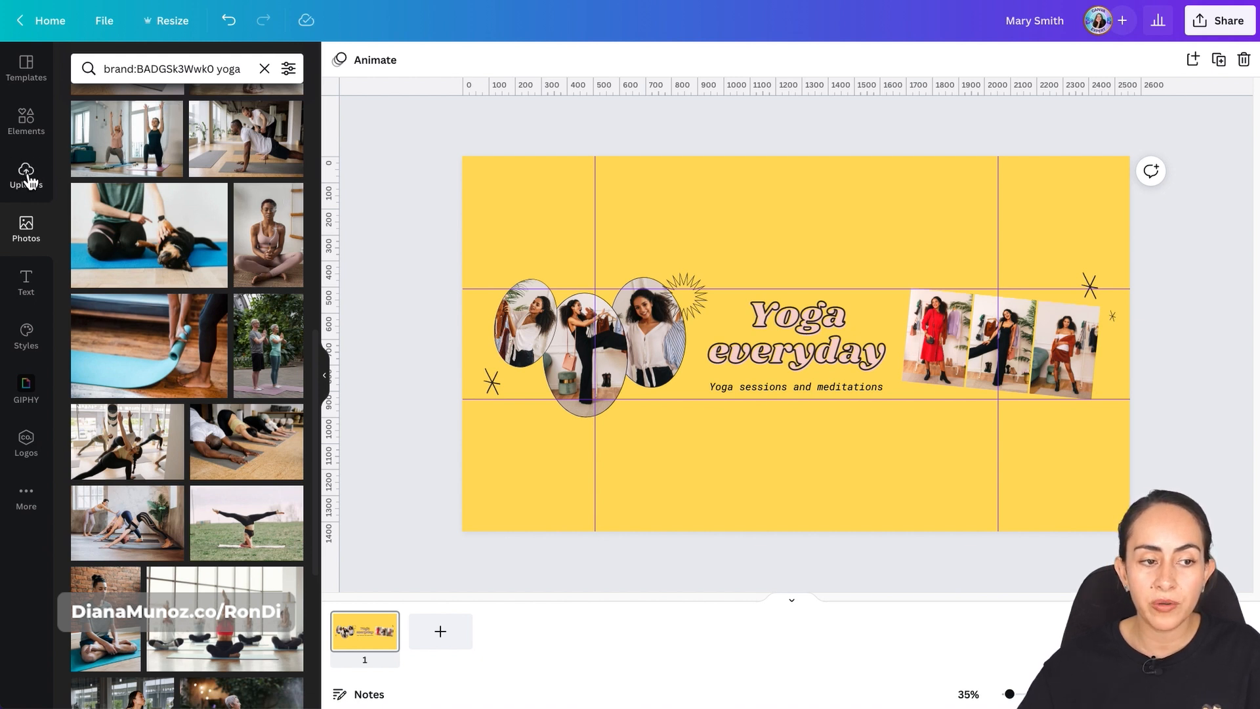
Step: Open the uploaded media panel and scroll through the available images
left_click(25, 175)
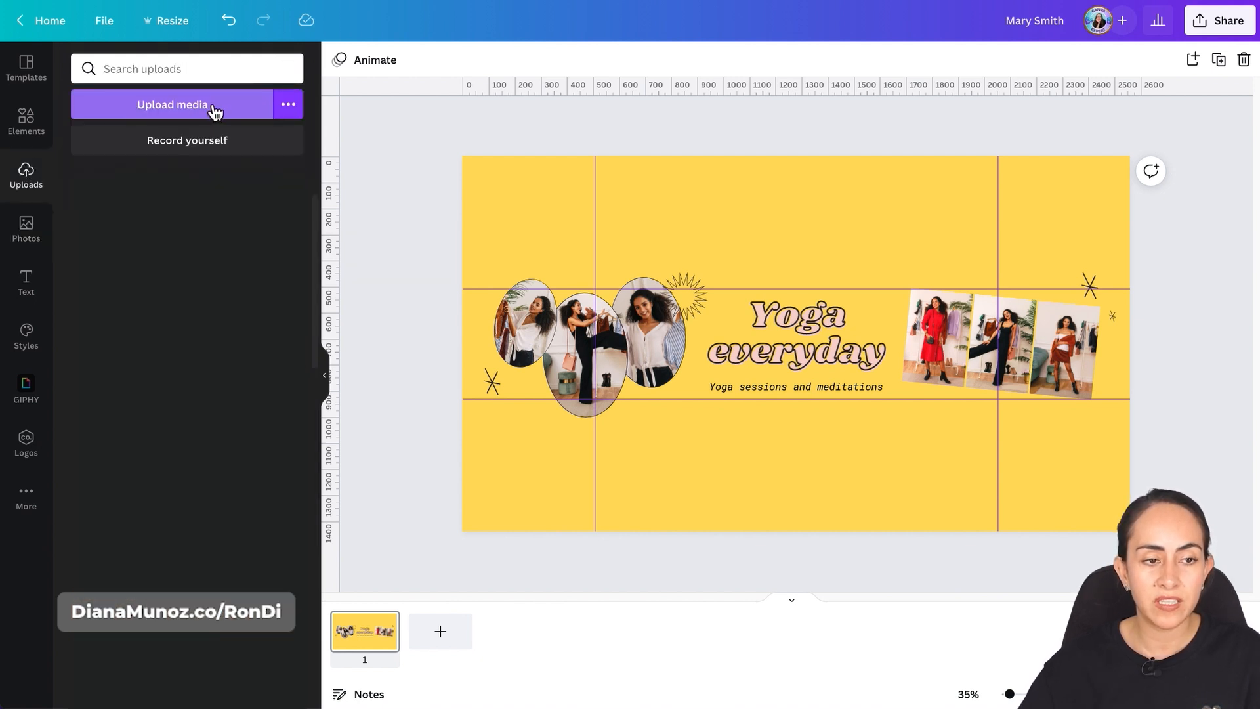
mouse_move(30, 236)
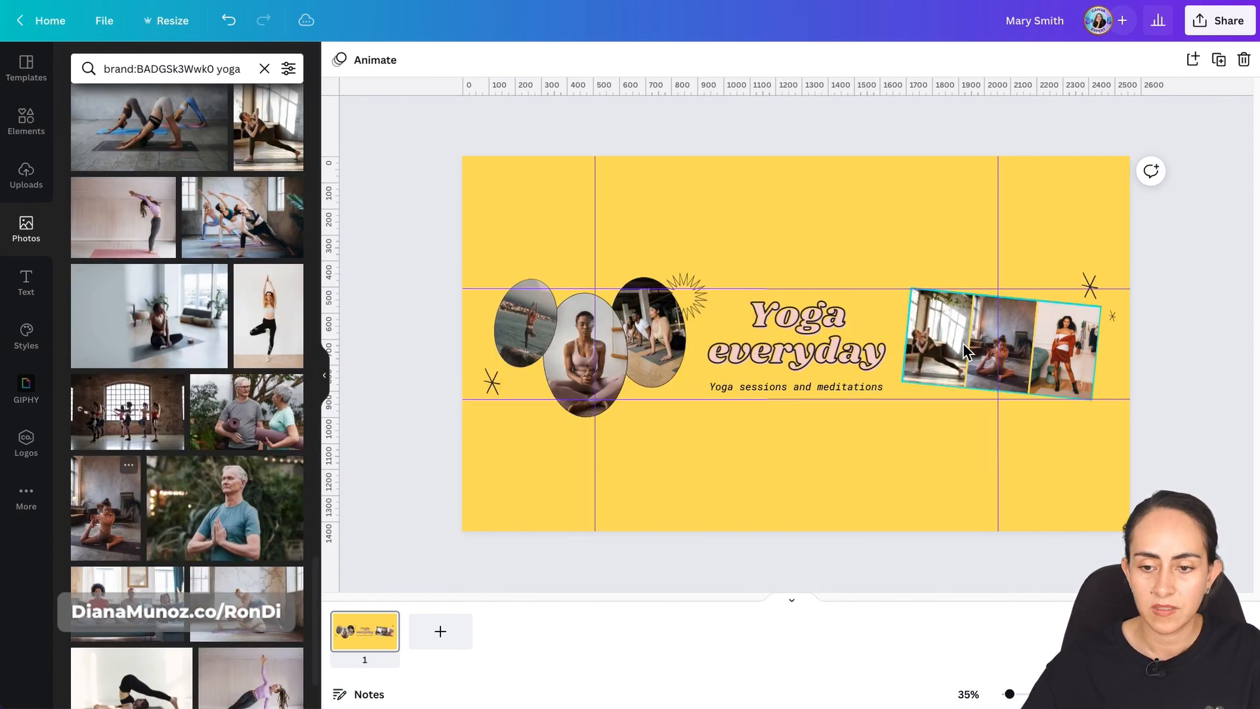
scroll("down", 3)
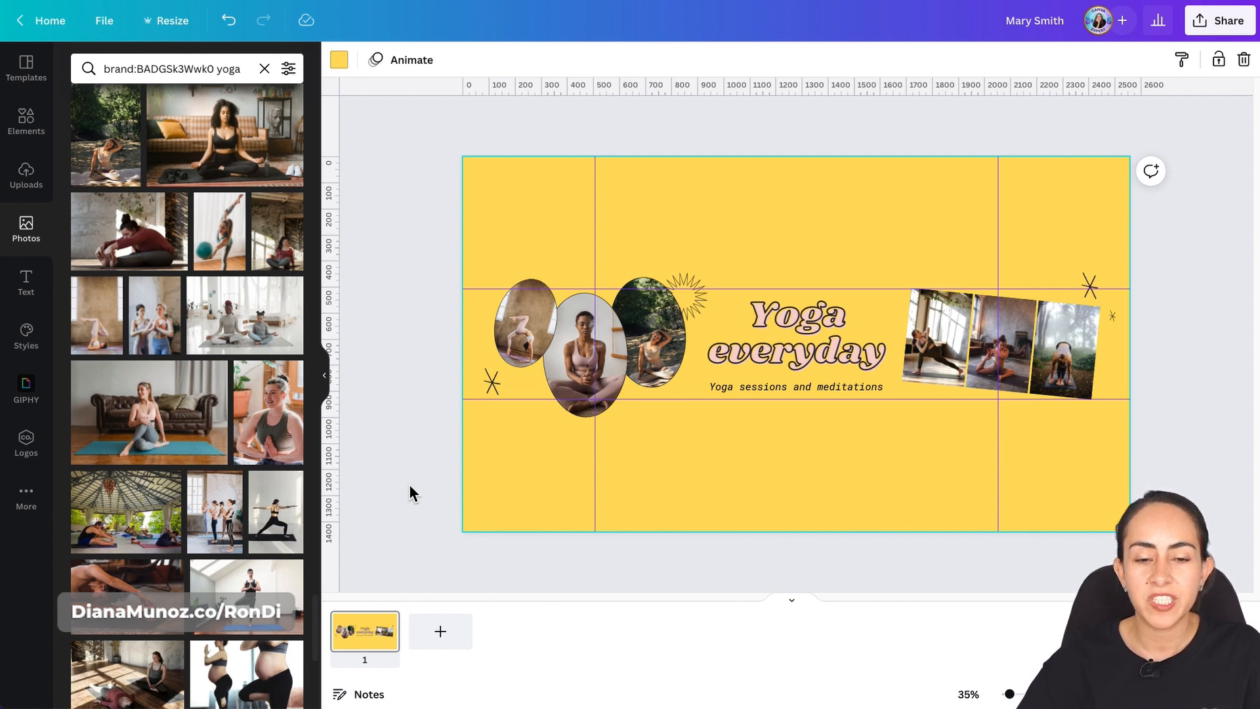
mouse_move(25, 337)
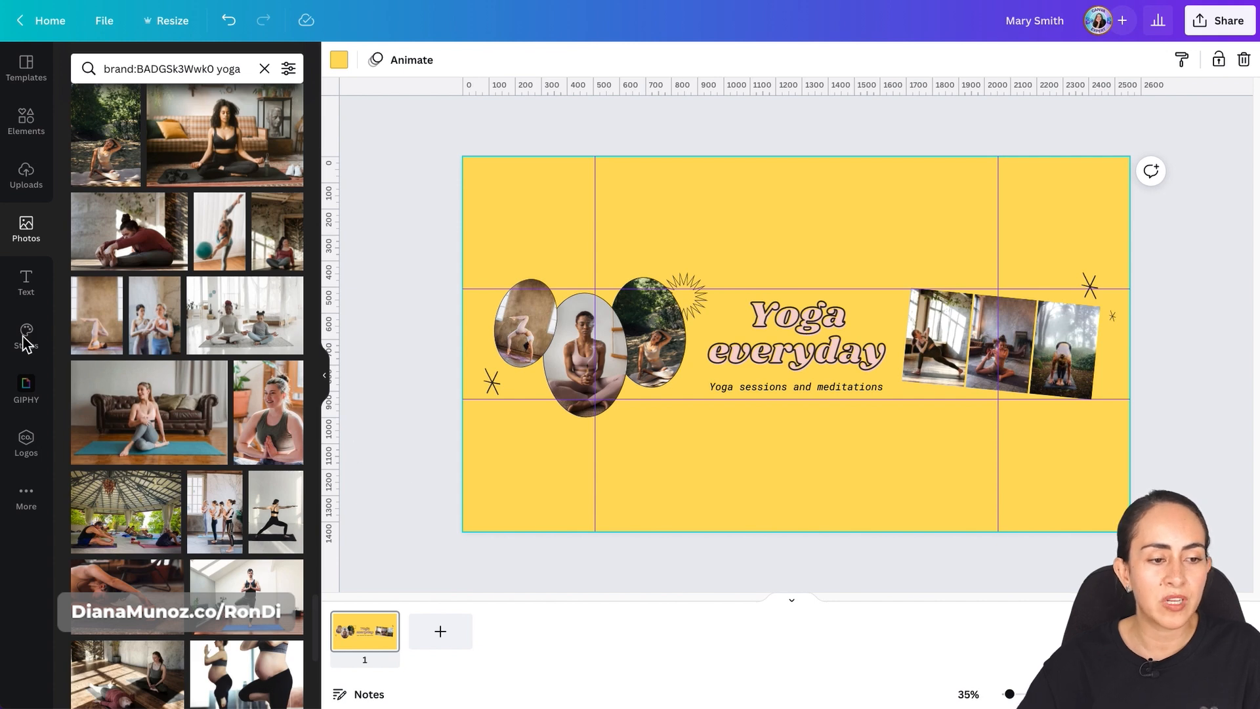
Step: Try the rust and dark brown palettes, then apply the light off-white colour palette
left_click(25, 337)
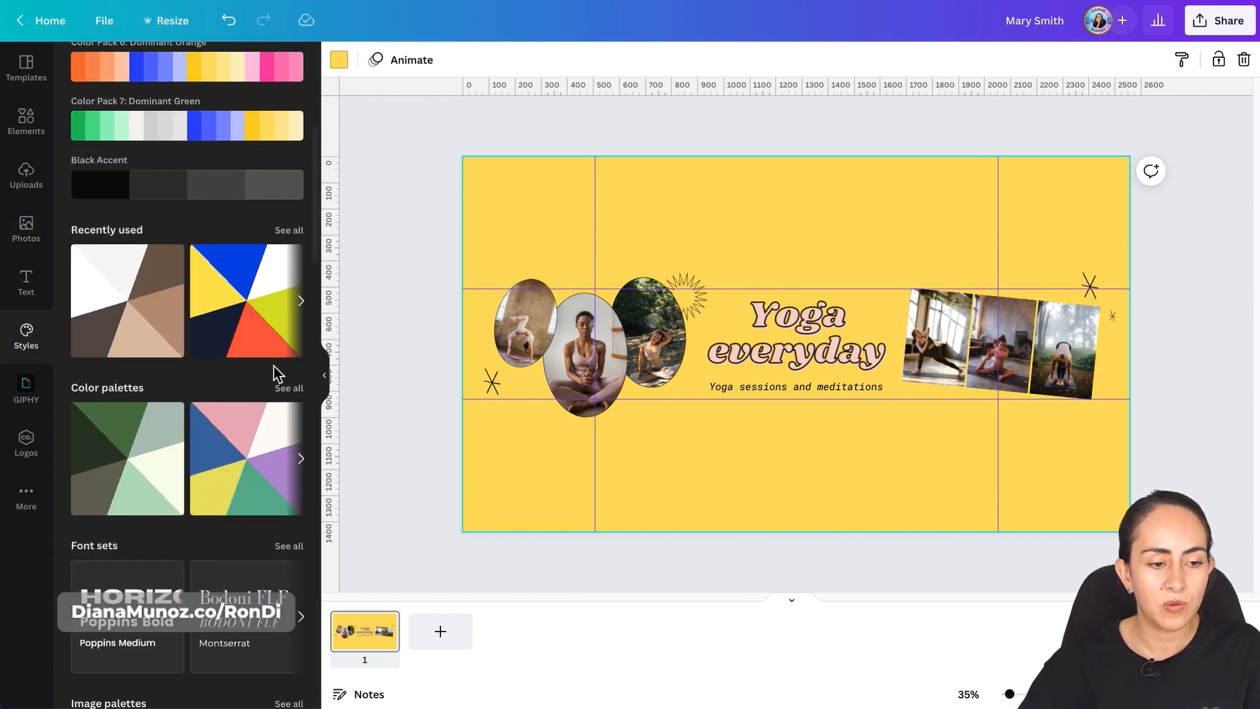
left_click(289, 387)
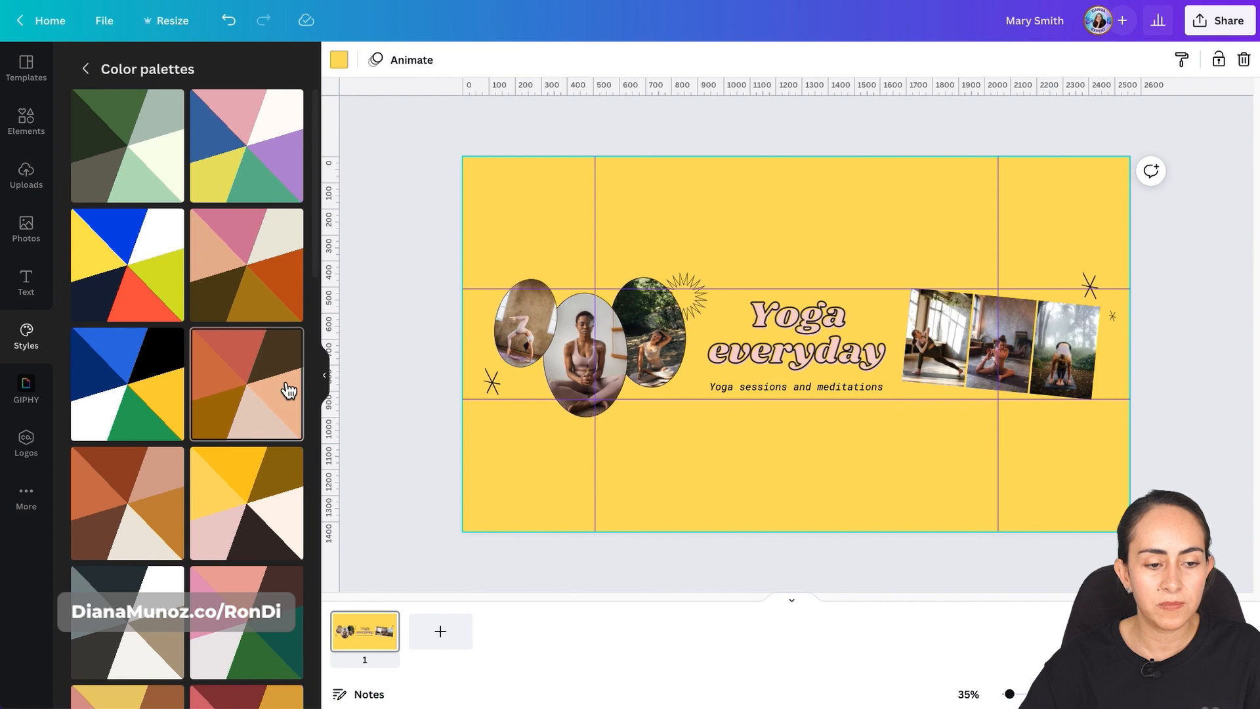
left_click(126, 444)
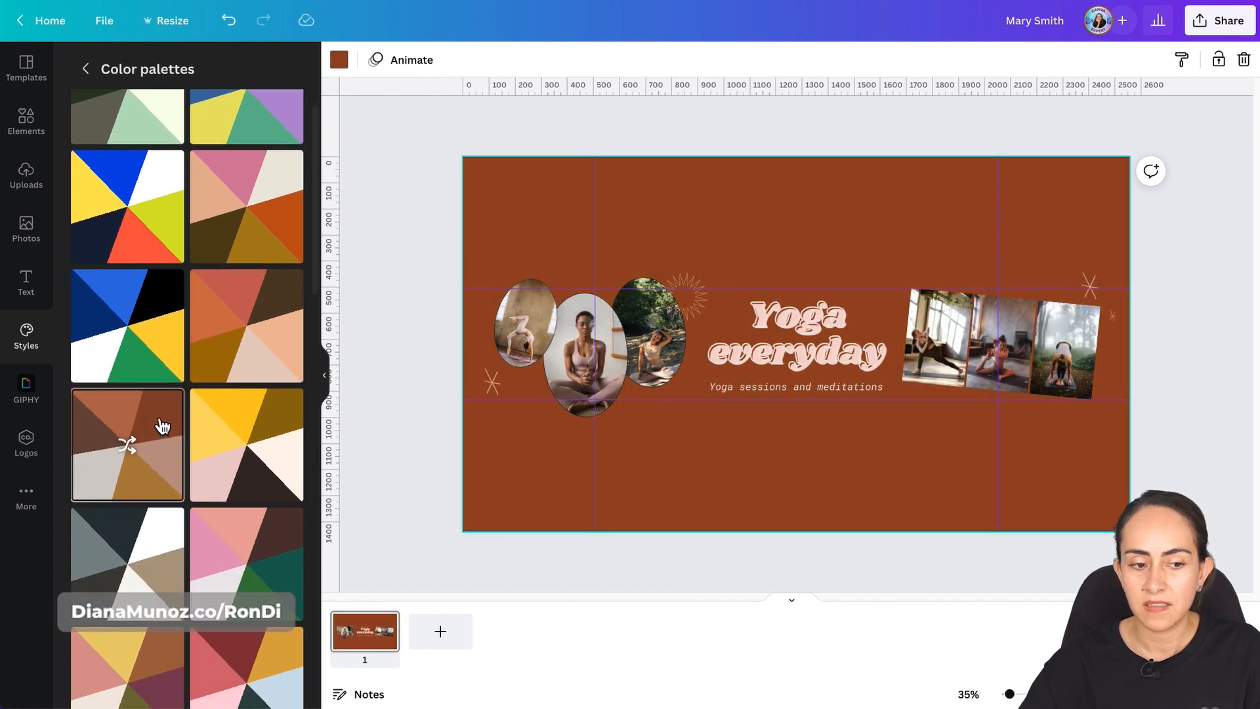
left_click(246, 326)
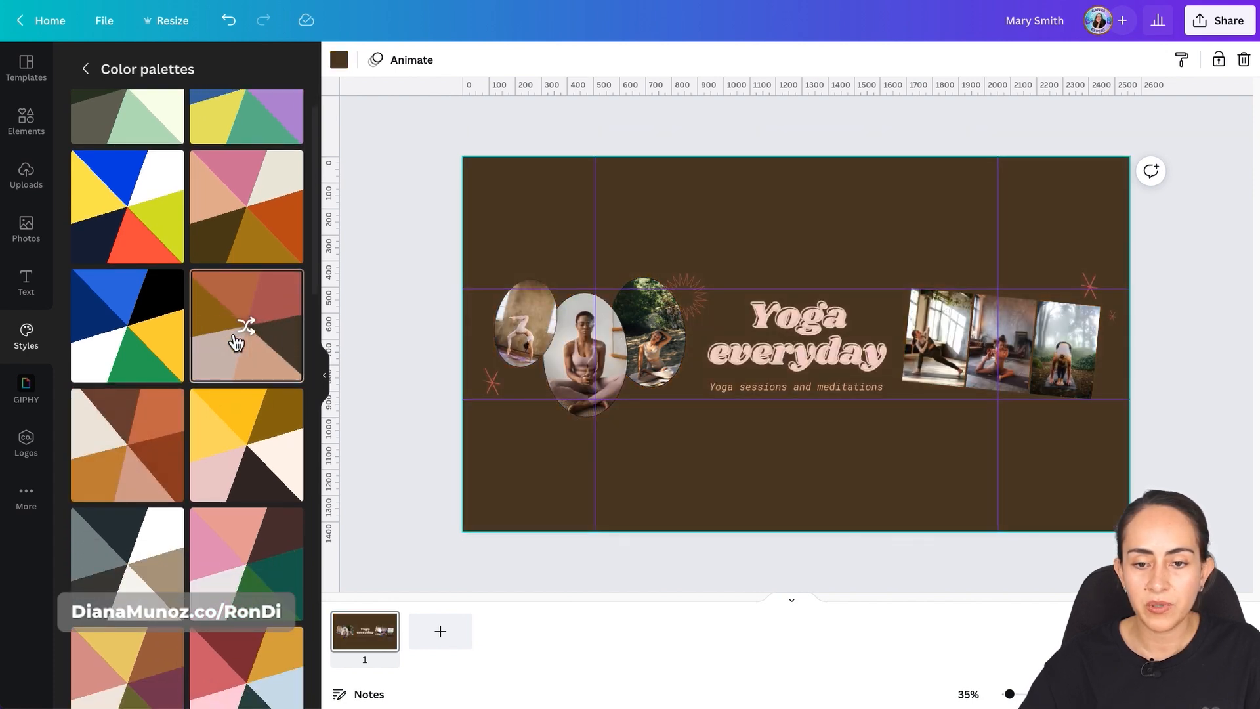
scroll("down", 3)
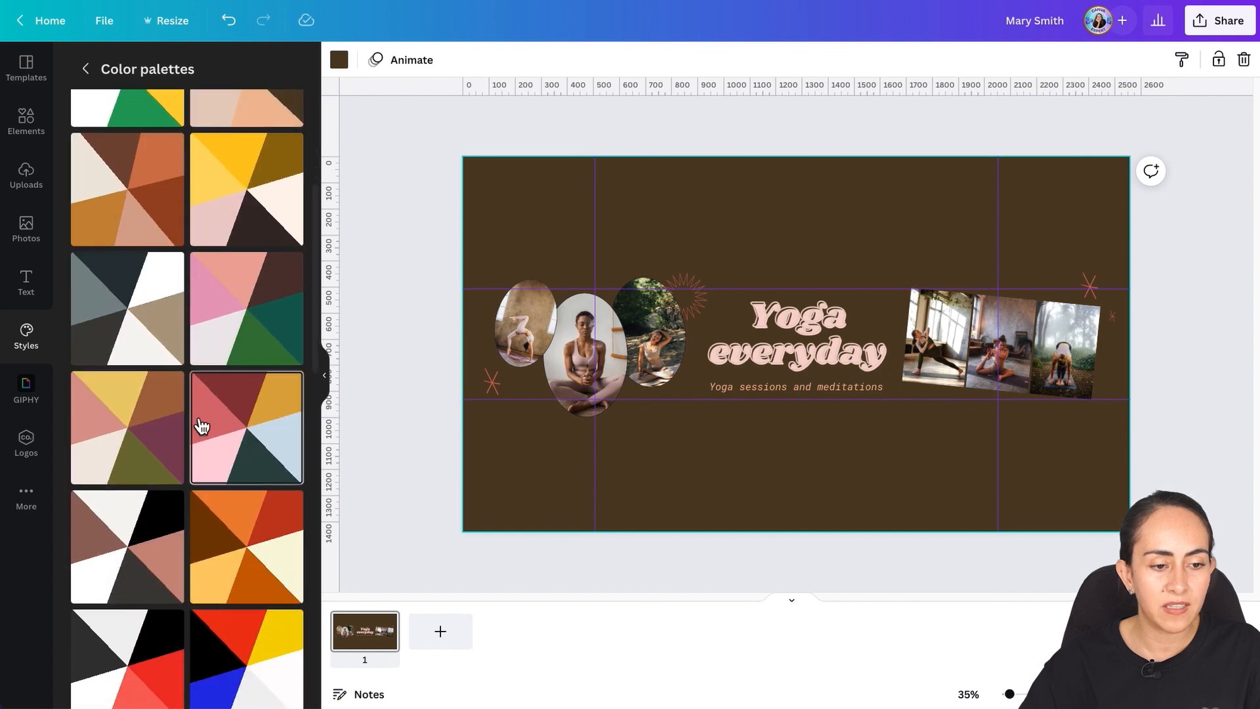
left_click(126, 547)
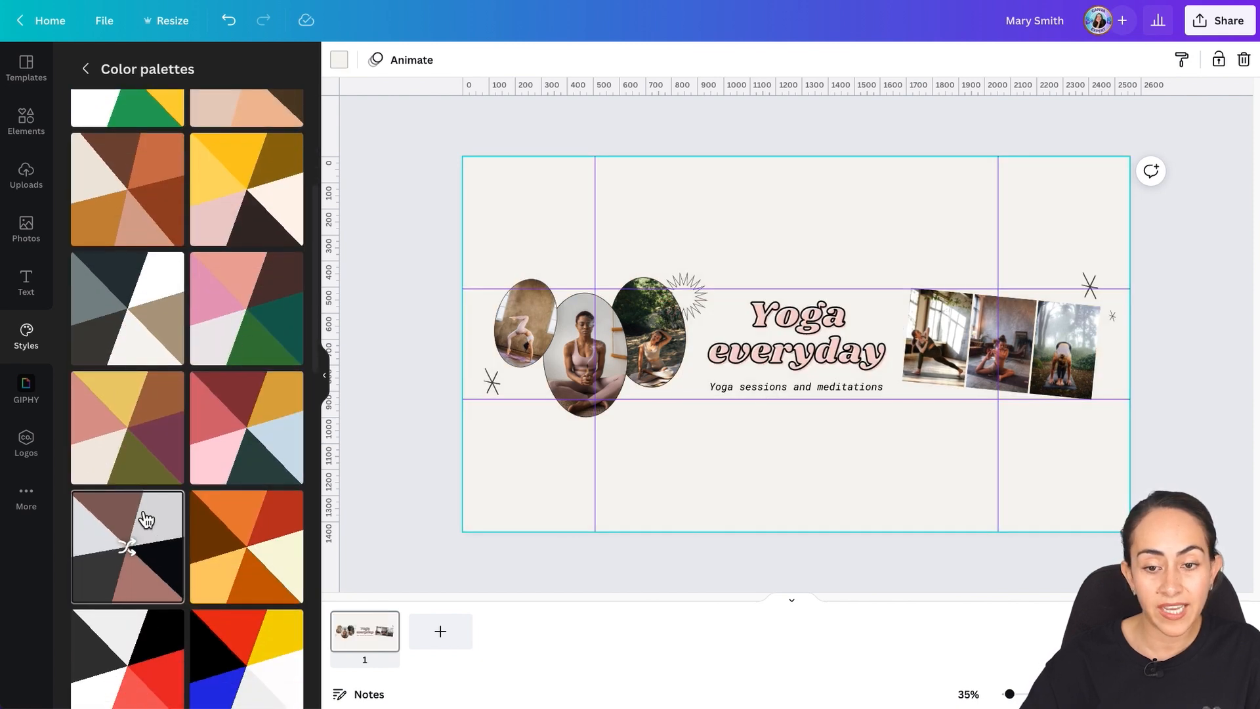
scroll("down", 3)
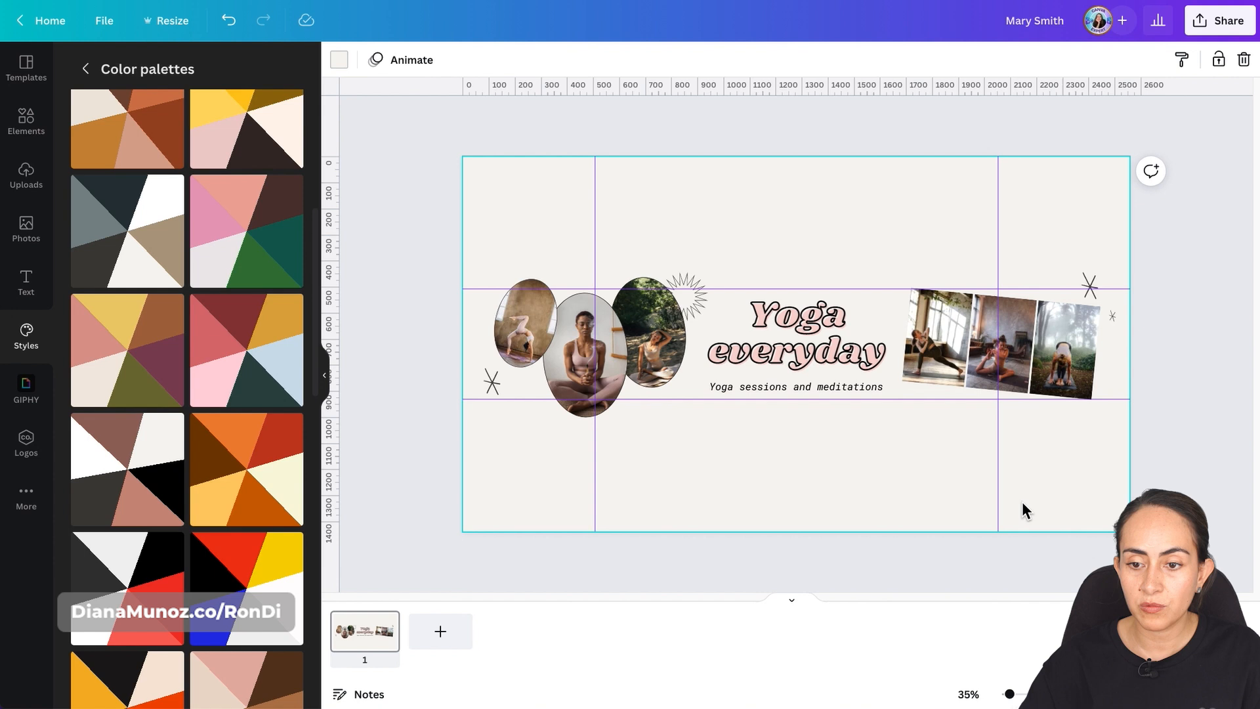
mouse_move(1205, 308)
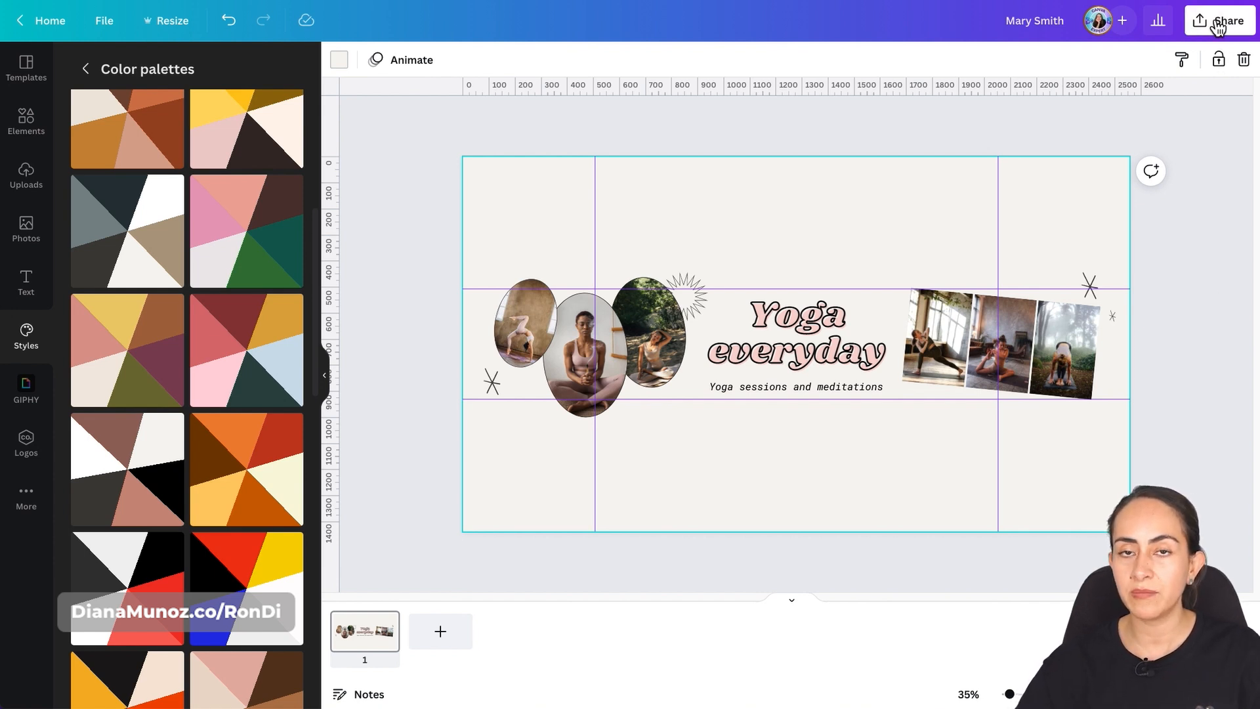
left_click(1220, 20)
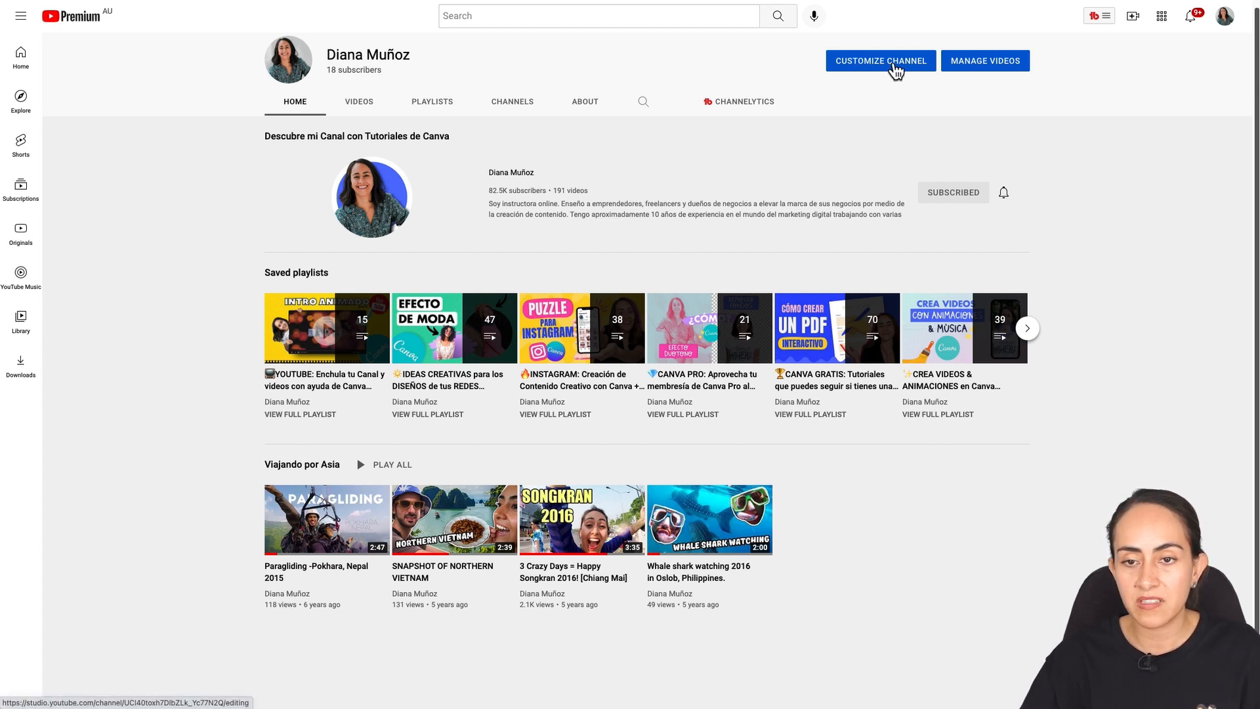
Step: Go from the Diana Muñoz channel page to Customize Channel in Studio
left_click(880, 61)
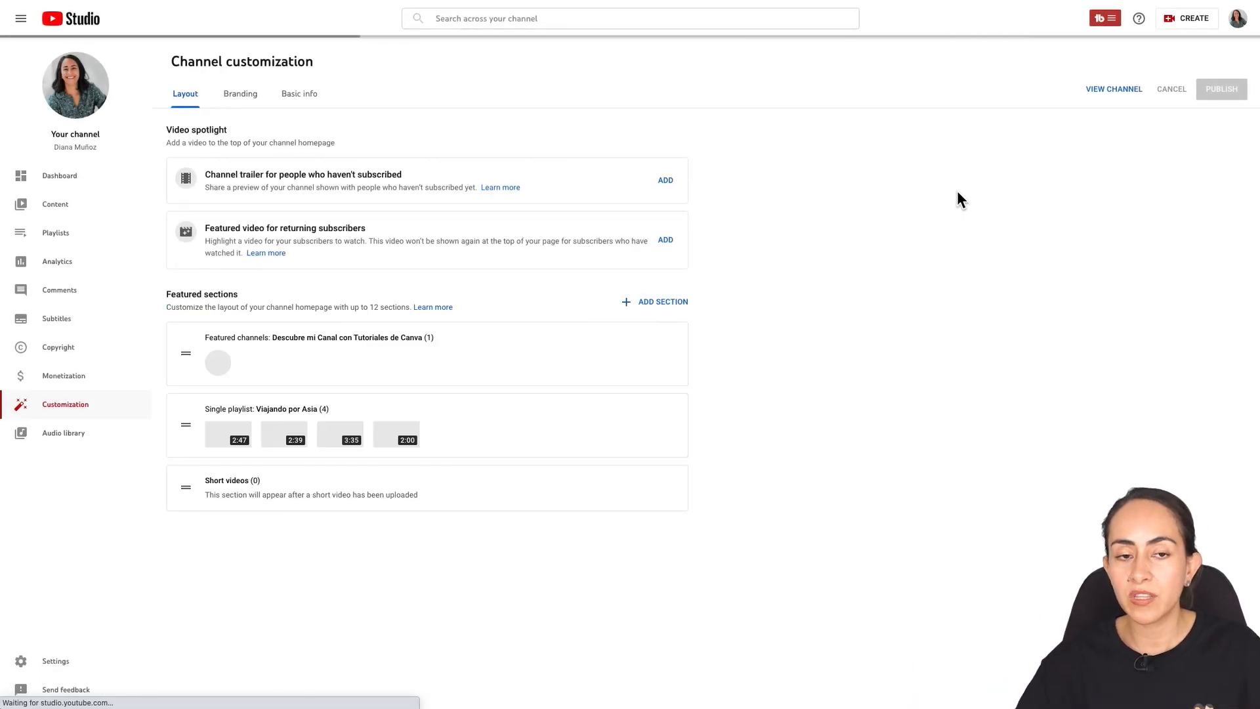
Step: Upload '2560 x 1440.png' as the Branding banner image, accept the crop, and publish
left_click(239, 93)
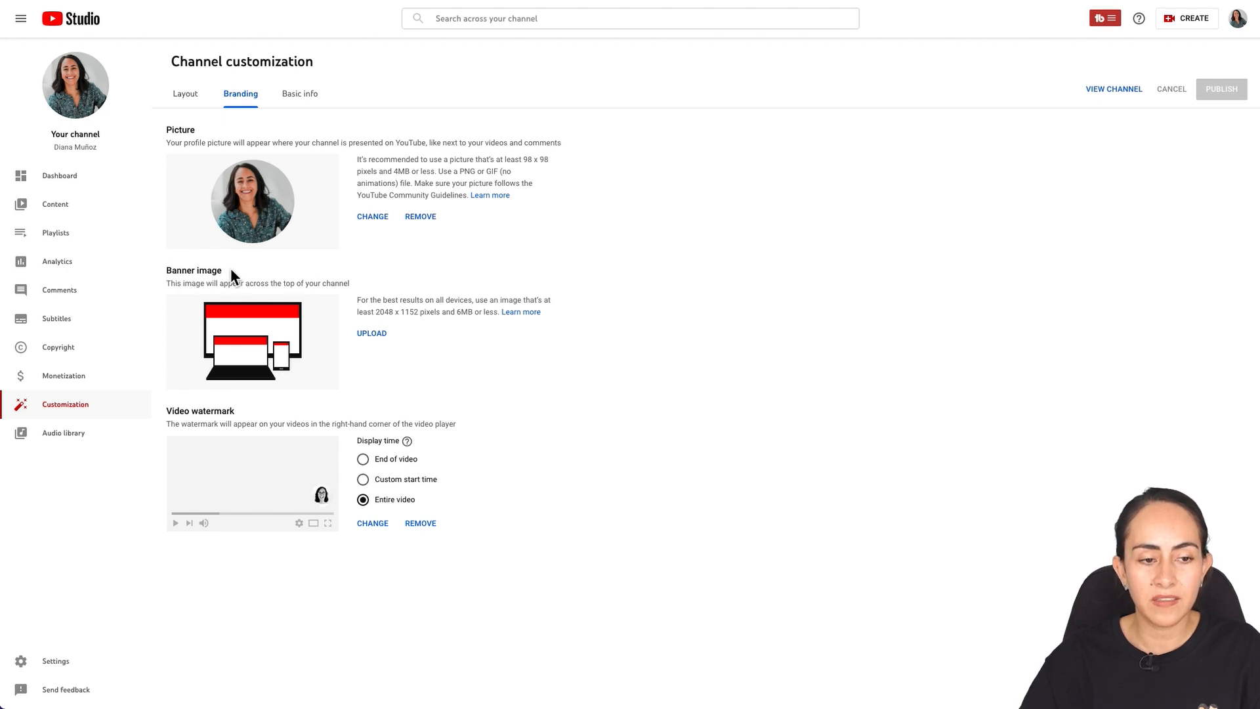
mouse_move(372, 338)
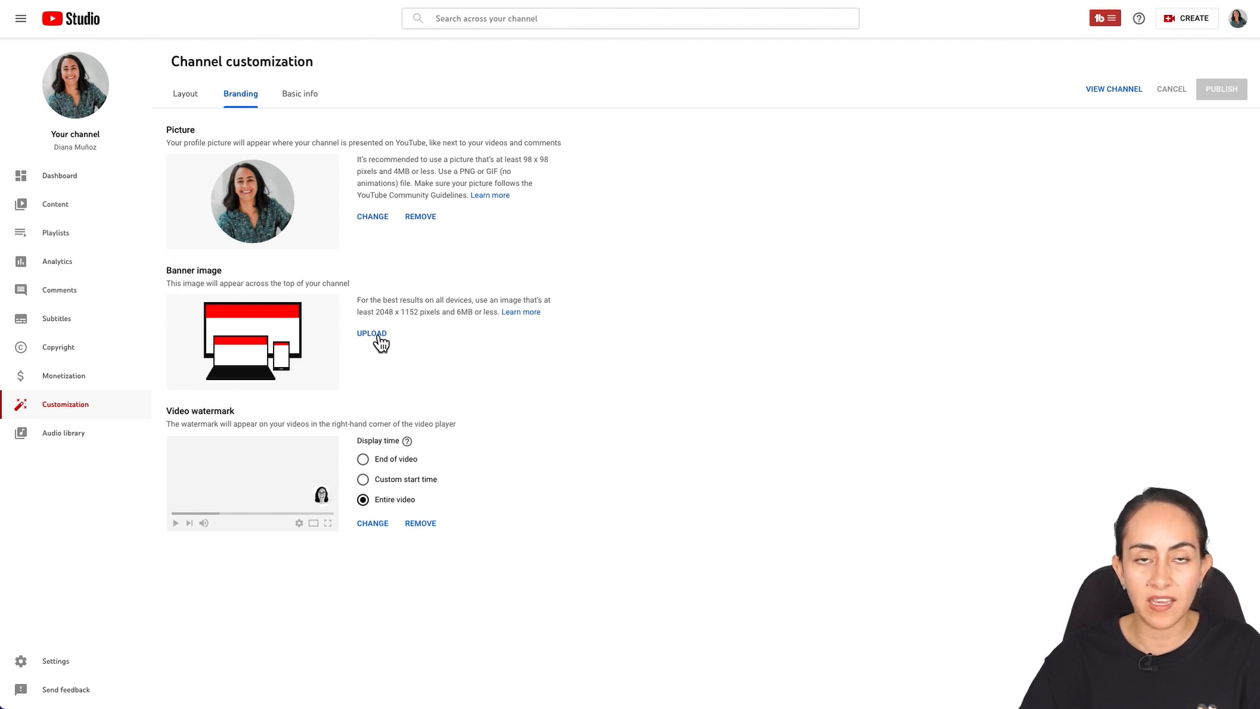
left_click(372, 333)
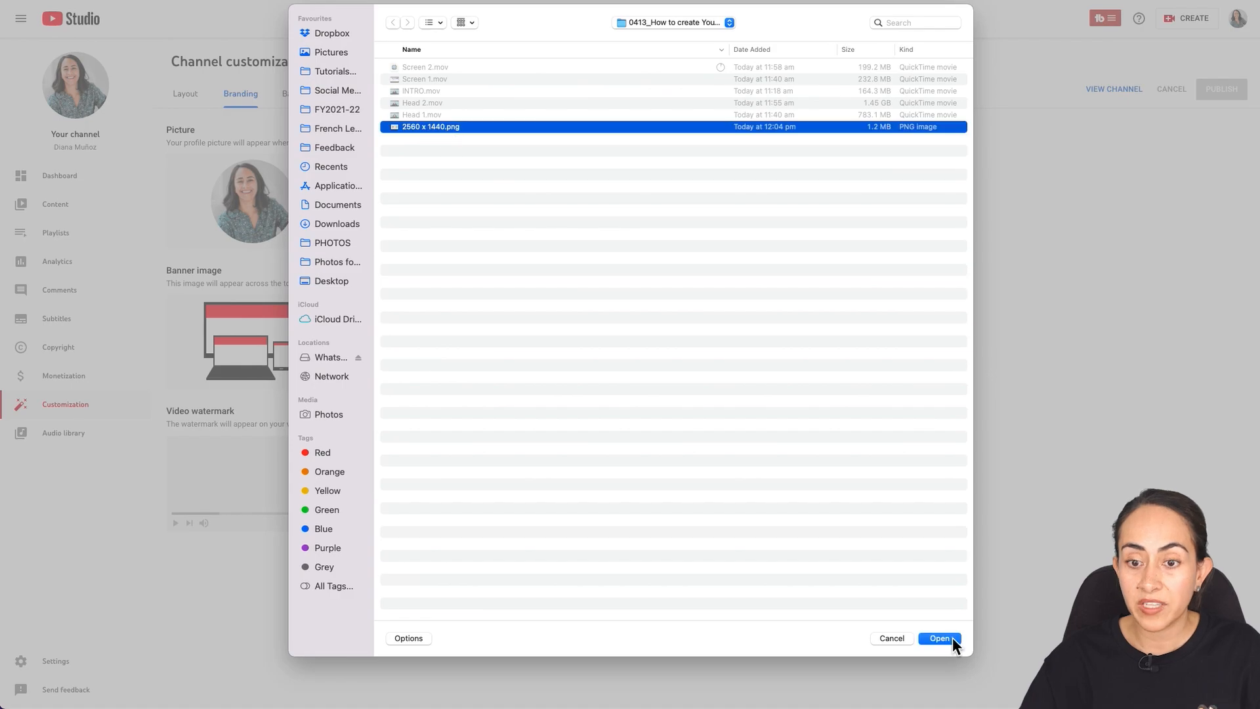
left_click(937, 638)
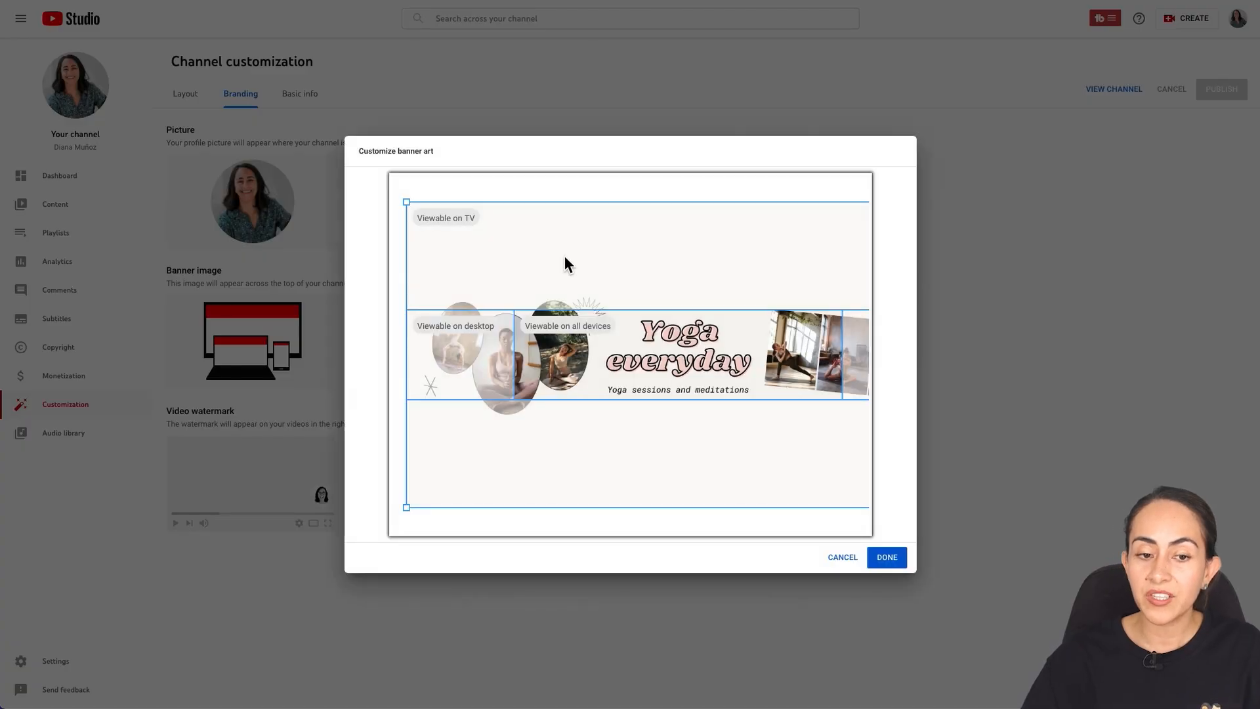
mouse_move(432, 237)
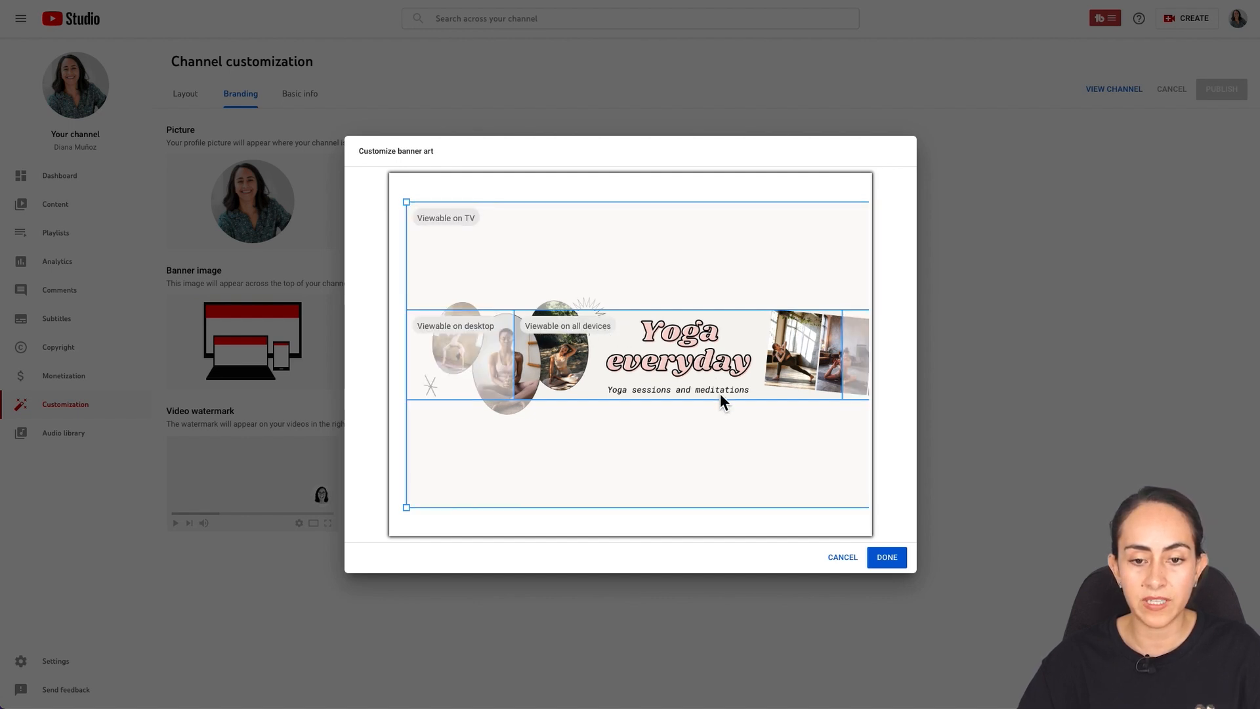
mouse_move(908, 440)
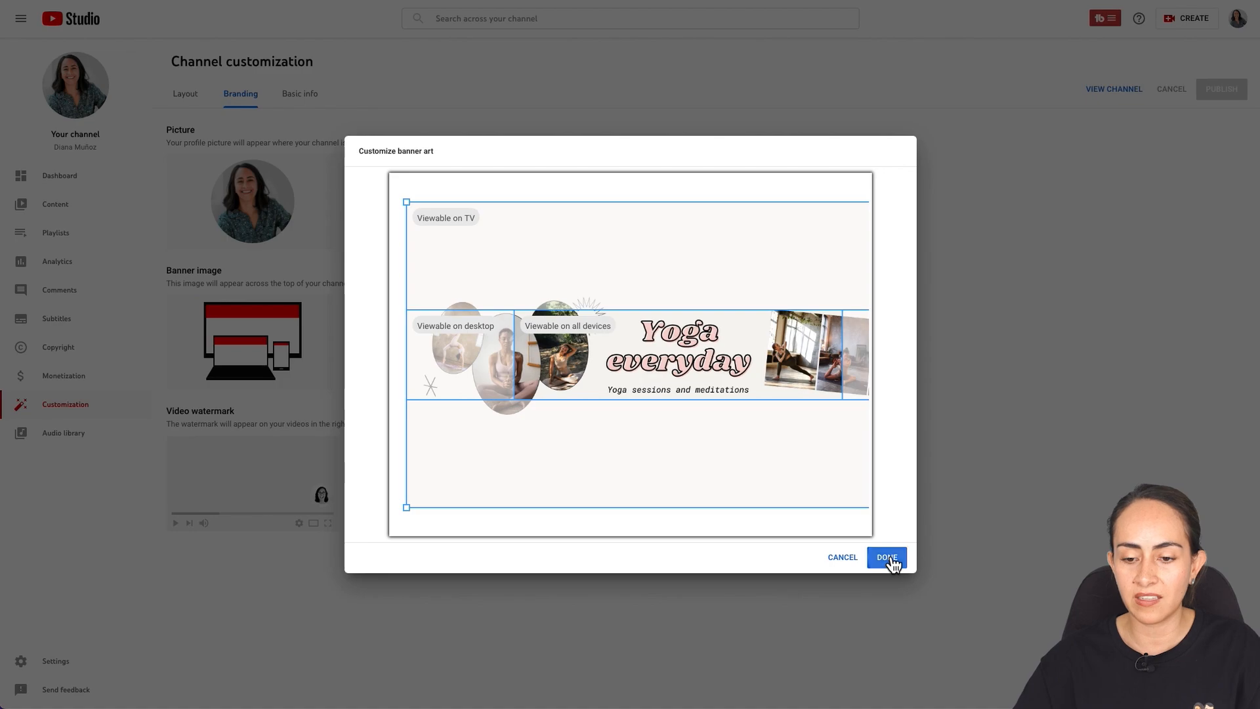
left_click(886, 557)
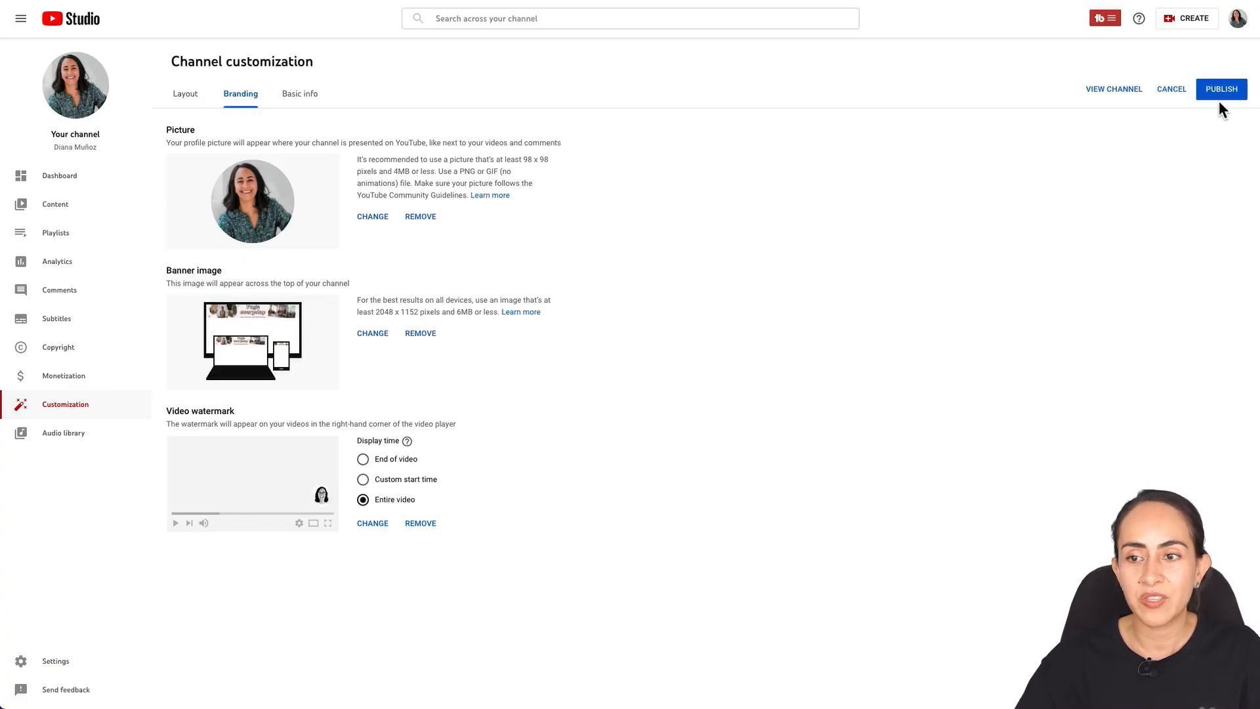
left_click(1221, 88)
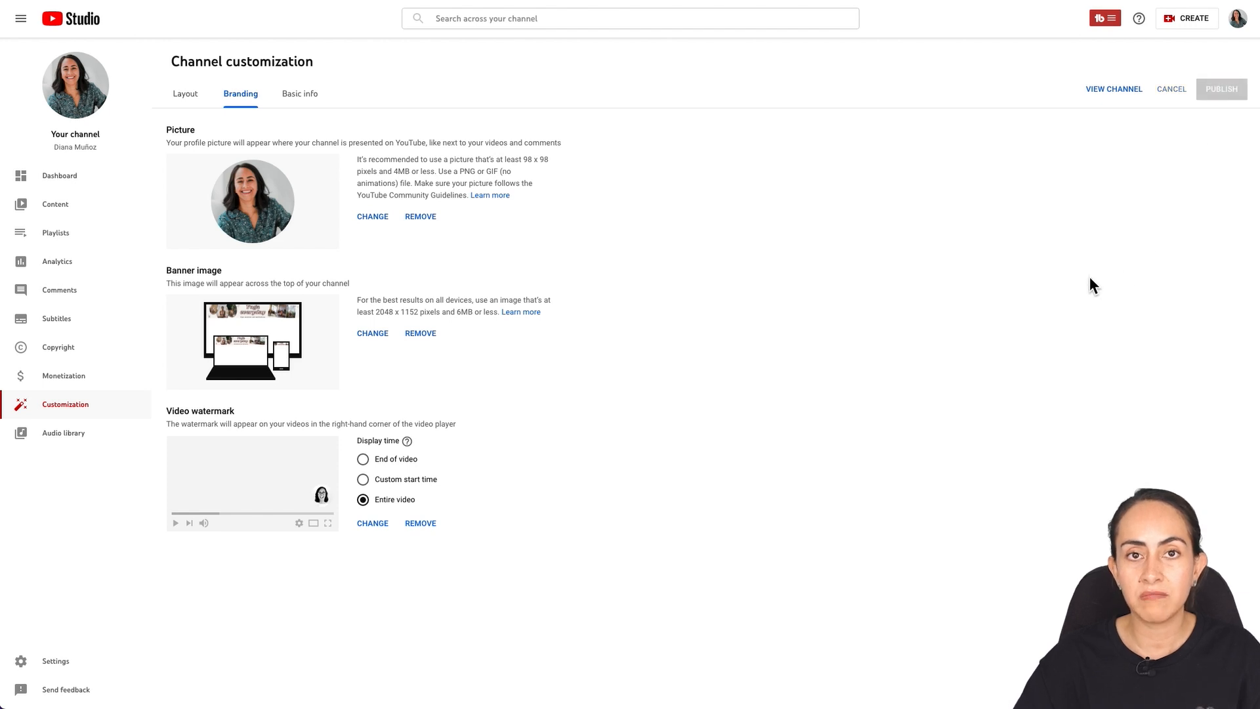